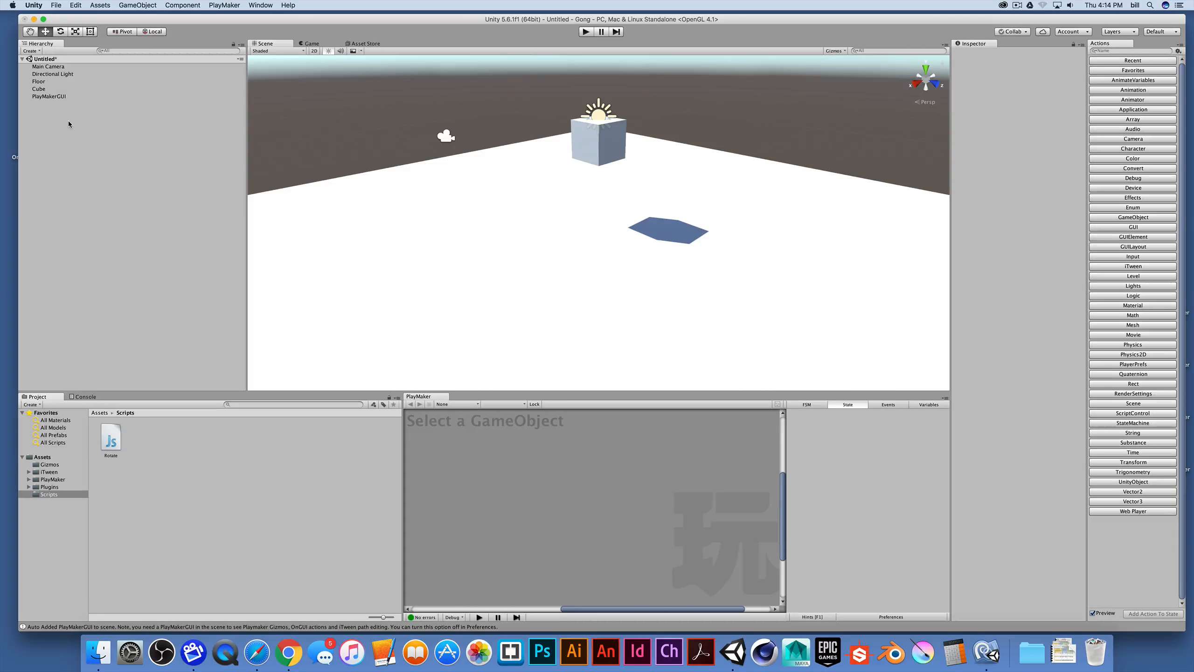
Attach the Rotate script to Cube, run a quick play test and stop it.
left_click(39, 90)
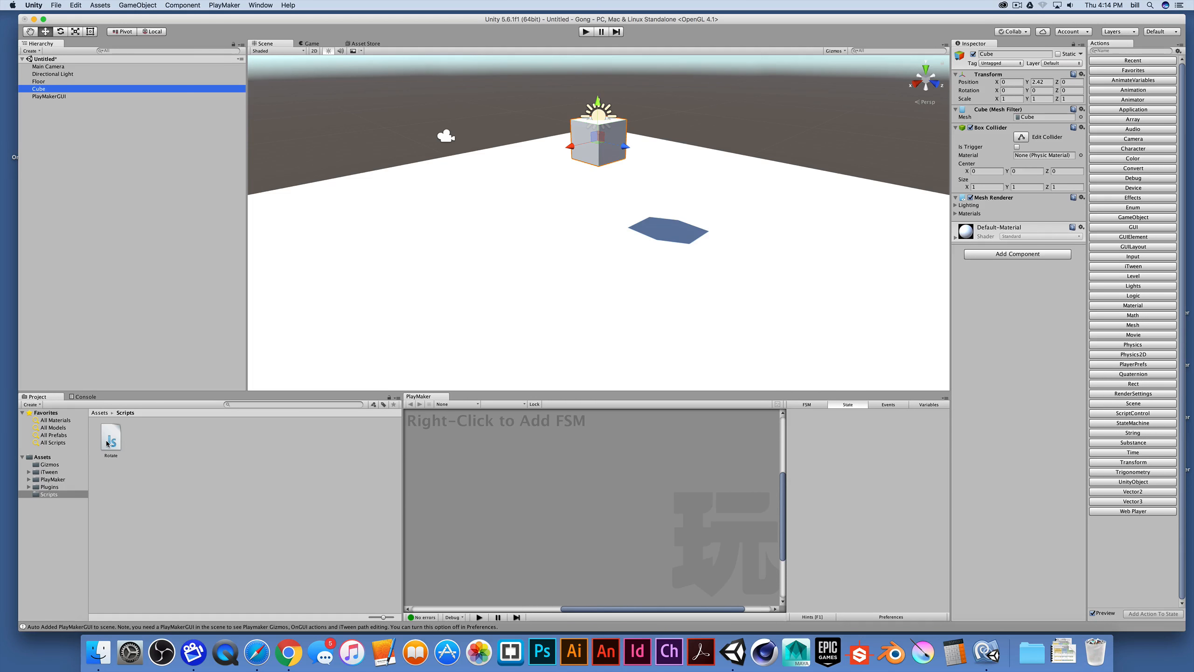
left_click_drag(110, 438, 73, 120)
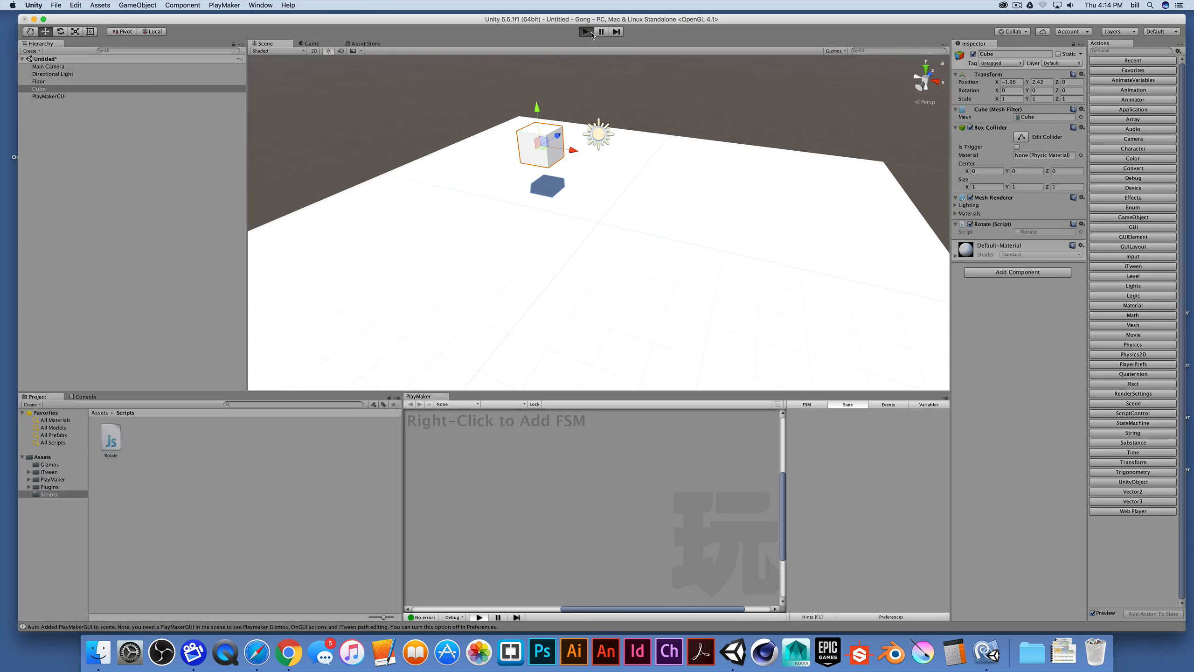
left_click(585, 31)
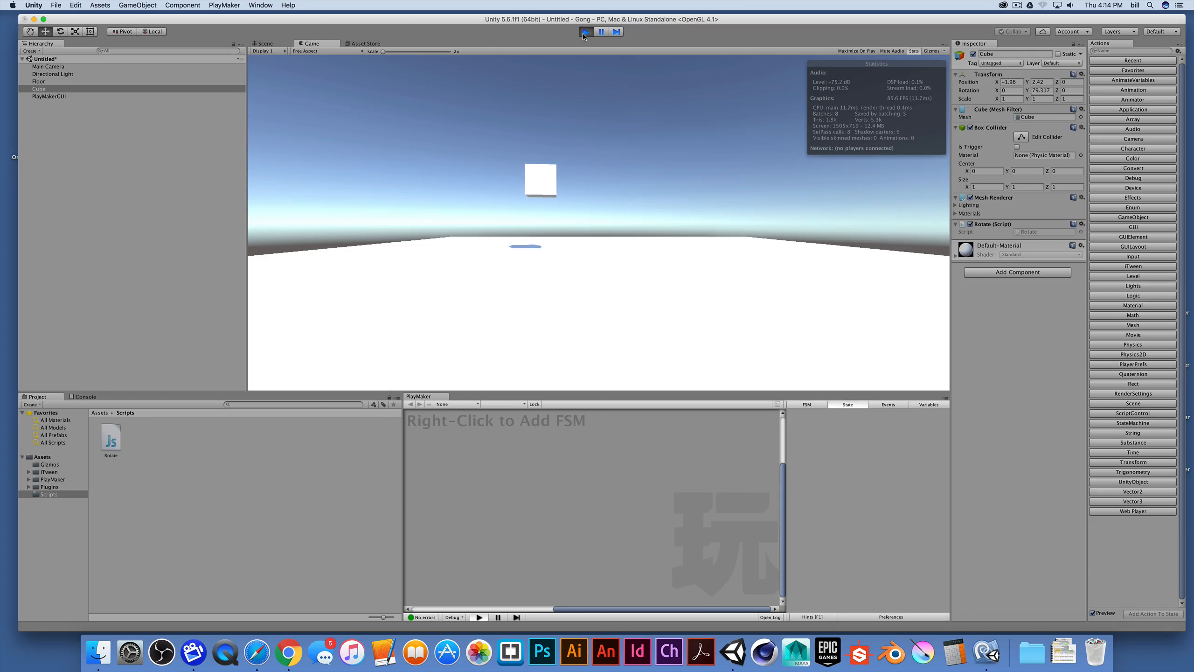
left_click(264, 43)
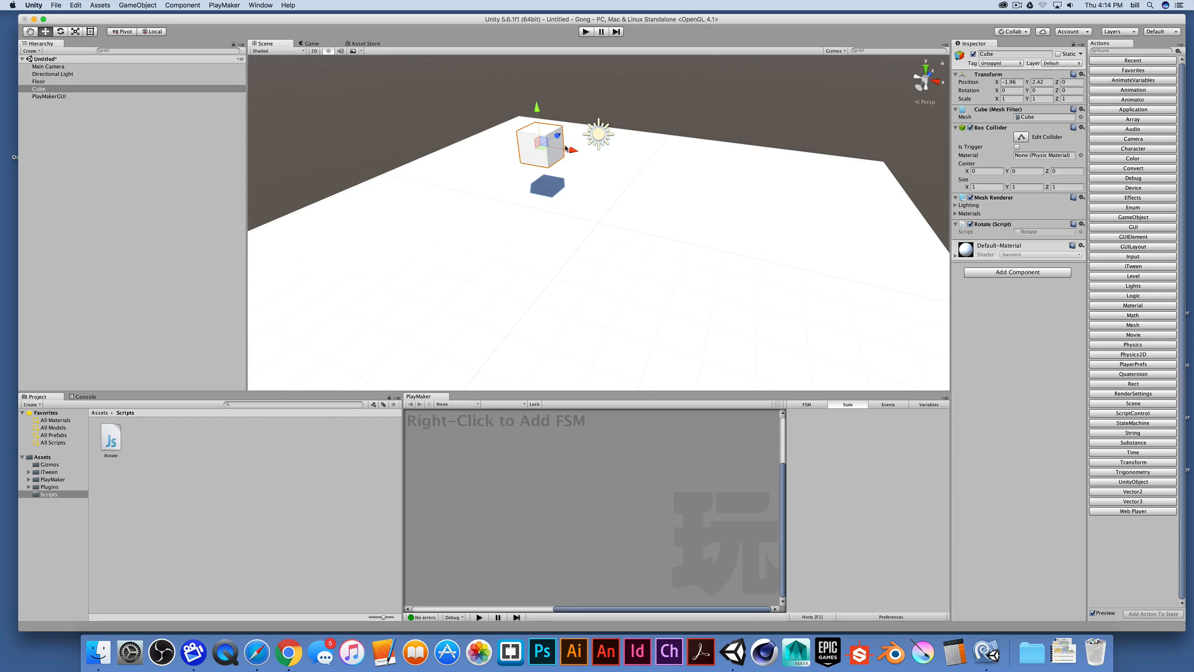
Create a Green material in the new Material folder with a green Albedo colour.
left_click(42, 456)
type("Material")
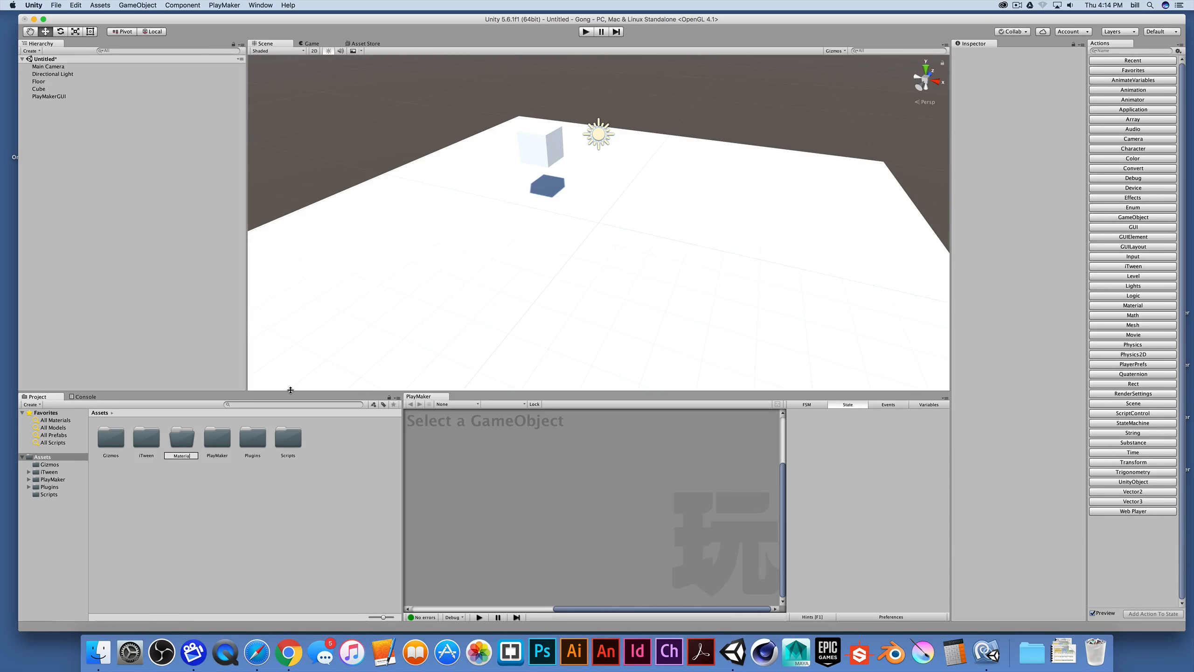
double_click(180, 437)
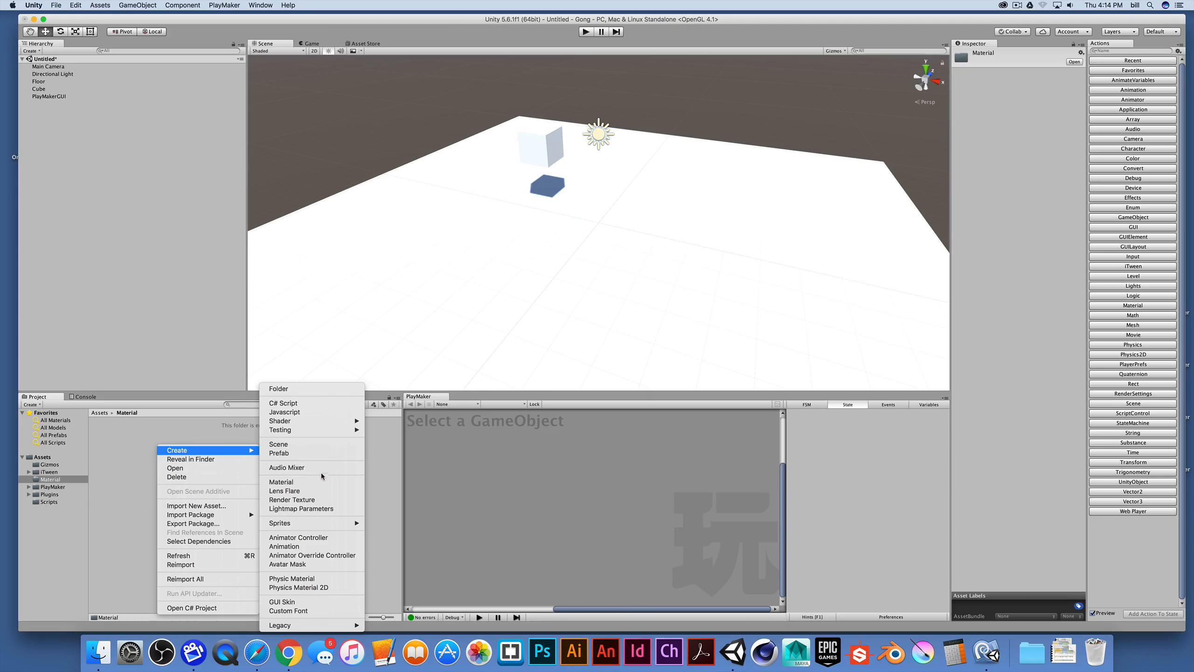
left_click(281, 481)
type("Green")
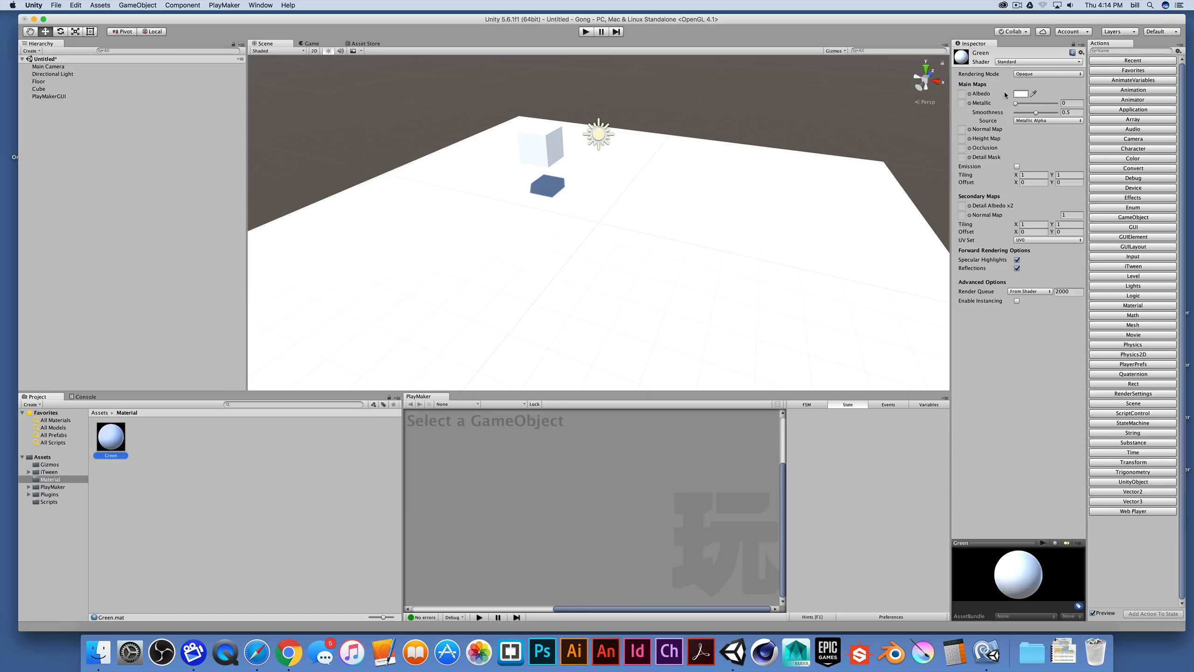
left_click(1022, 94)
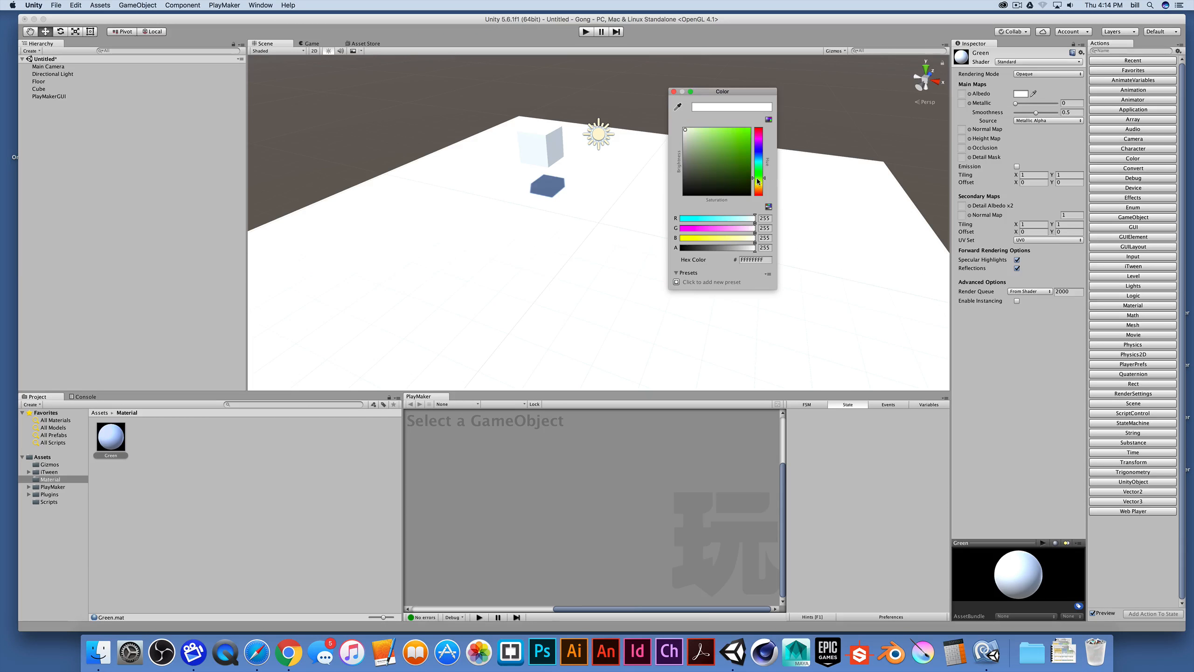
left_click(716, 152)
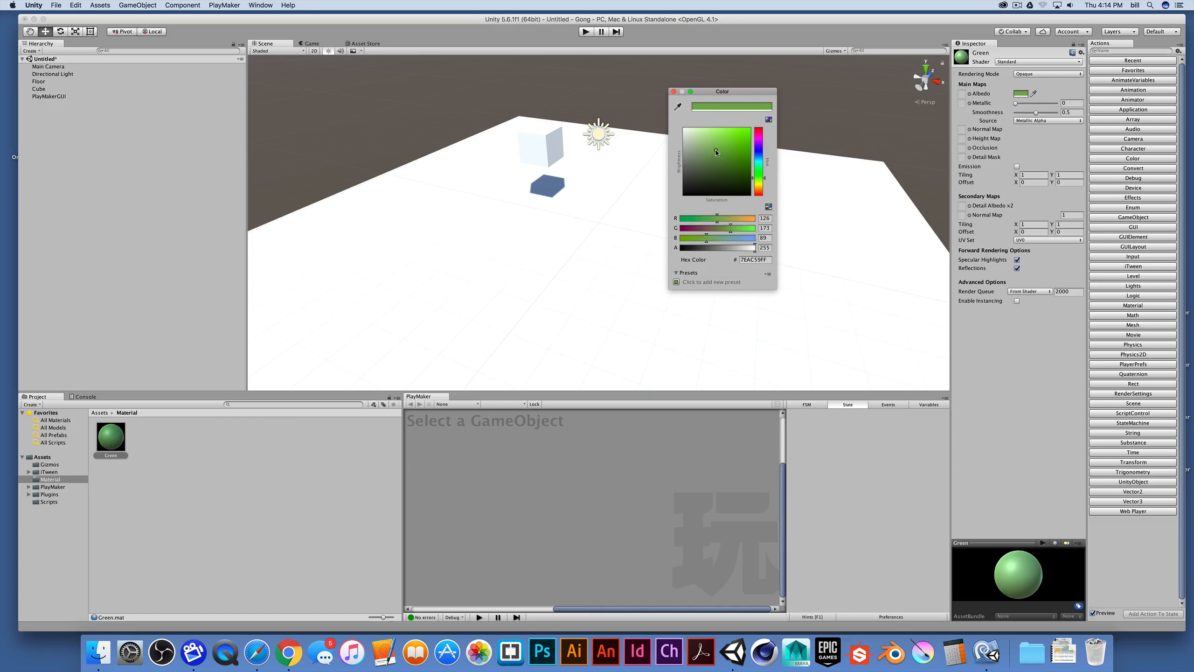
left_click(674, 92)
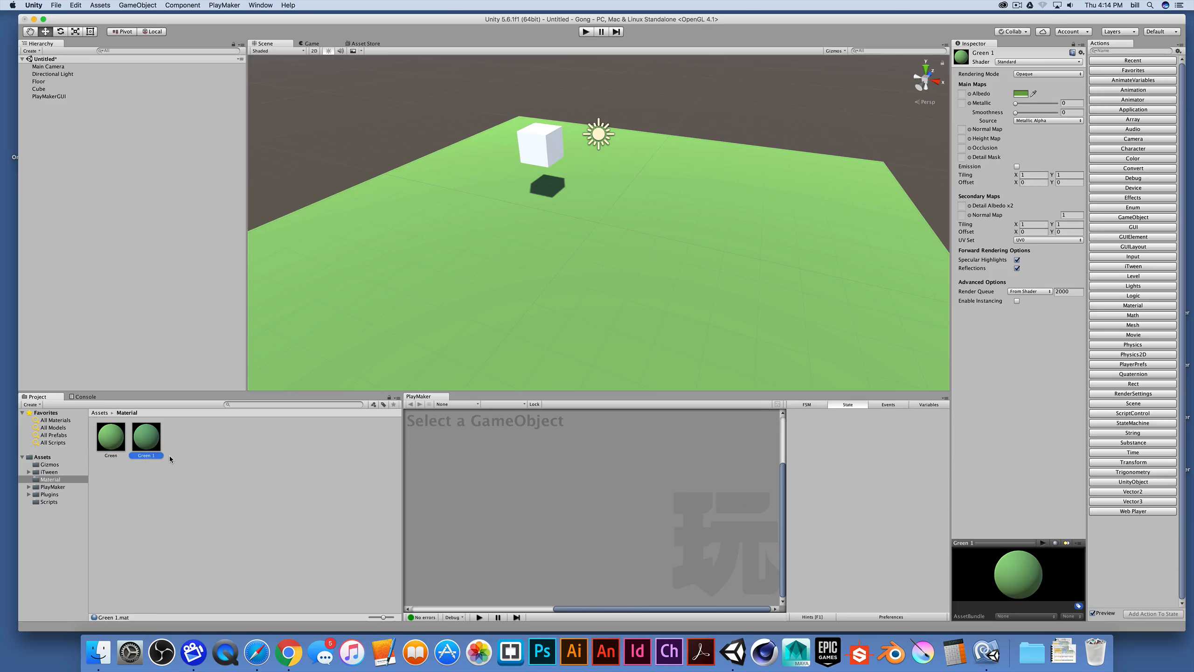
Duplicate the material as Blue and give it a blue Albedo colour.
left_click(110, 433)
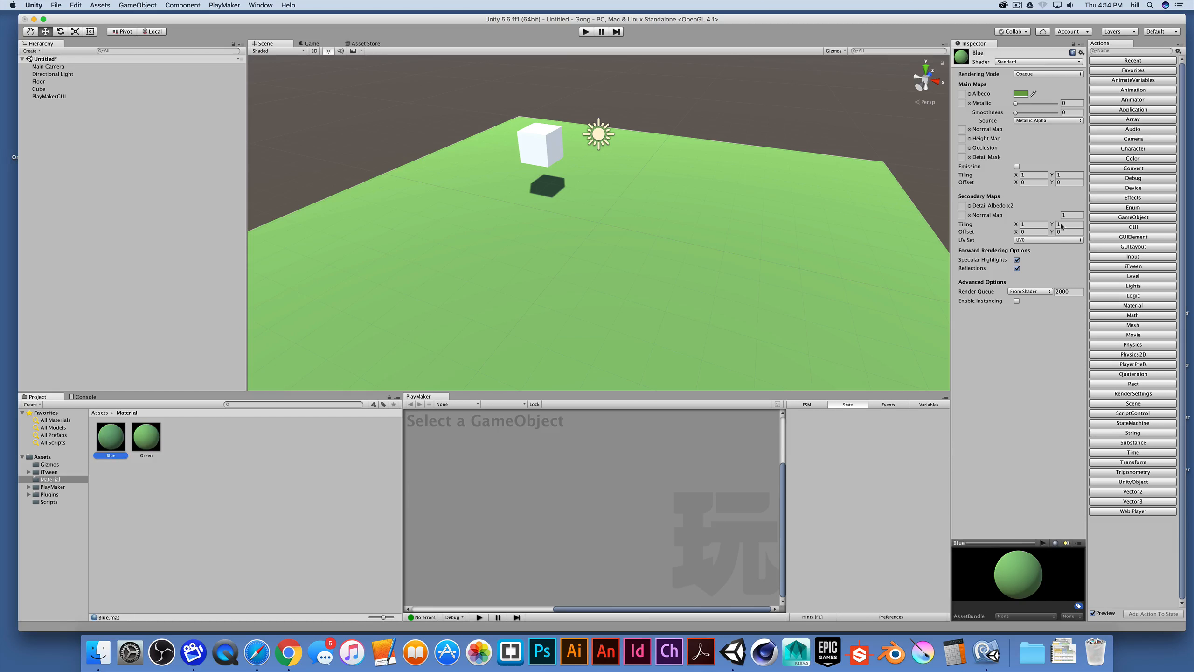
left_click(1024, 93)
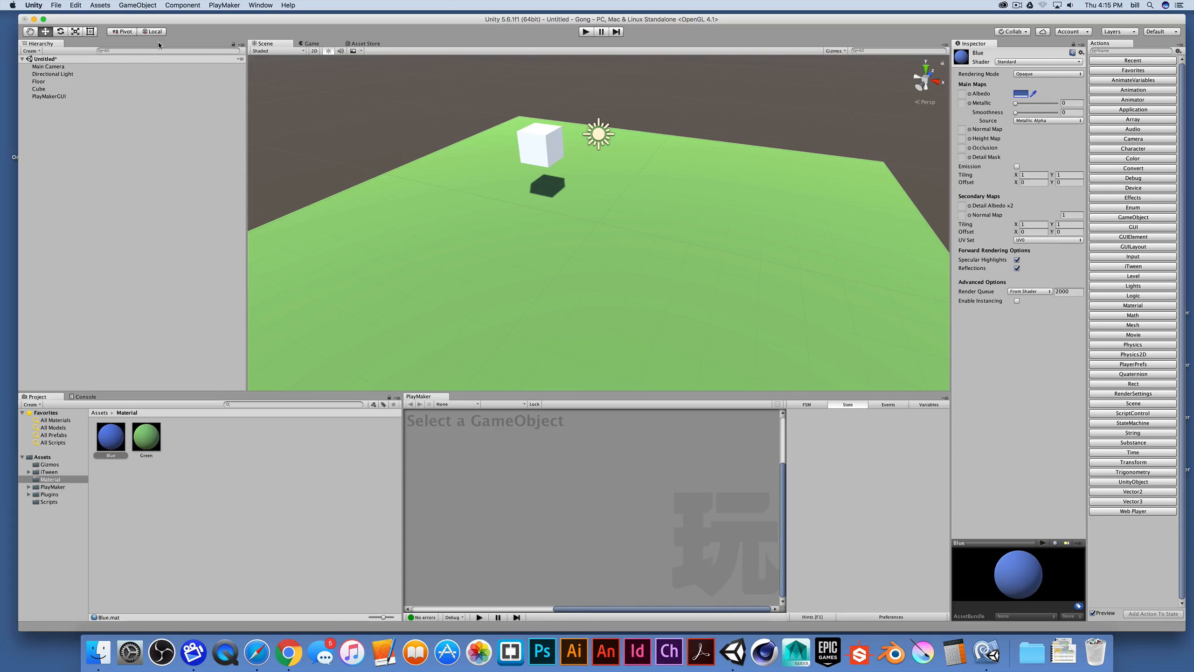
Select Cube, show the Scripts folder and check the Rotate component's gear menu.
left_click(39, 89)
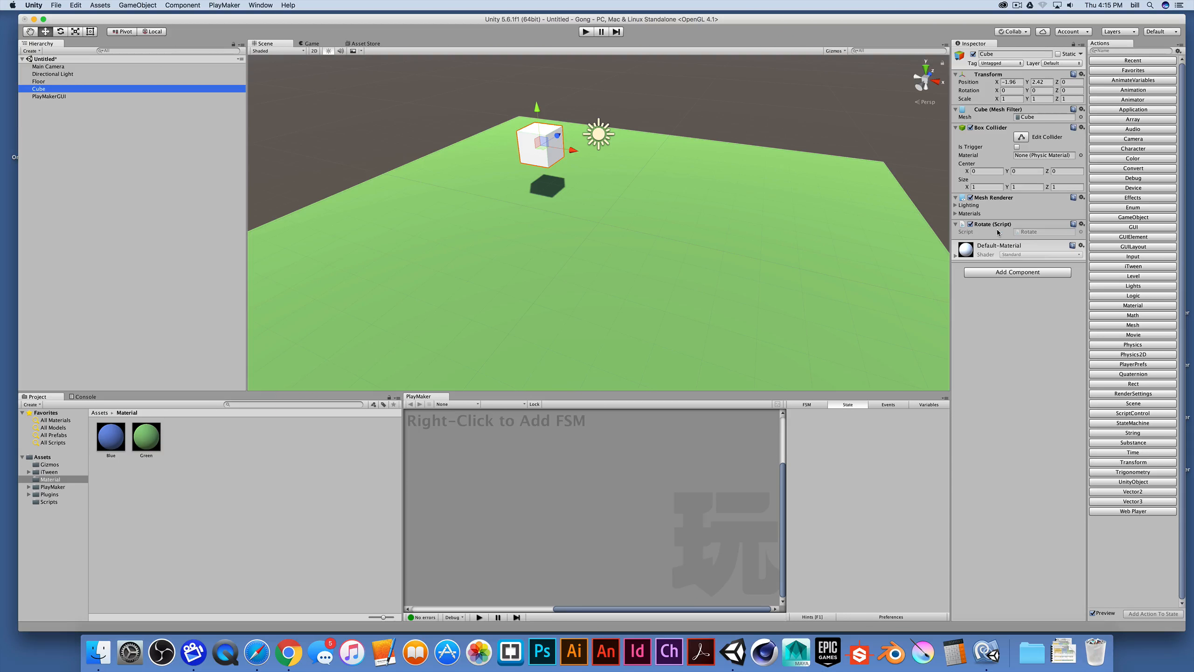
left_click(48, 501)
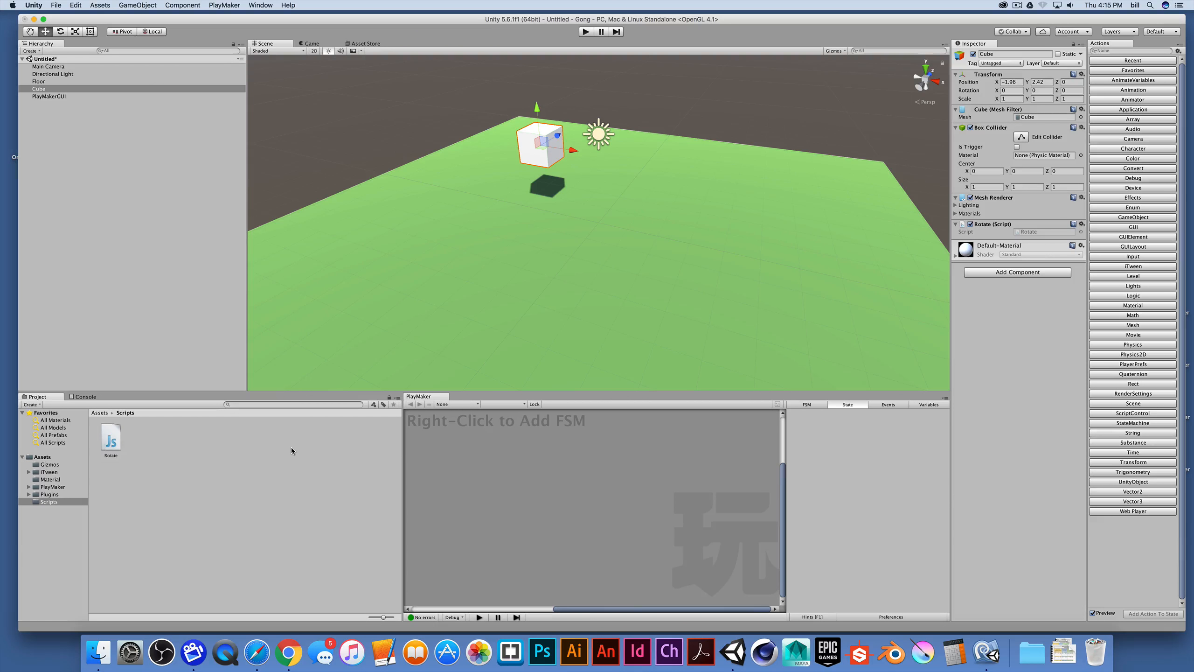
mouse_move(1040, 239)
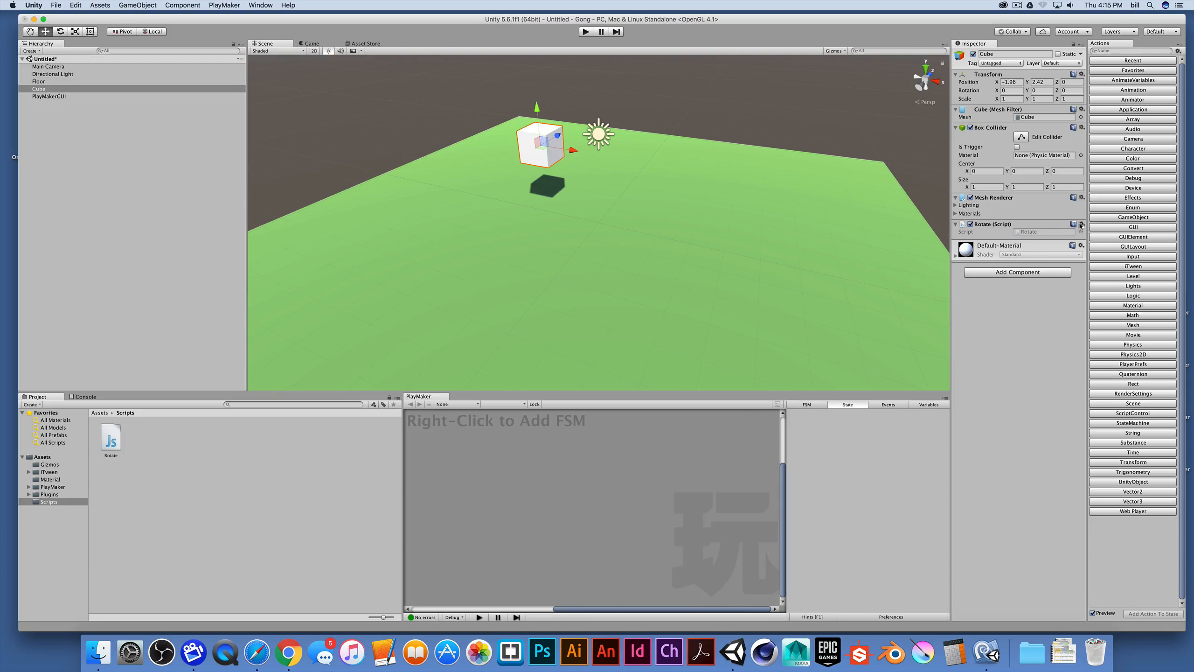
left_click(1080, 223)
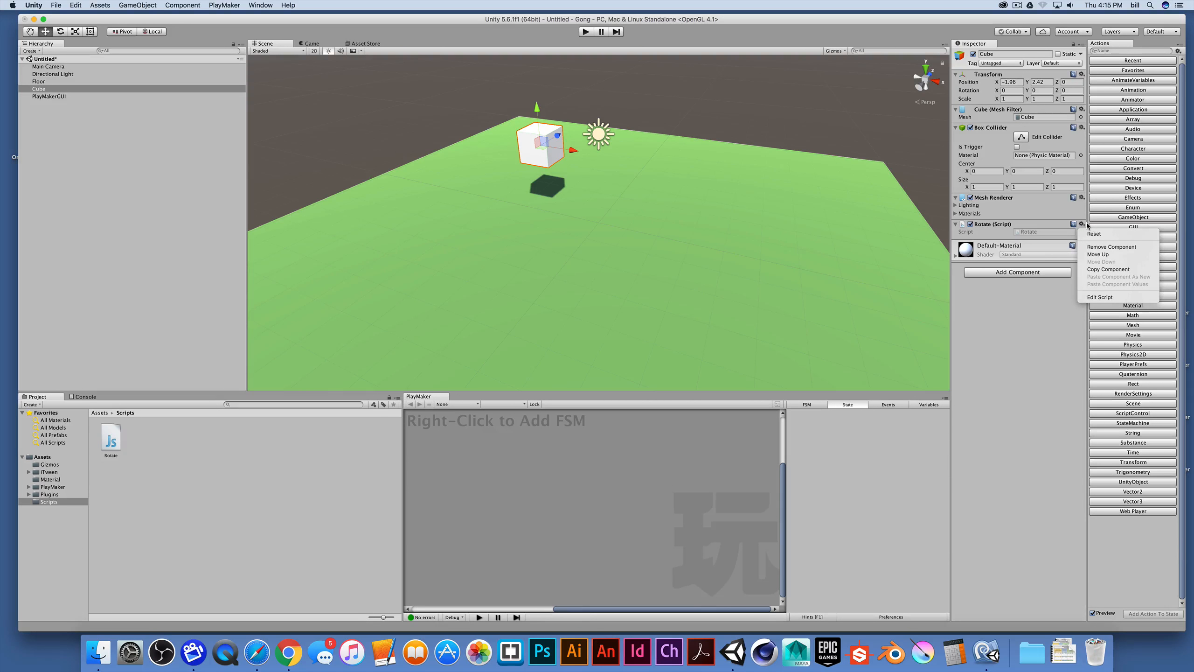
mouse_move(1095, 263)
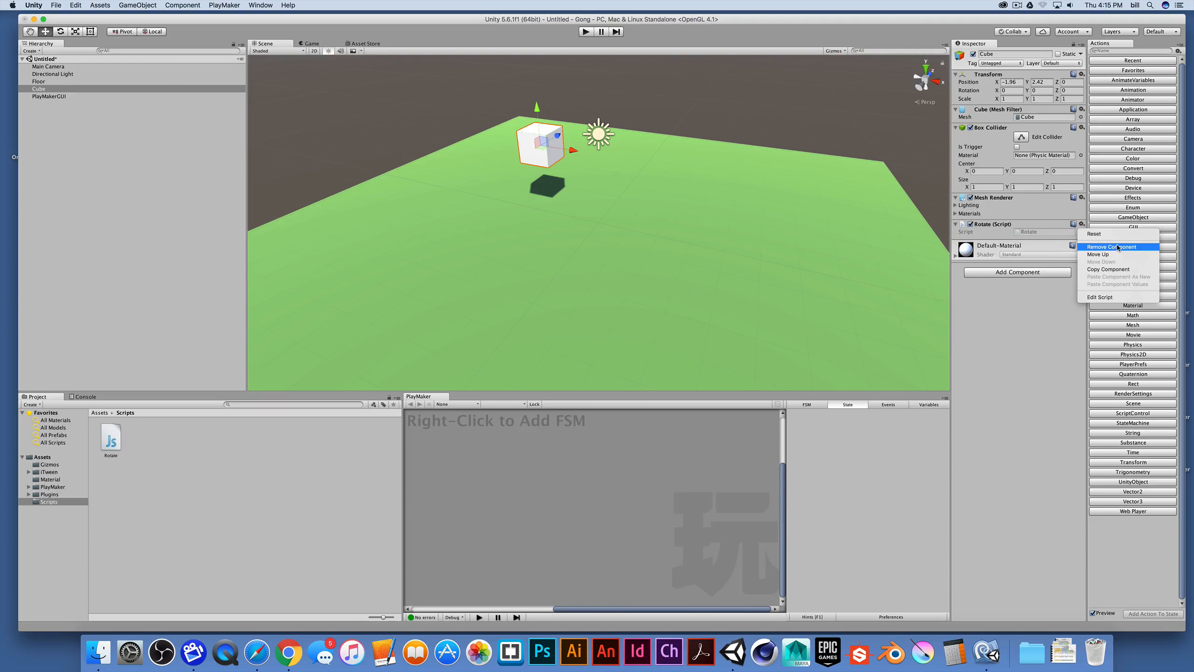
left_click(1113, 246)
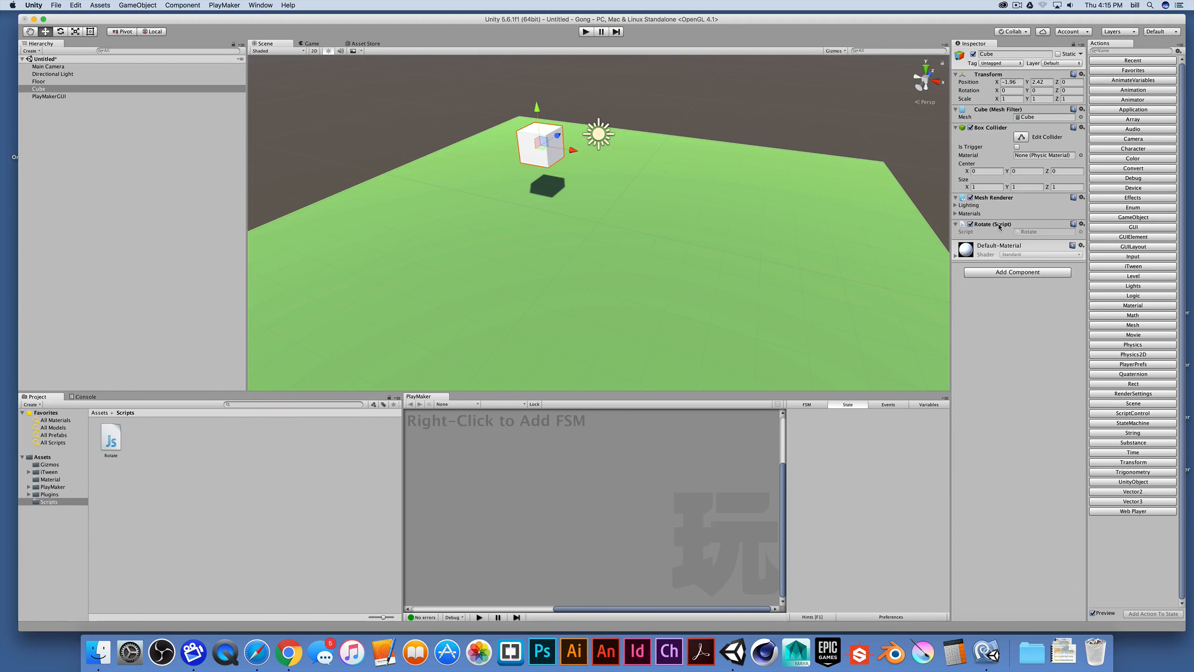
Play the scene, hide Stats, enable the Rotate script so the cube spins, then stop.
left_click(965, 224)
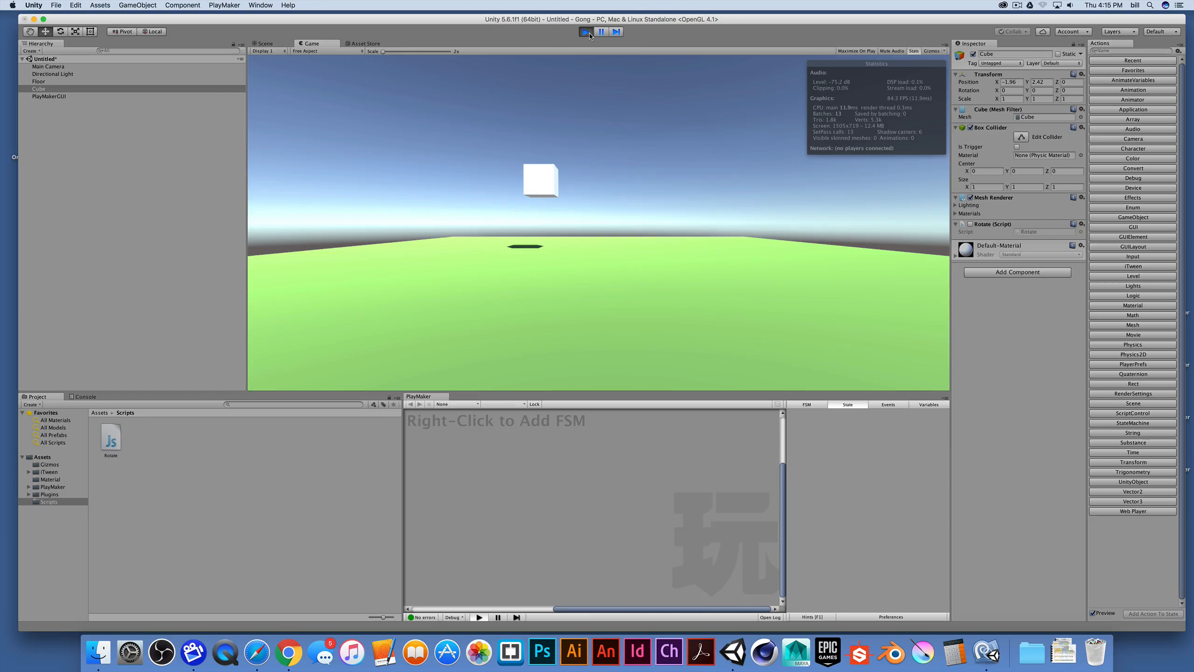
left_click(912, 52)
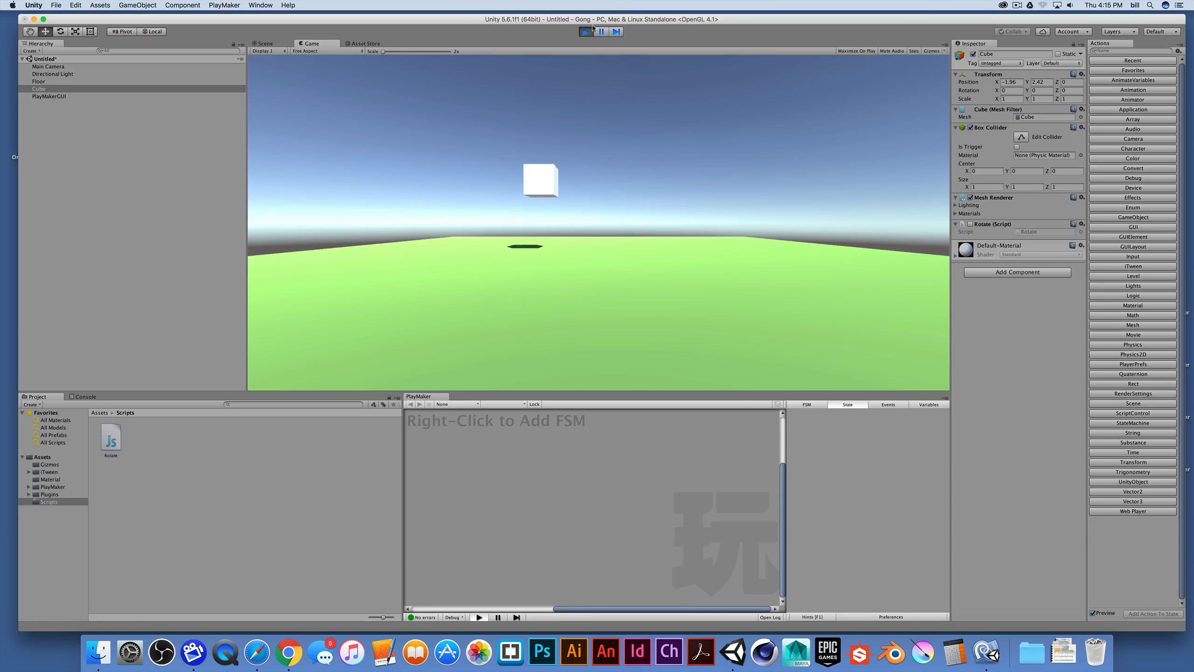
left_click(265, 44)
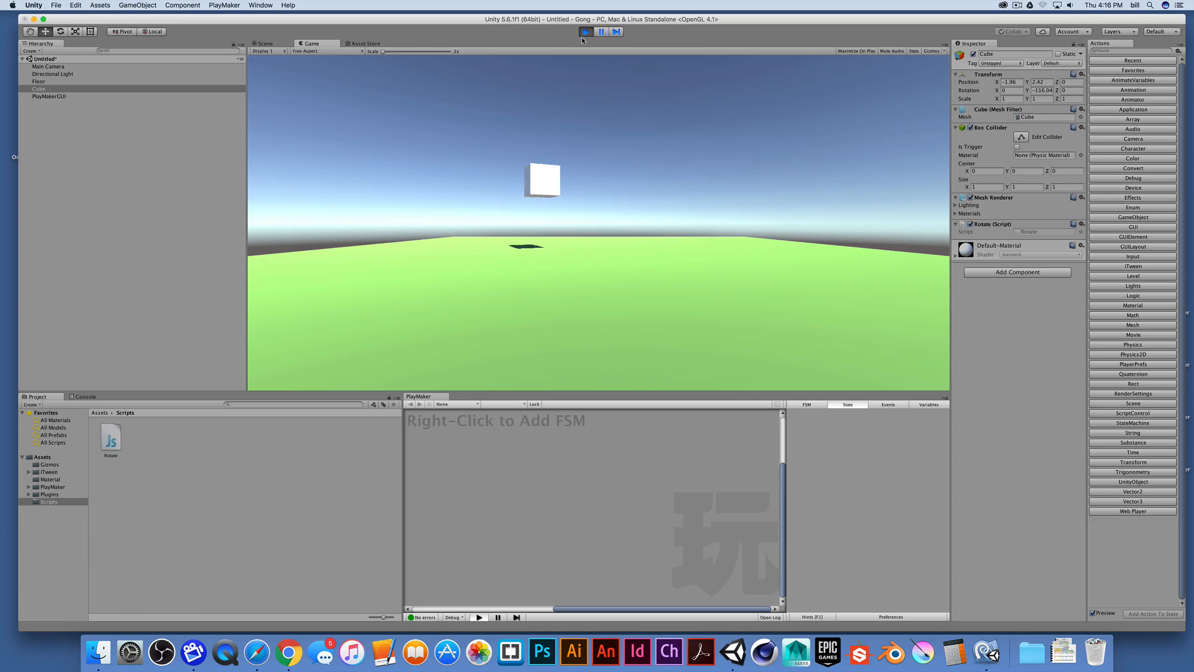
left_click(265, 44)
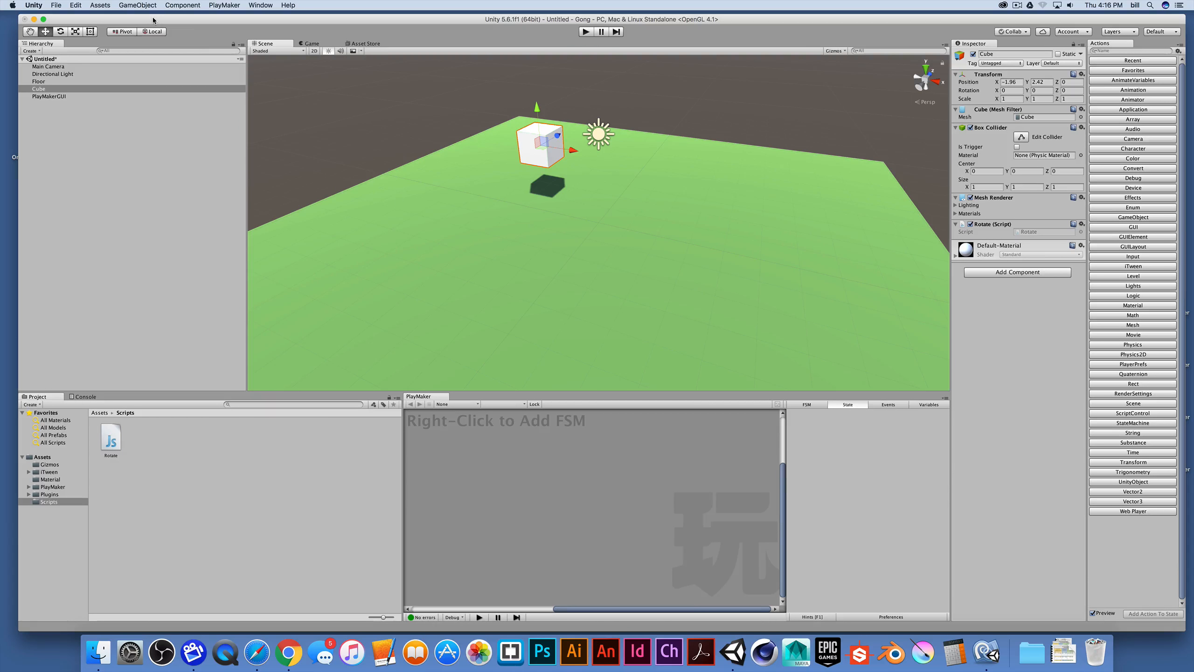
Add a second Cube to the scene from the 3D Object menu.
left_click(138, 6)
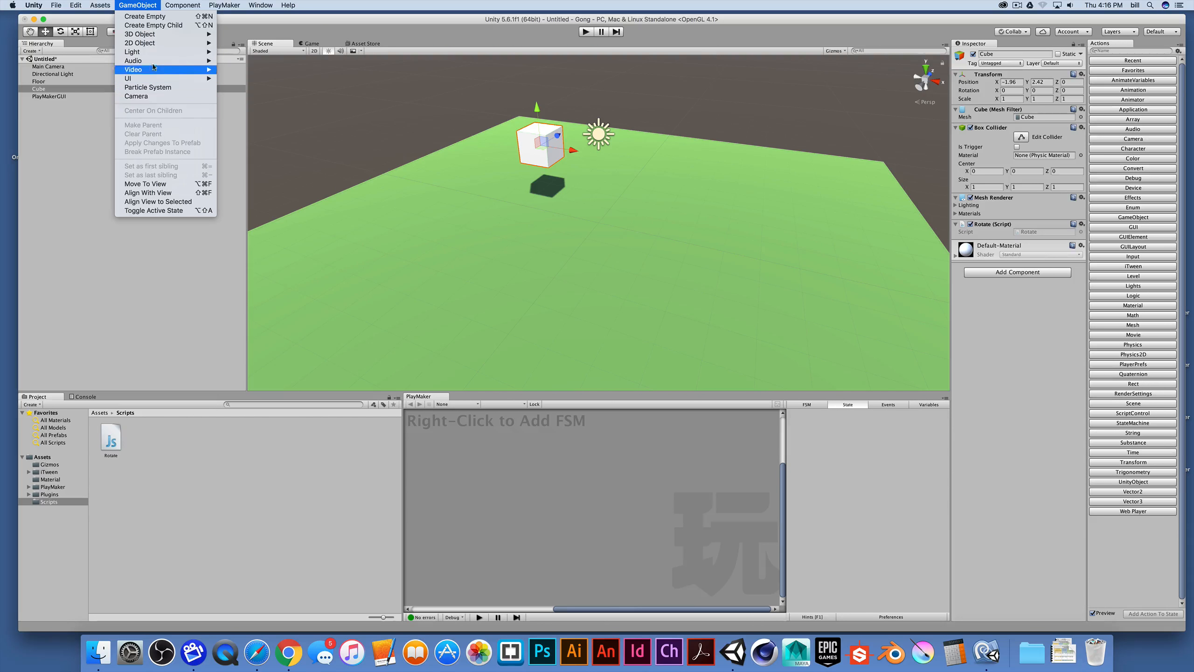
left_click(139, 34)
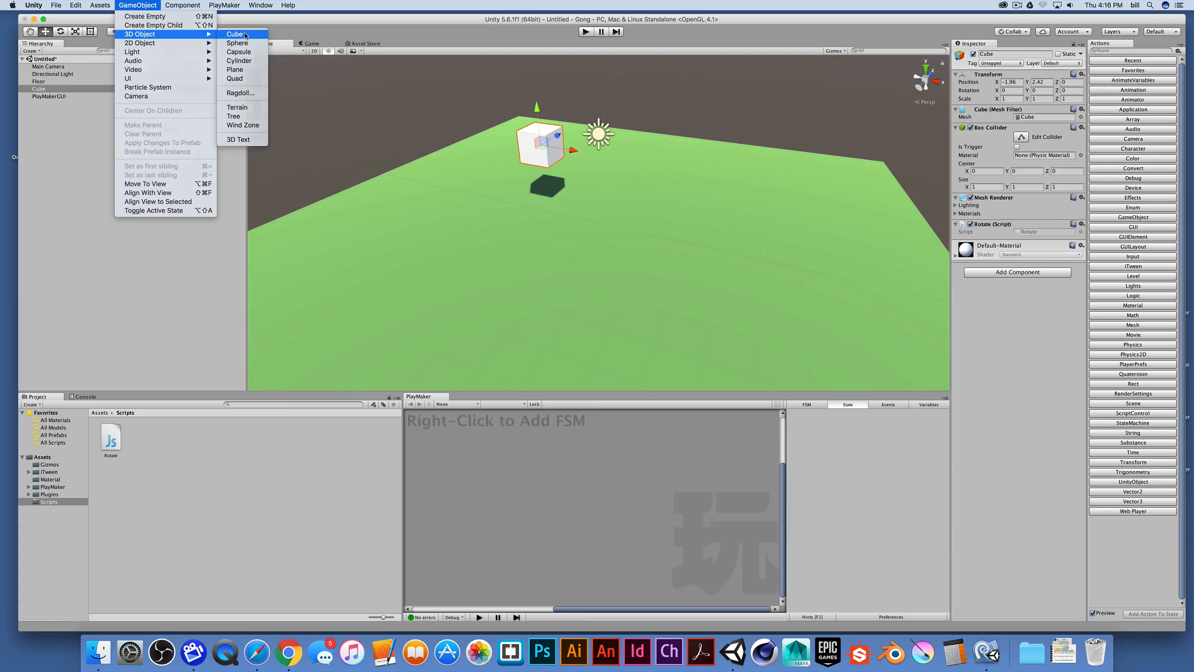
left_click(235, 33)
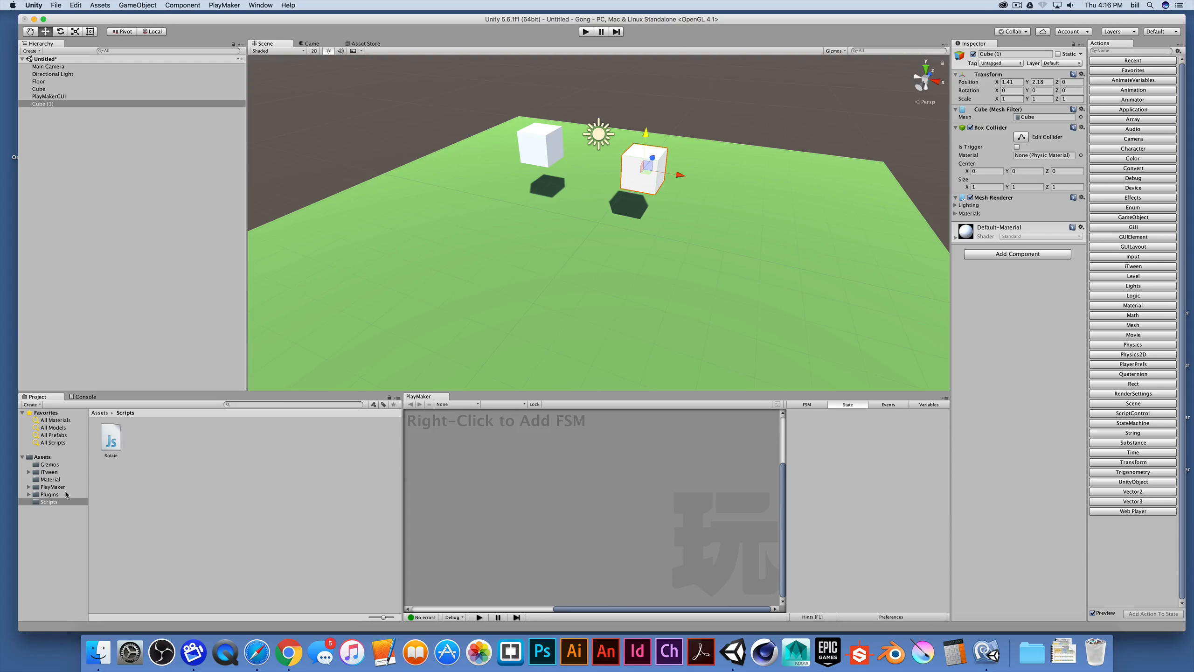
Give the new cube the Blue material and rename it Playmaker Cube.
left_click(50, 479)
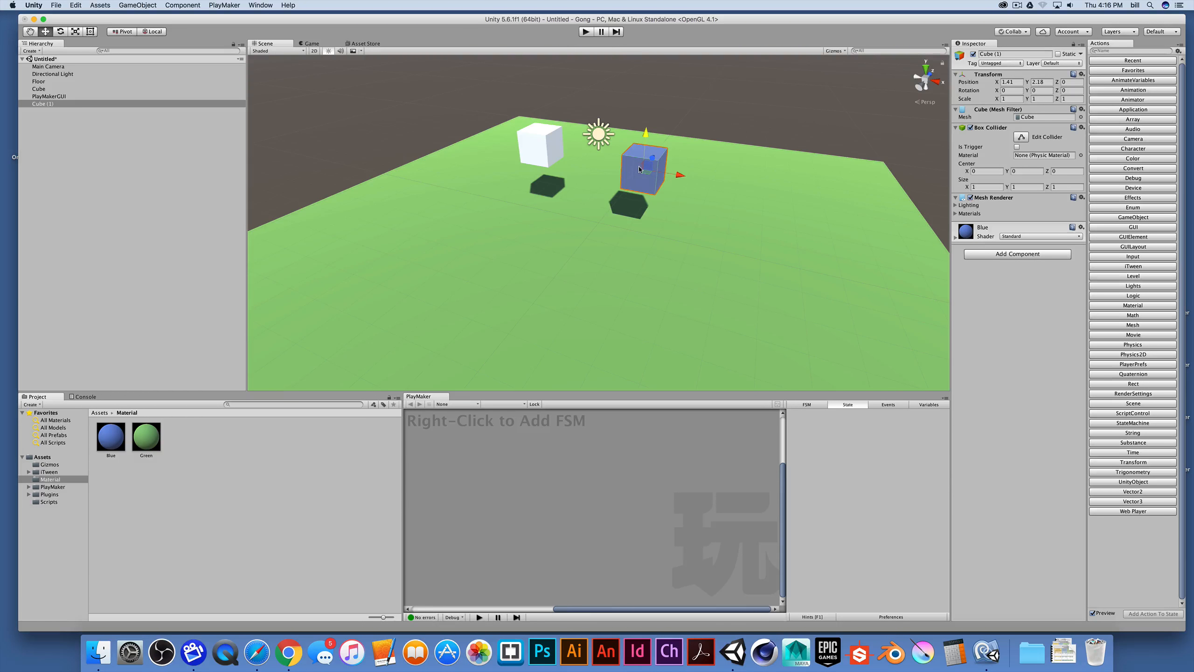
left_click(48, 103)
type("Play")
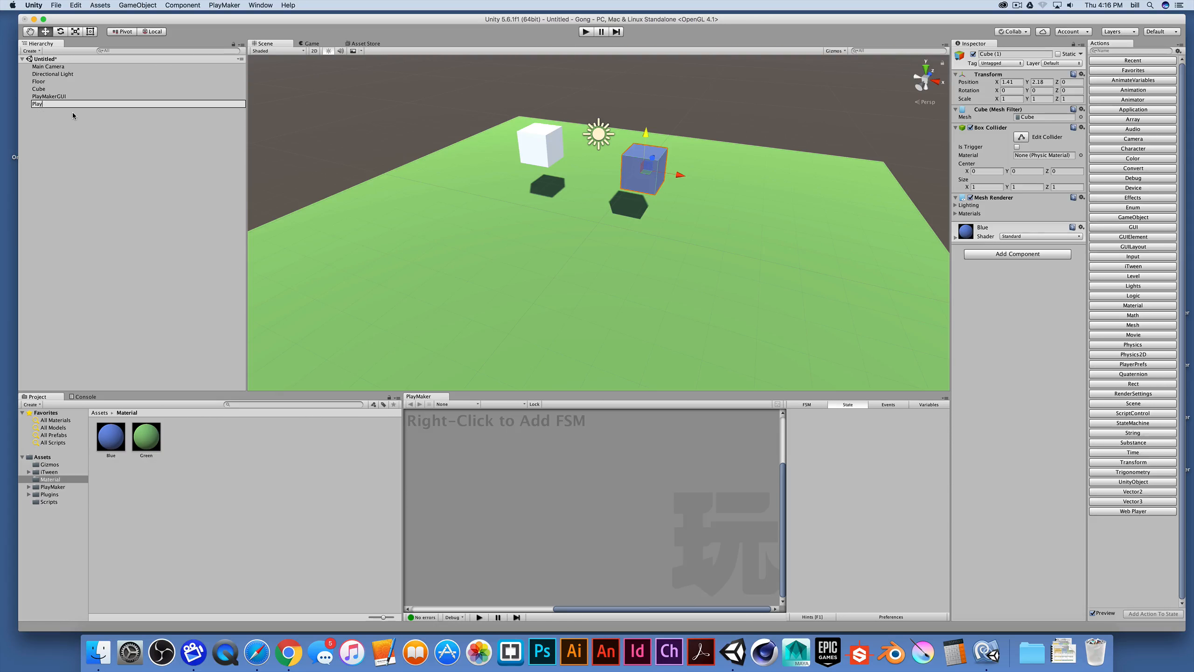
type("maker Cube")
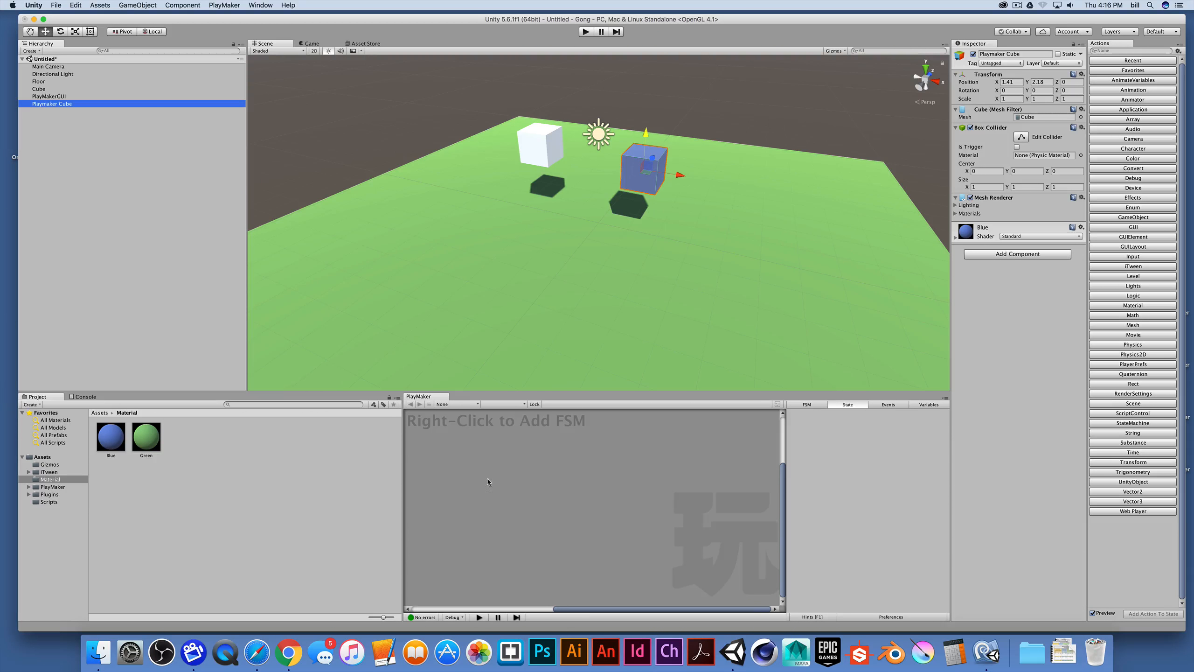
mouse_move(610, 252)
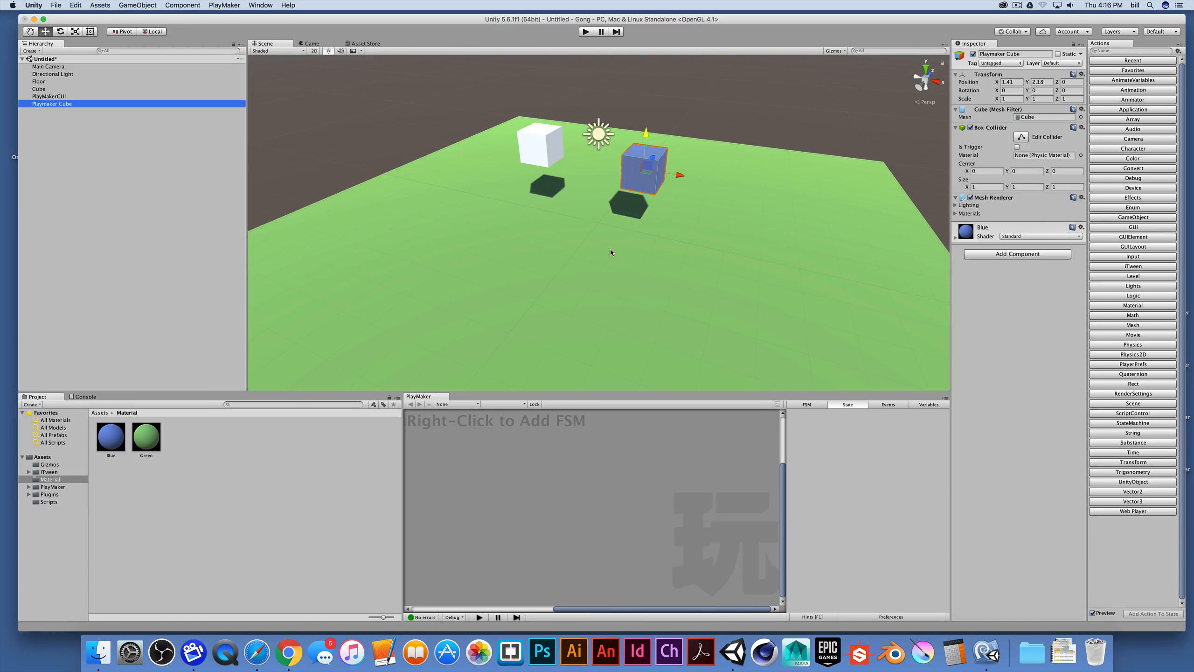
mouse_move(562, 173)
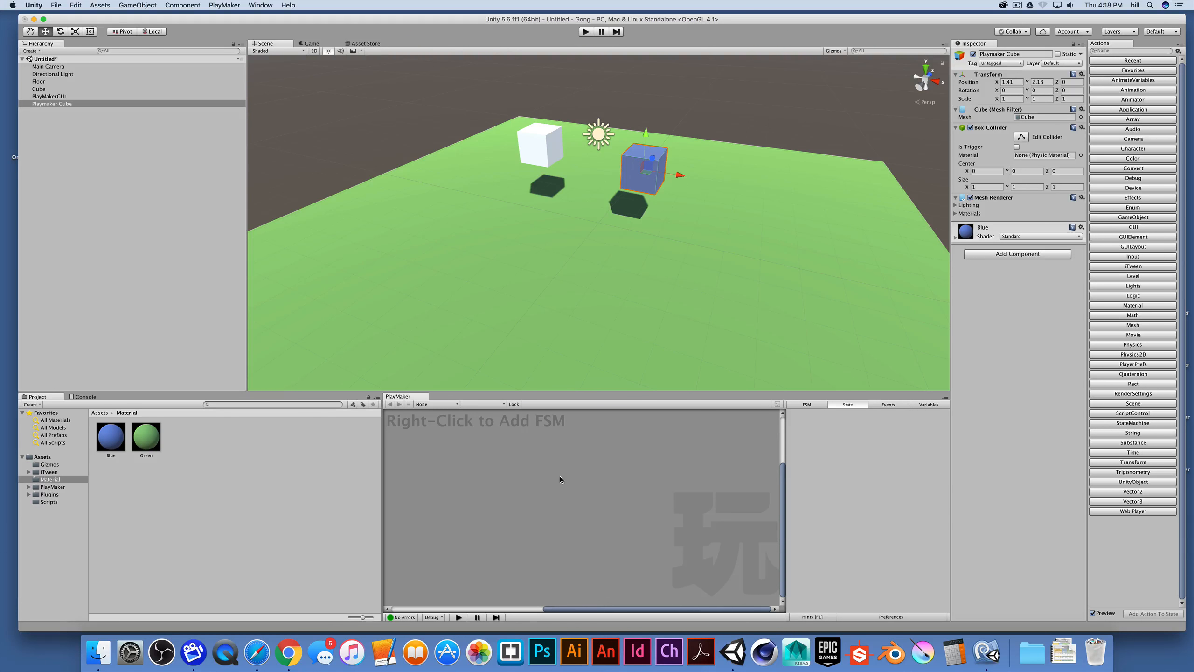
mouse_move(582, 531)
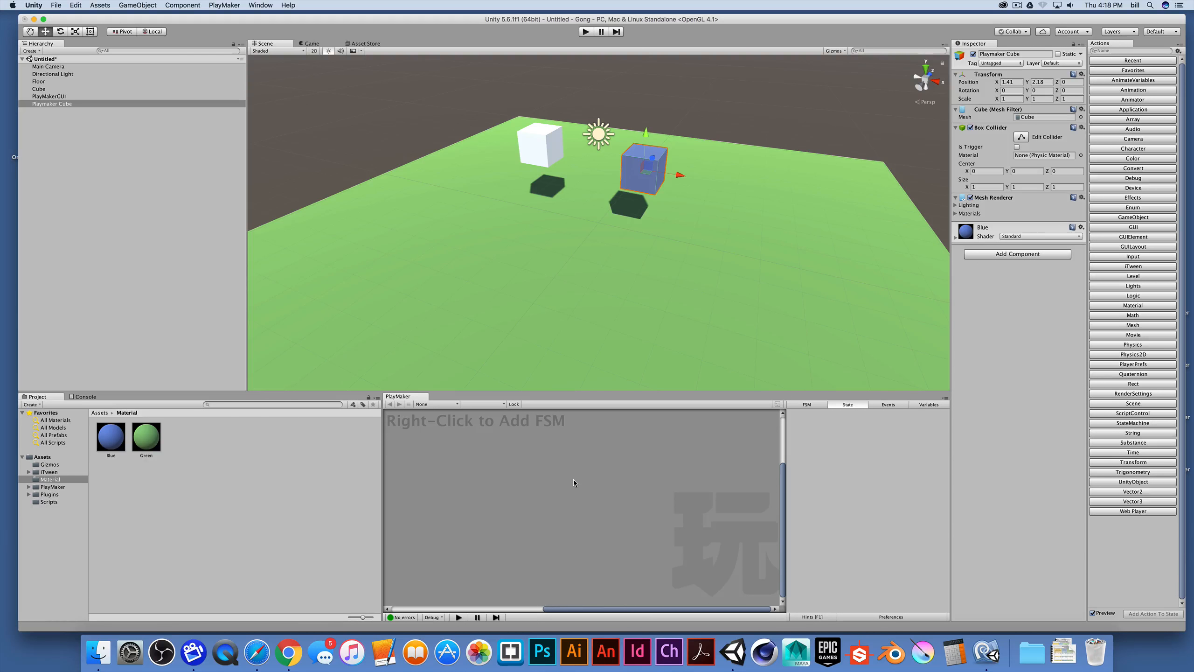
Add an FSM to Playmaker Cube and centre its START → State 1 graph on the canvas.
right_click(575, 483)
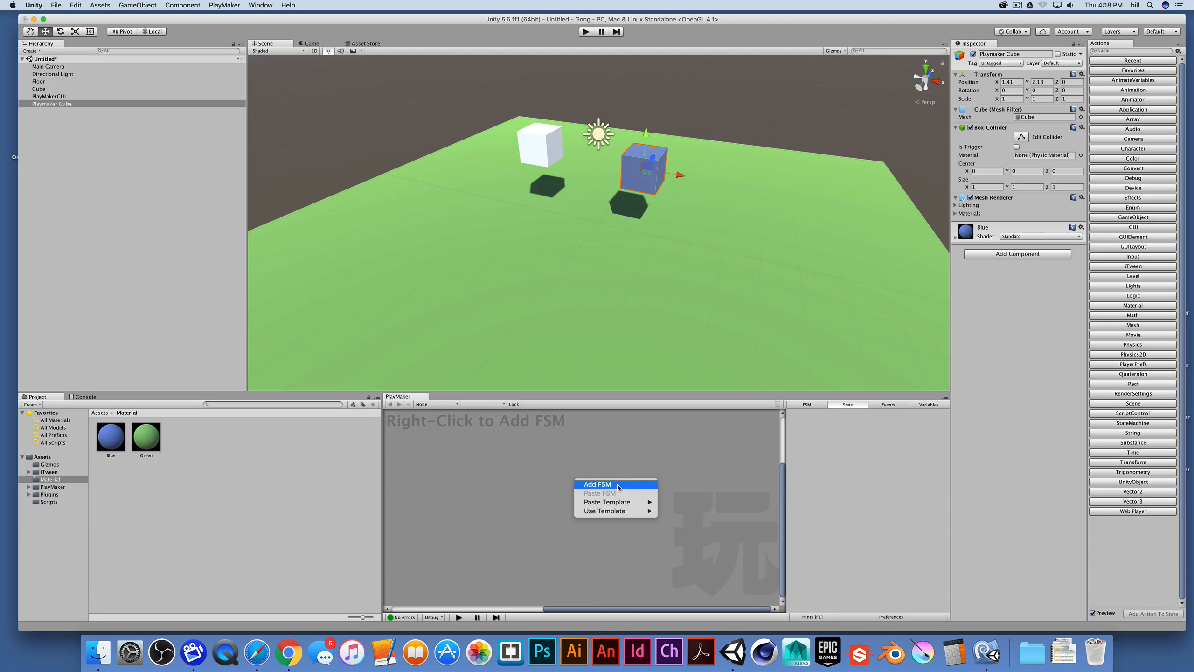
left_click(597, 484)
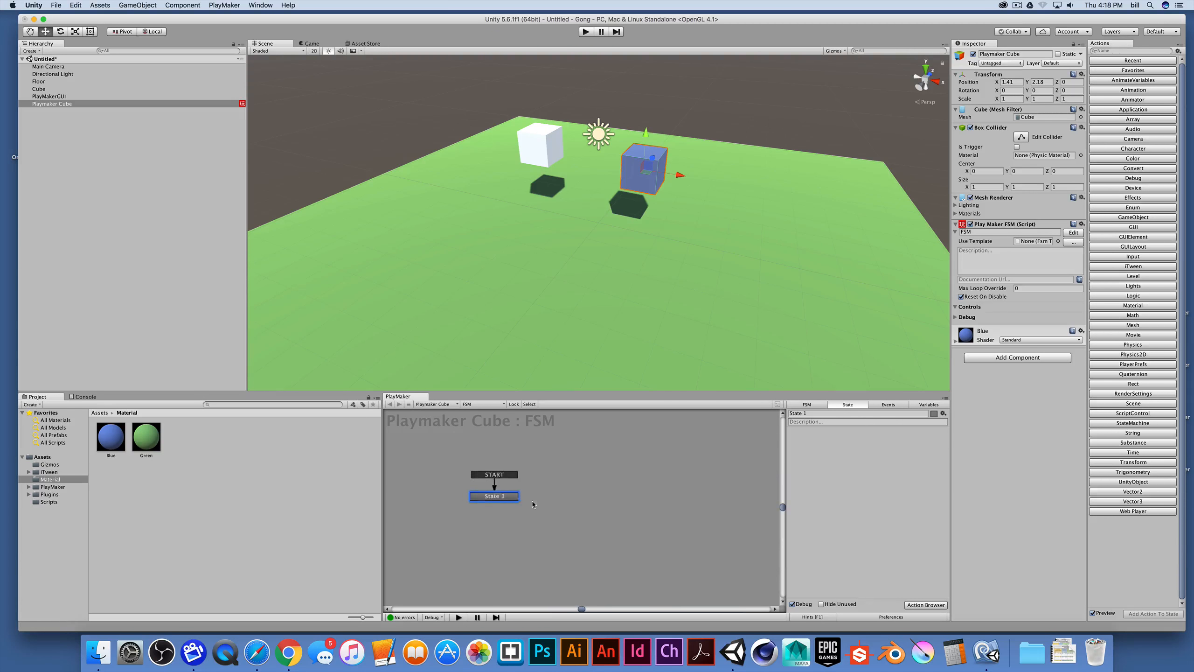
left_click_drag(494, 495, 512, 489)
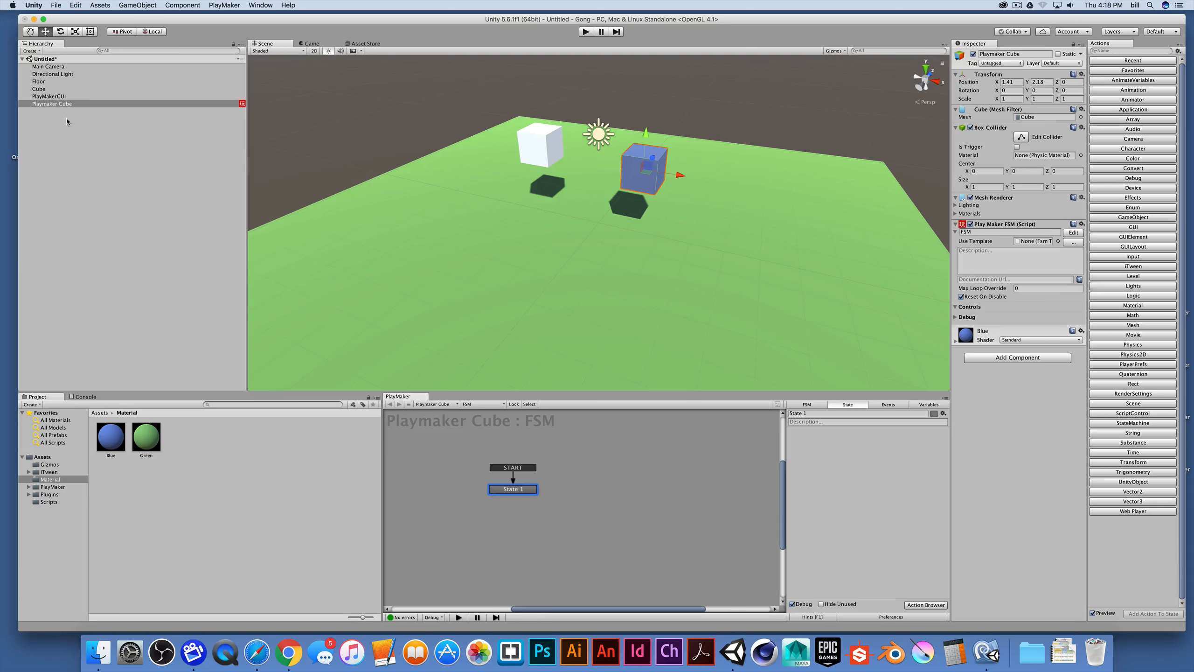
mouse_move(82, 109)
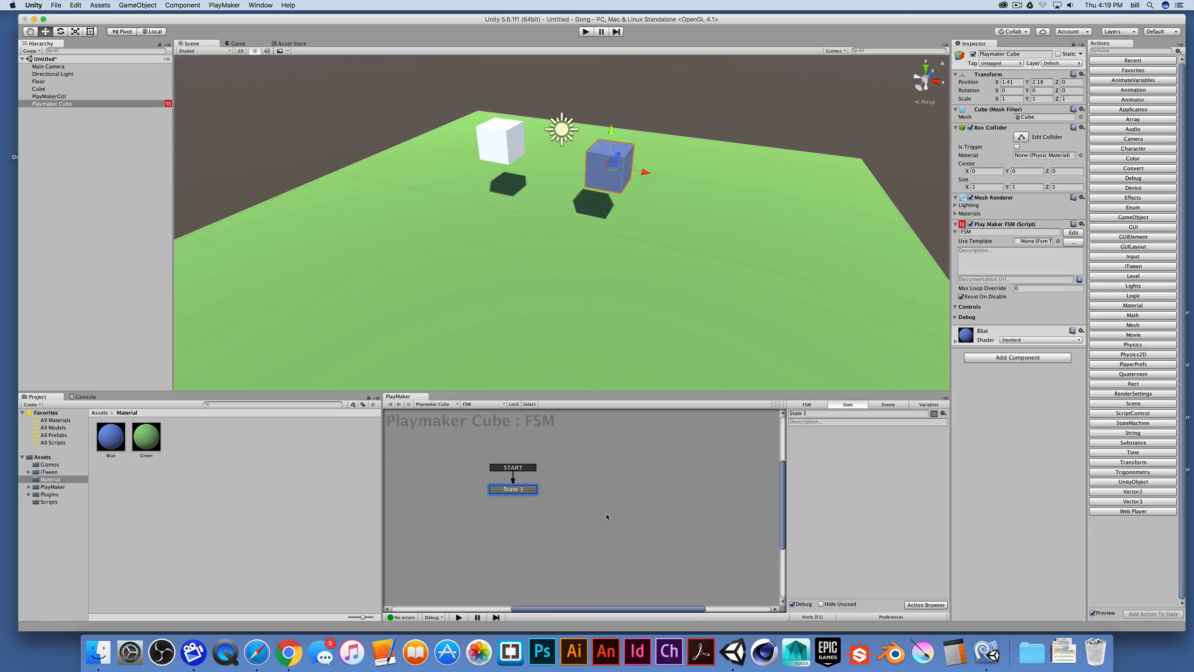
mouse_move(616, 491)
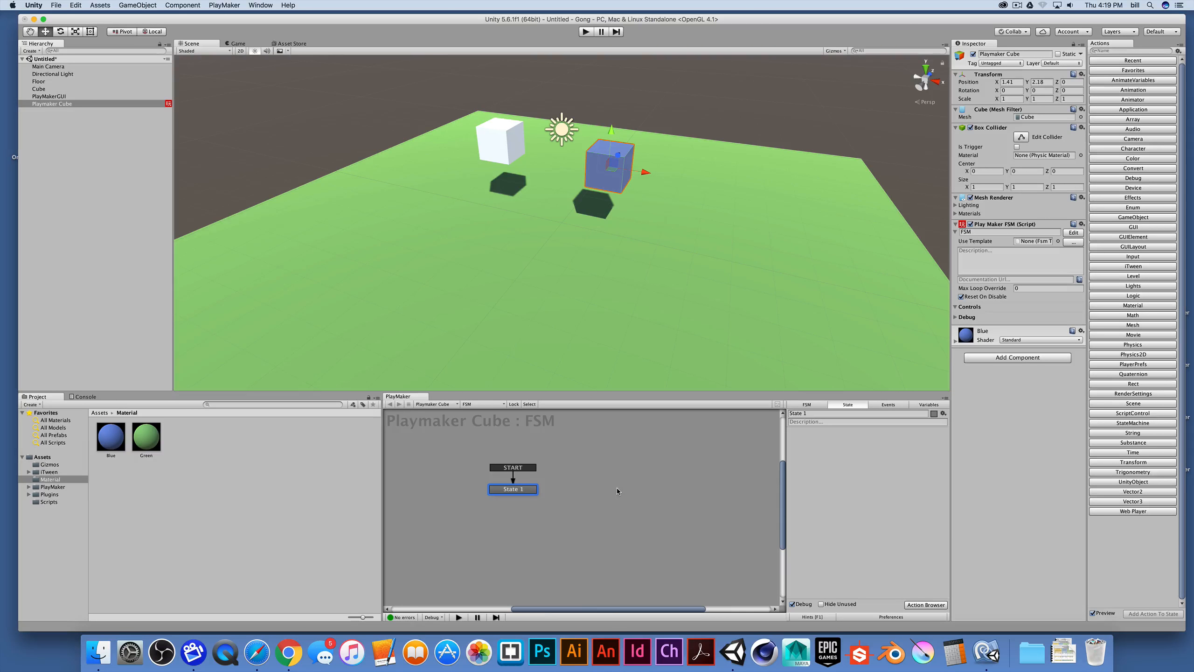
mouse_move(612, 540)
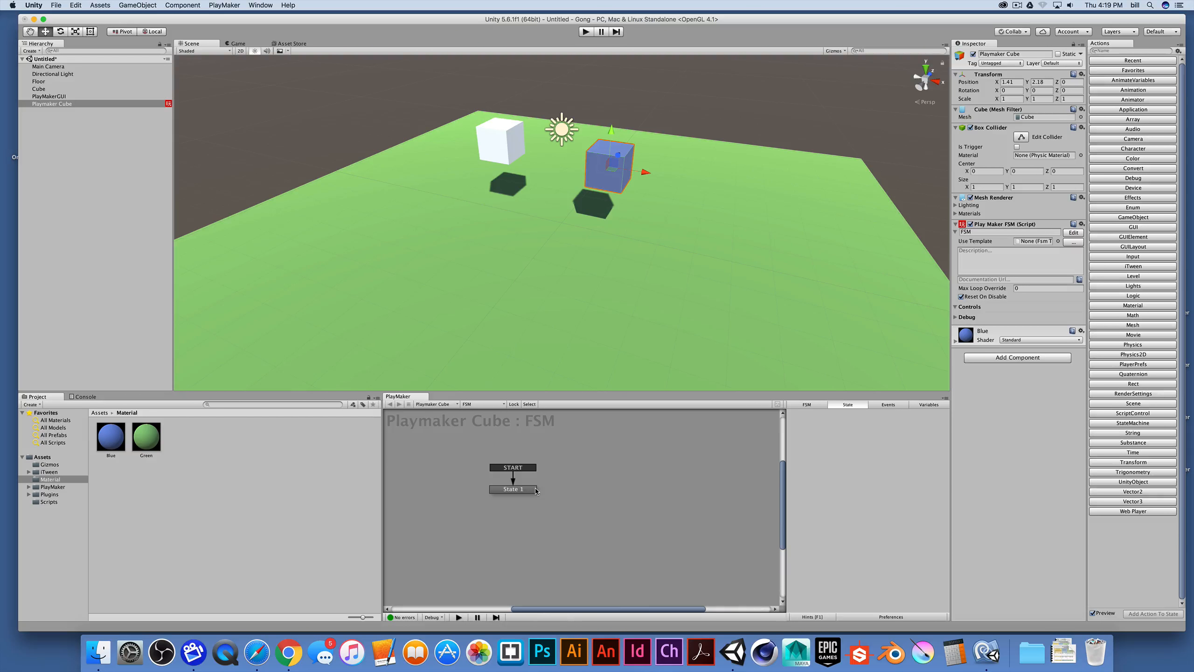
mouse_move(852, 458)
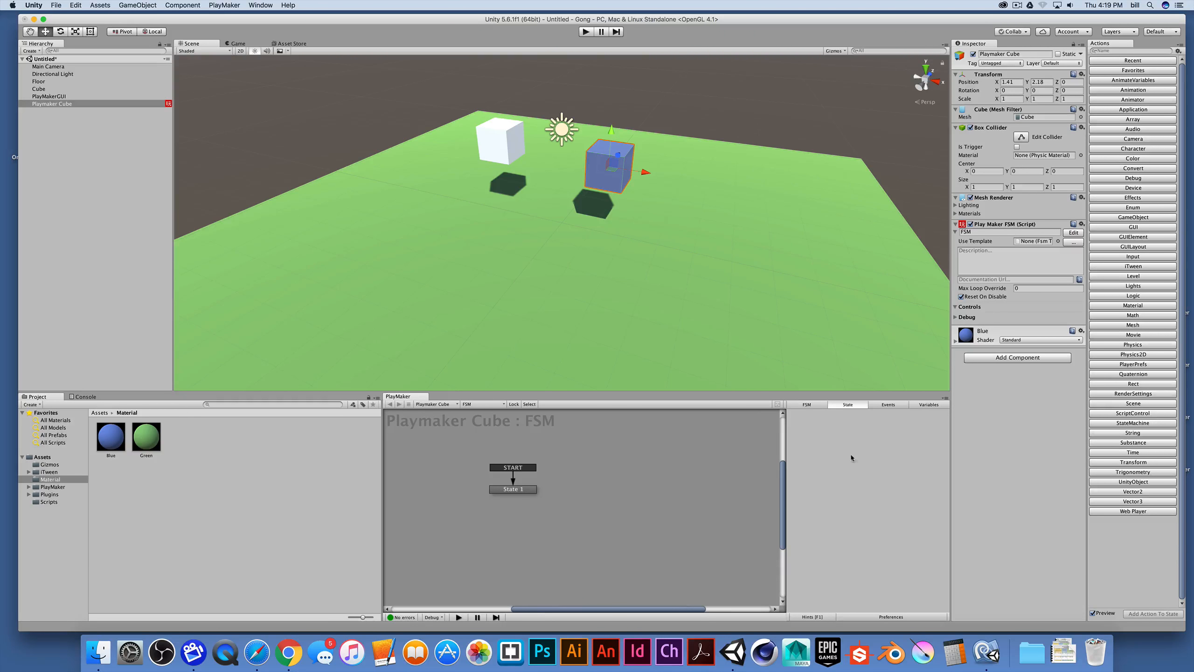
Show the FSM's general settings with name, template, description and debug options.
left_click(512, 487)
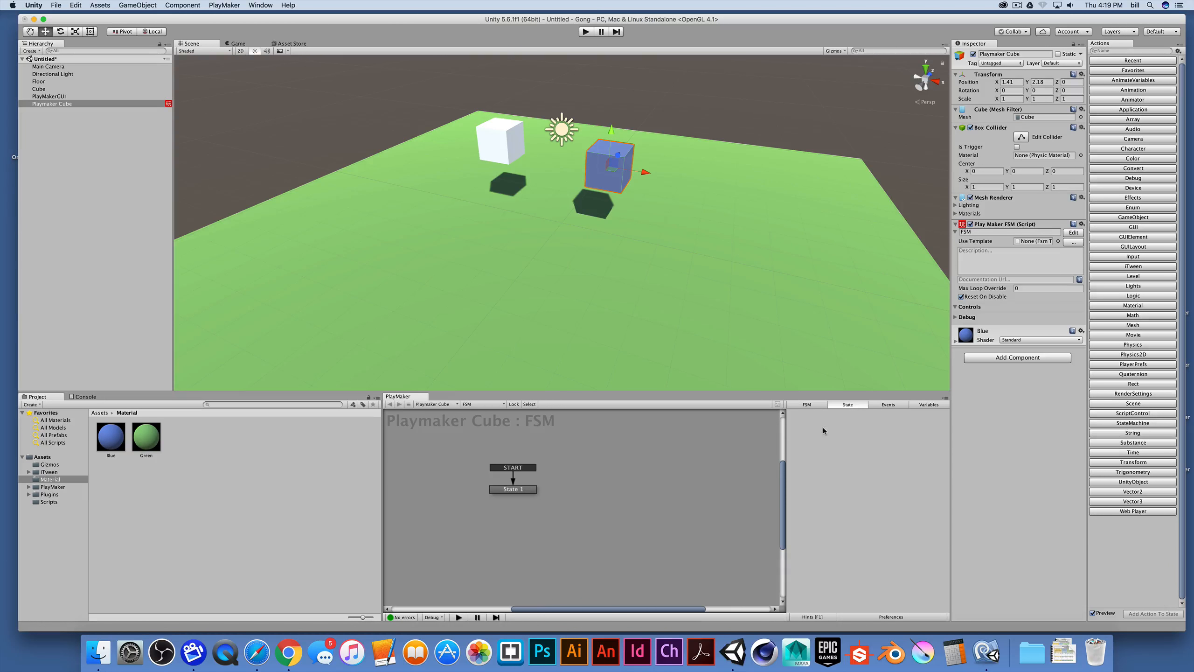
mouse_move(861, 503)
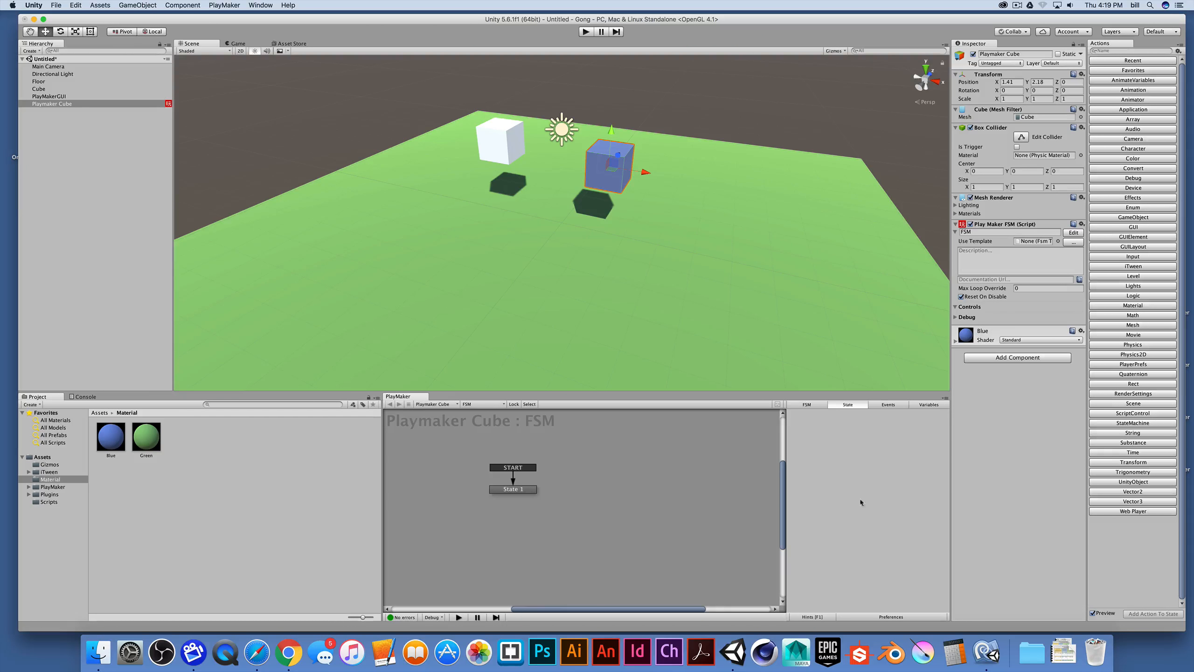
left_click(512, 489)
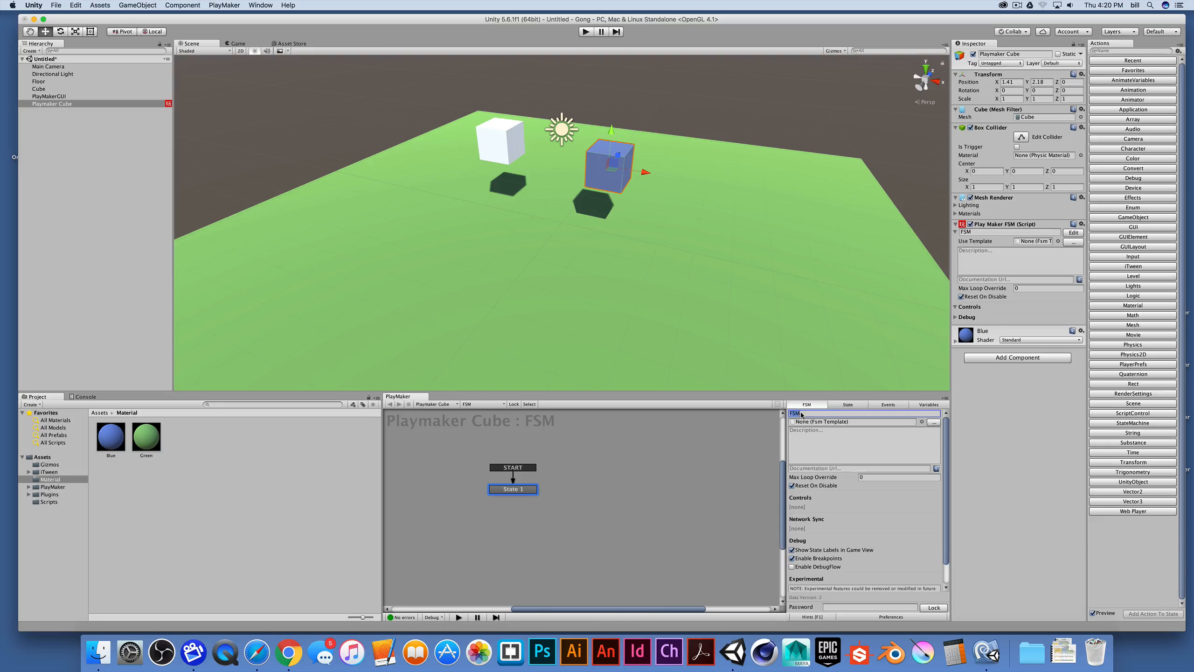
mouse_move(1008, 244)
type(" Rotate")
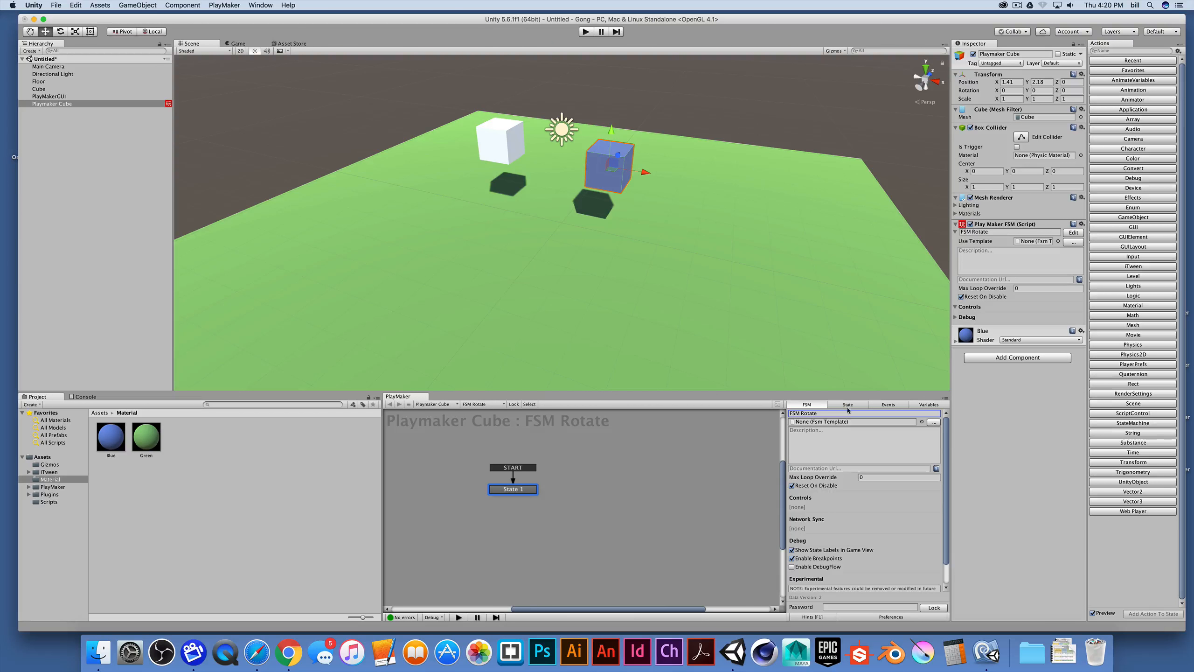
With the FSM named FSM Rotate, return to State 1's details.
left_click(849, 404)
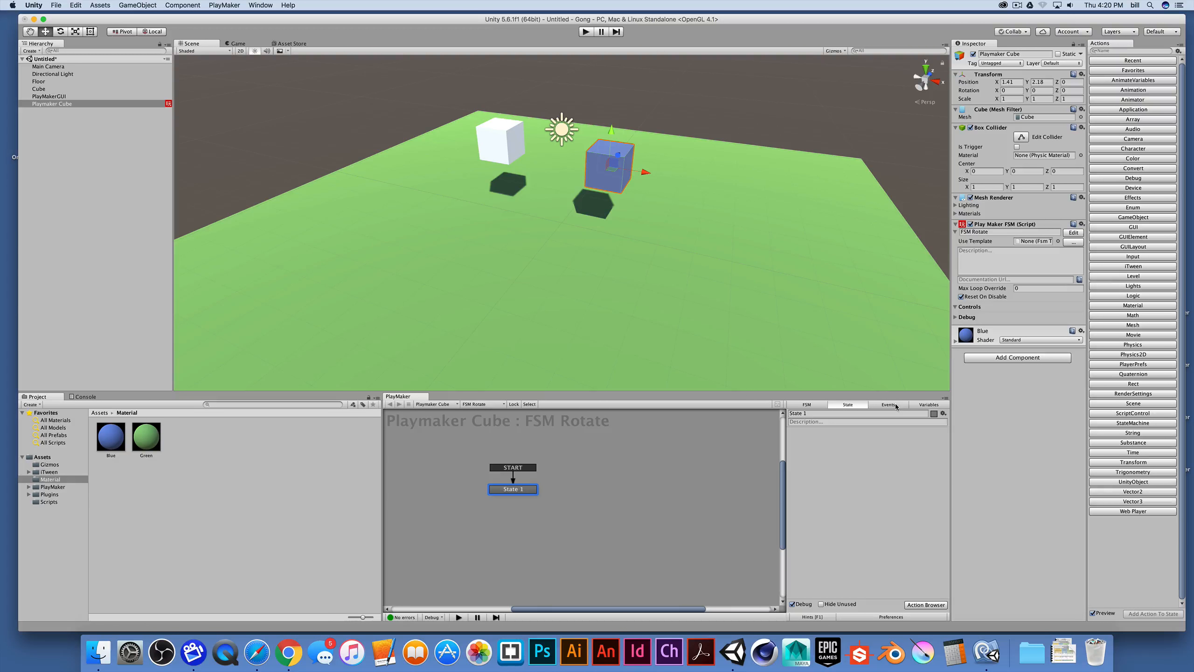
left_click(888, 404)
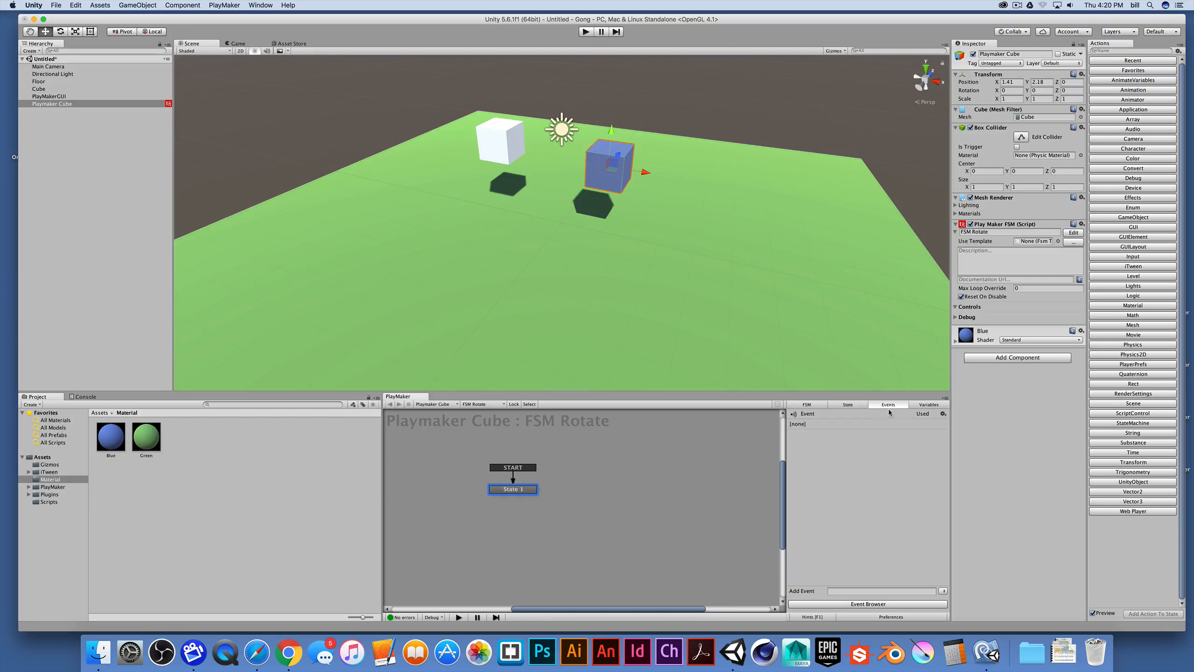
left_click(928, 404)
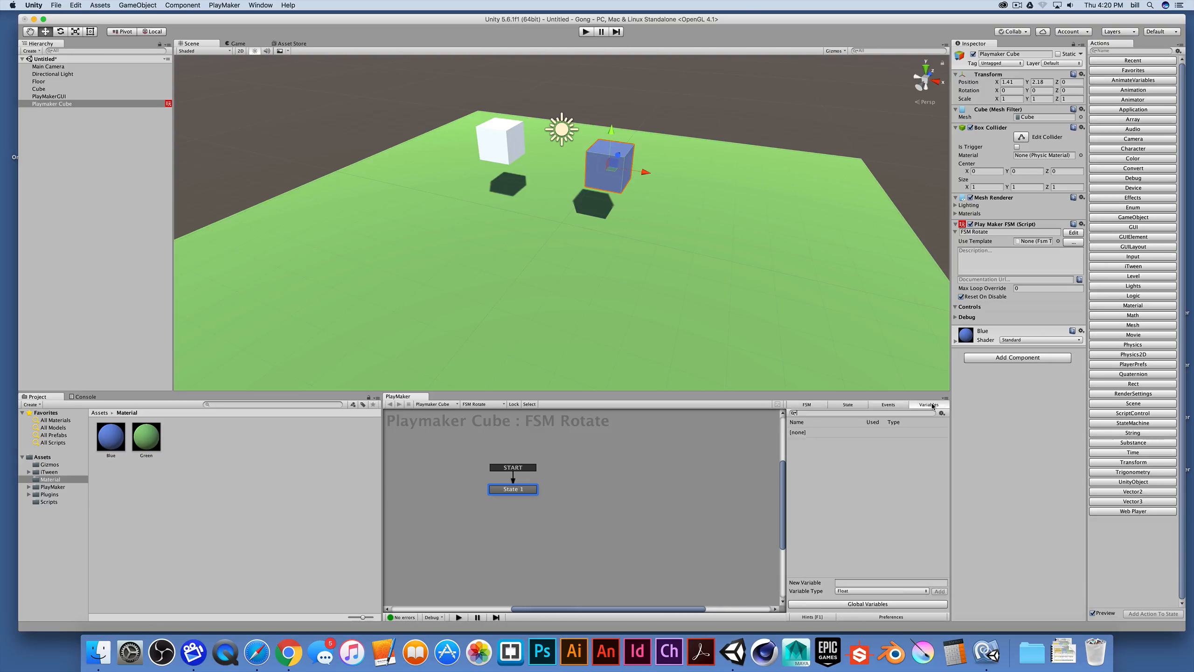
left_click(848, 404)
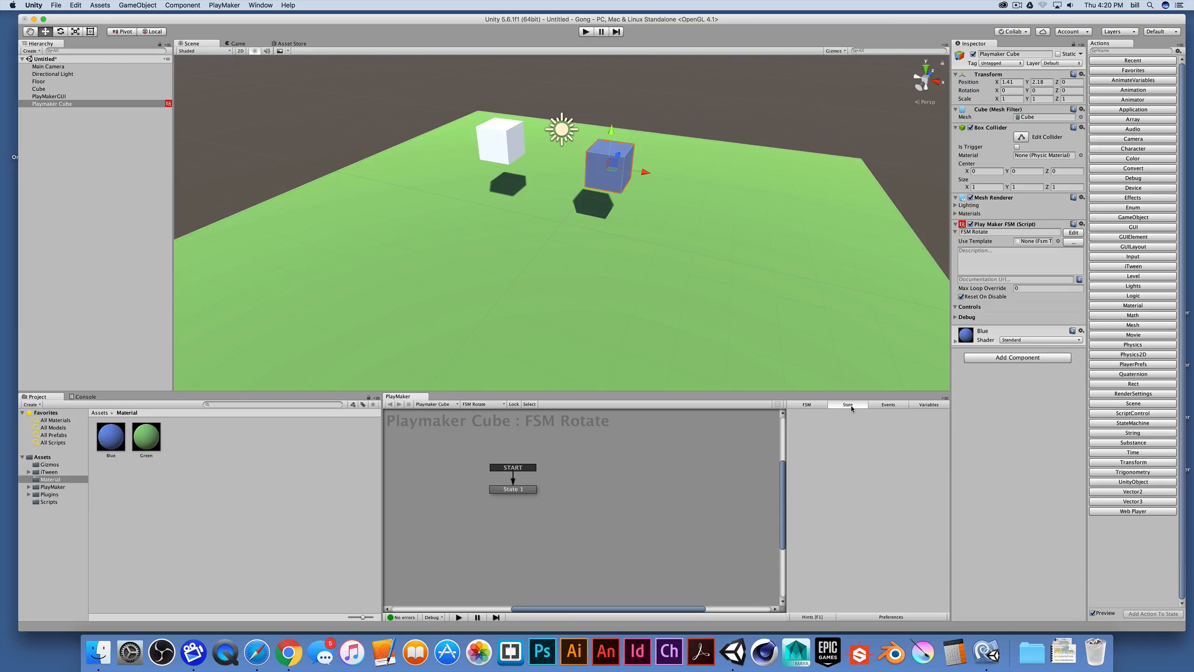
mouse_move(583, 479)
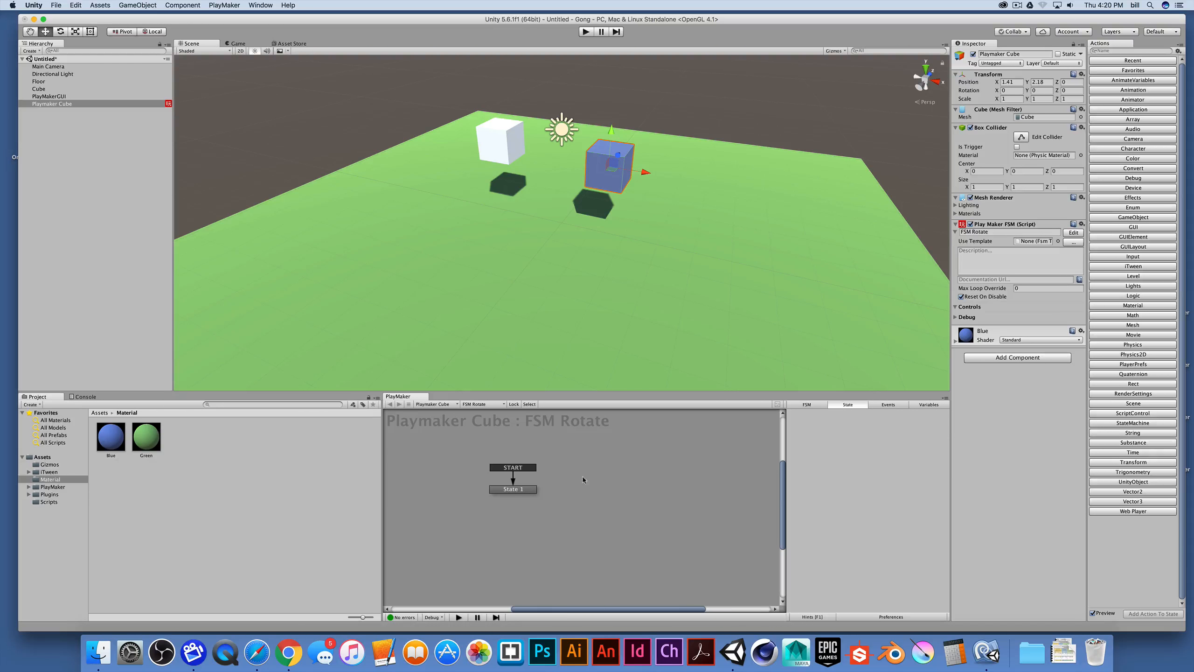
left_click(512, 489)
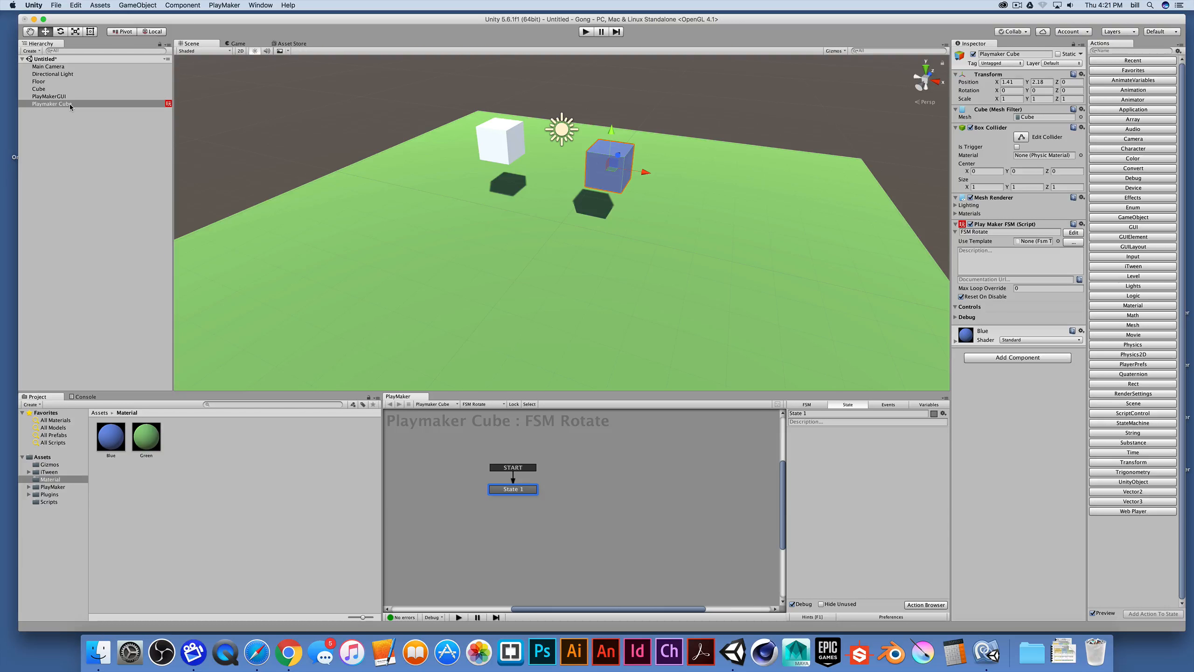
Step through Cube and PlayMakerGUI, then reselect Playmaker Cube to show its FSM Rotate graph.
left_click(39, 90)
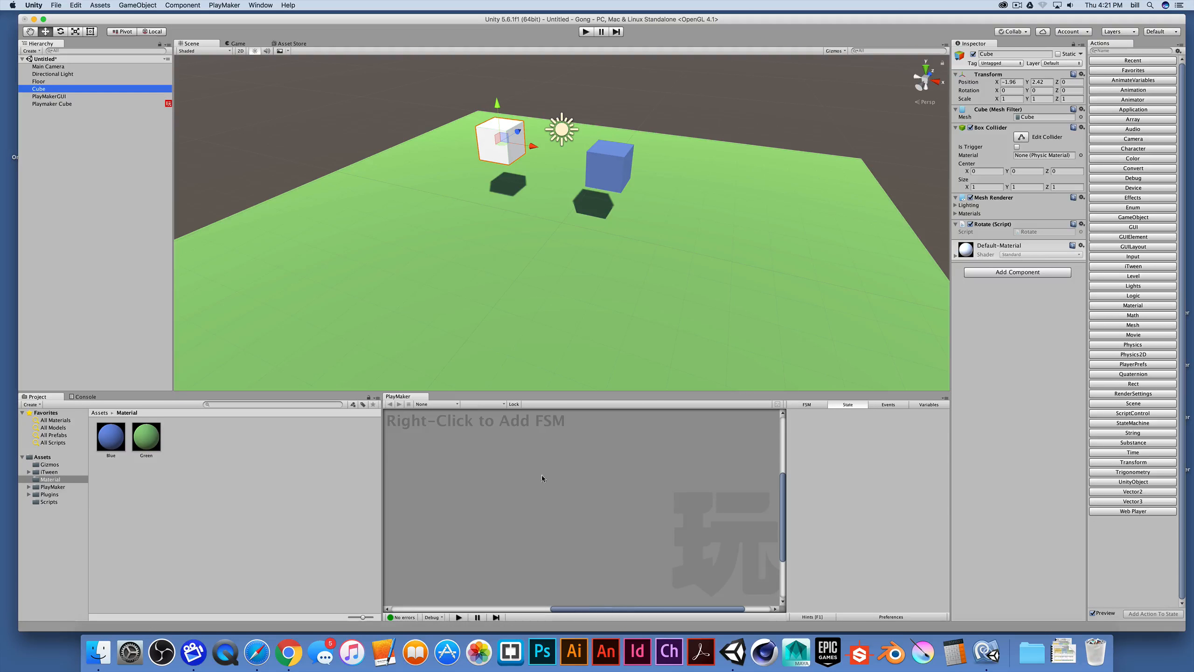
mouse_move(569, 486)
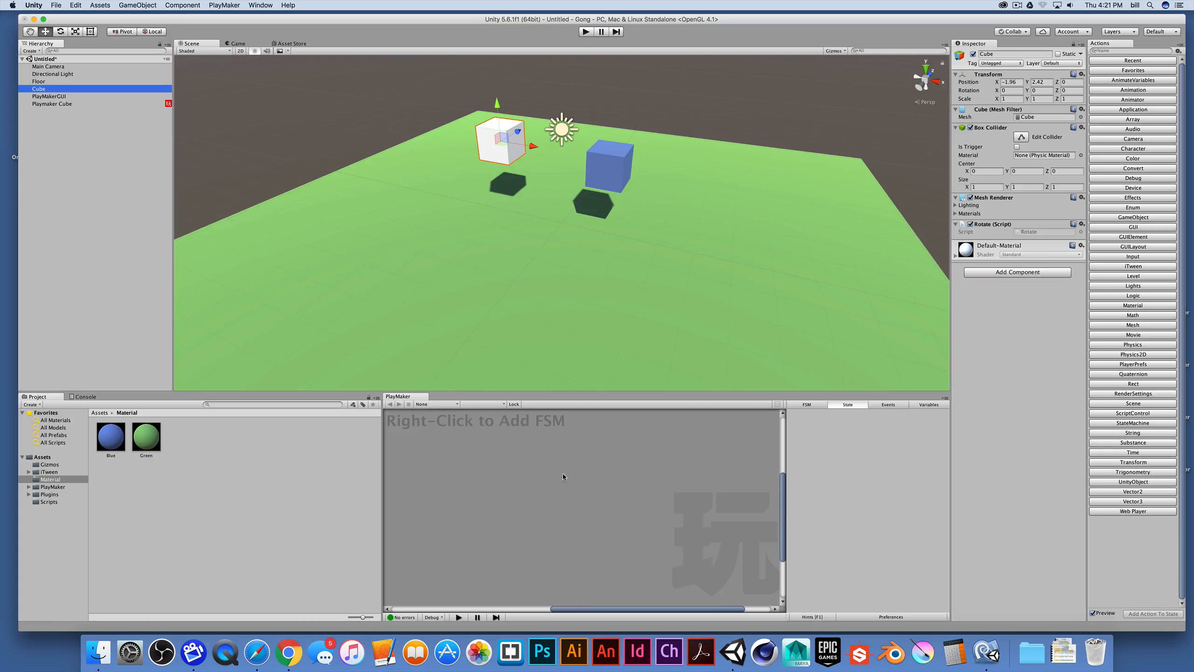
mouse_move(57, 156)
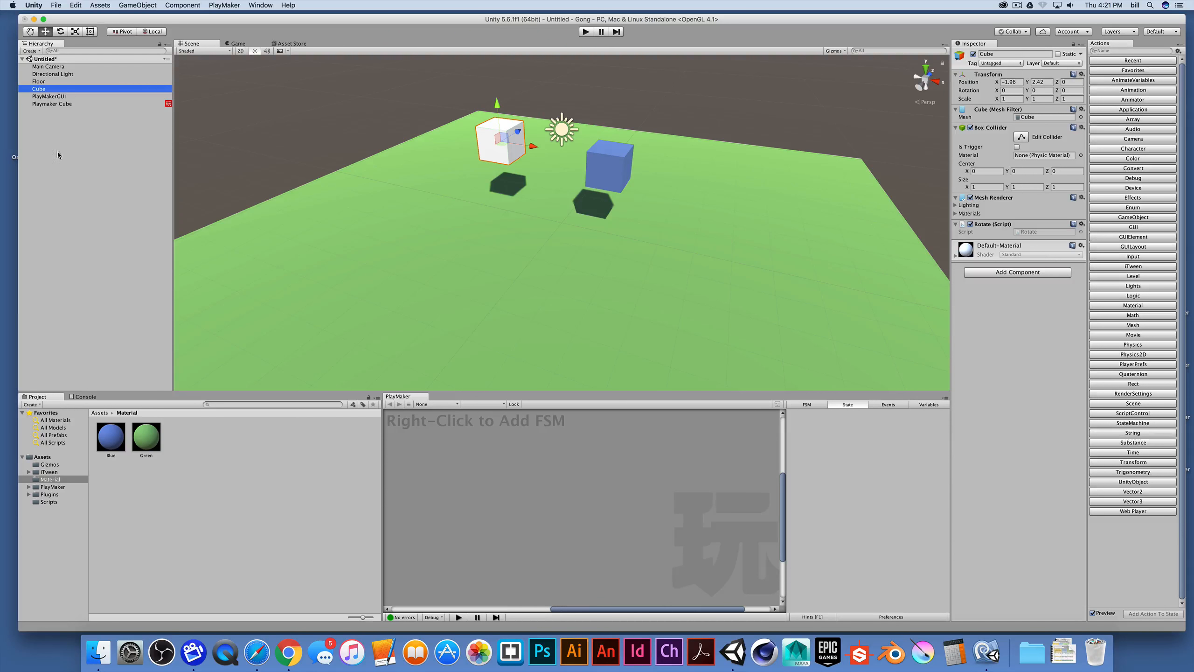
left_click(51, 104)
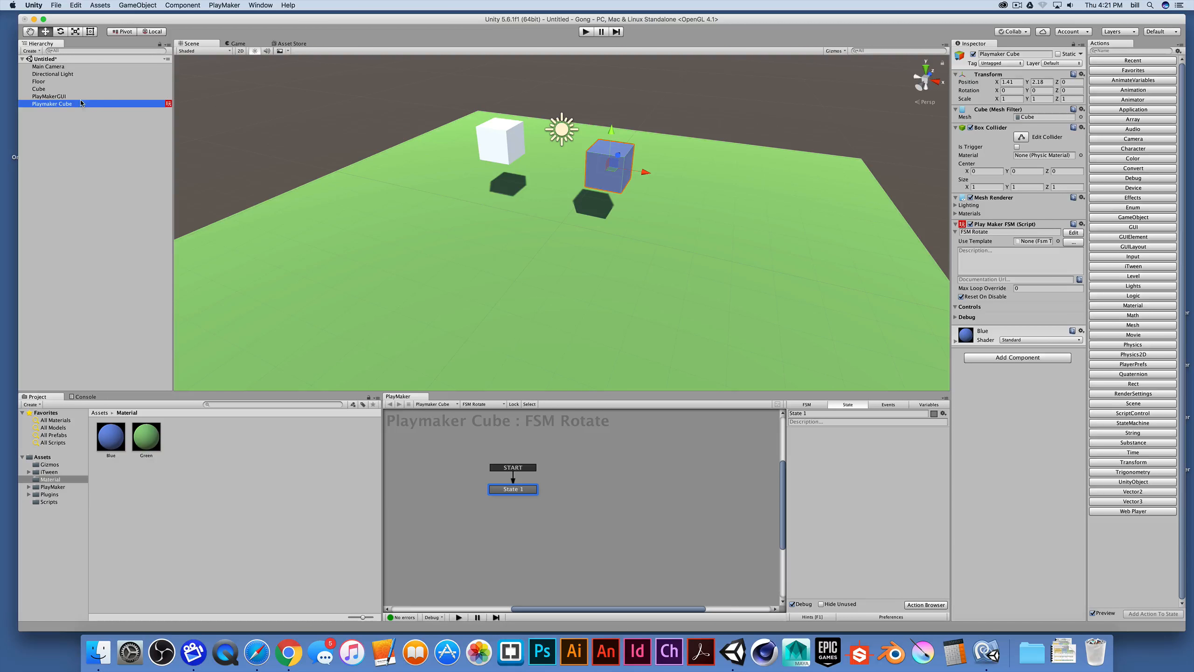
left_click(49, 96)
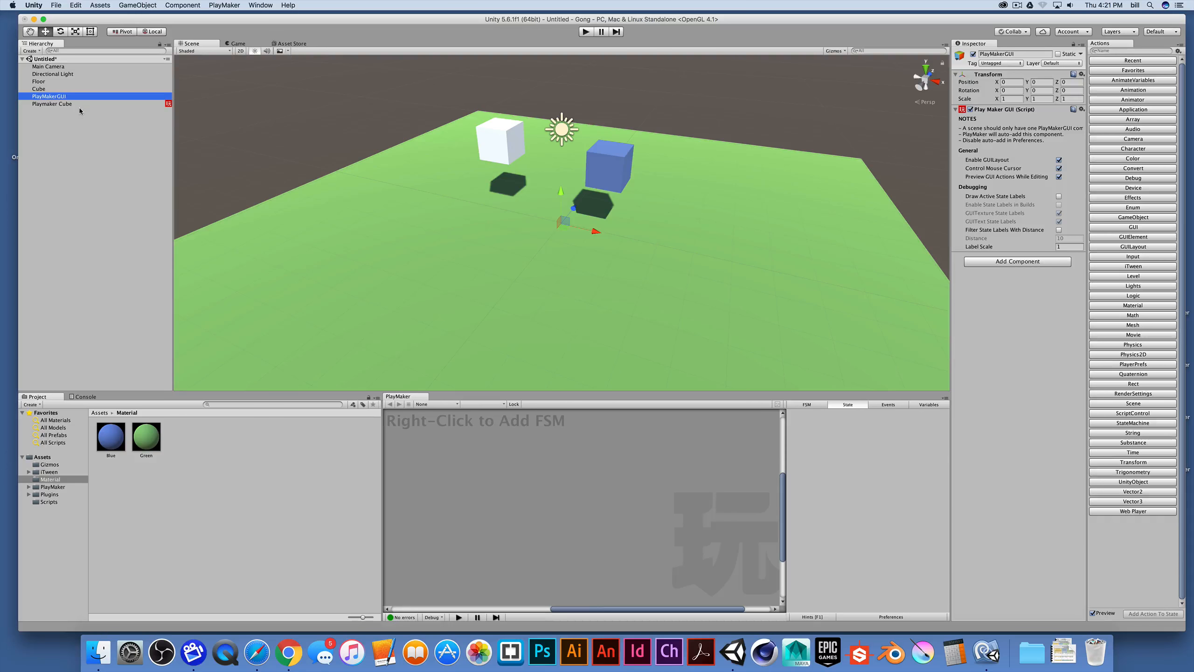
left_click(53, 104)
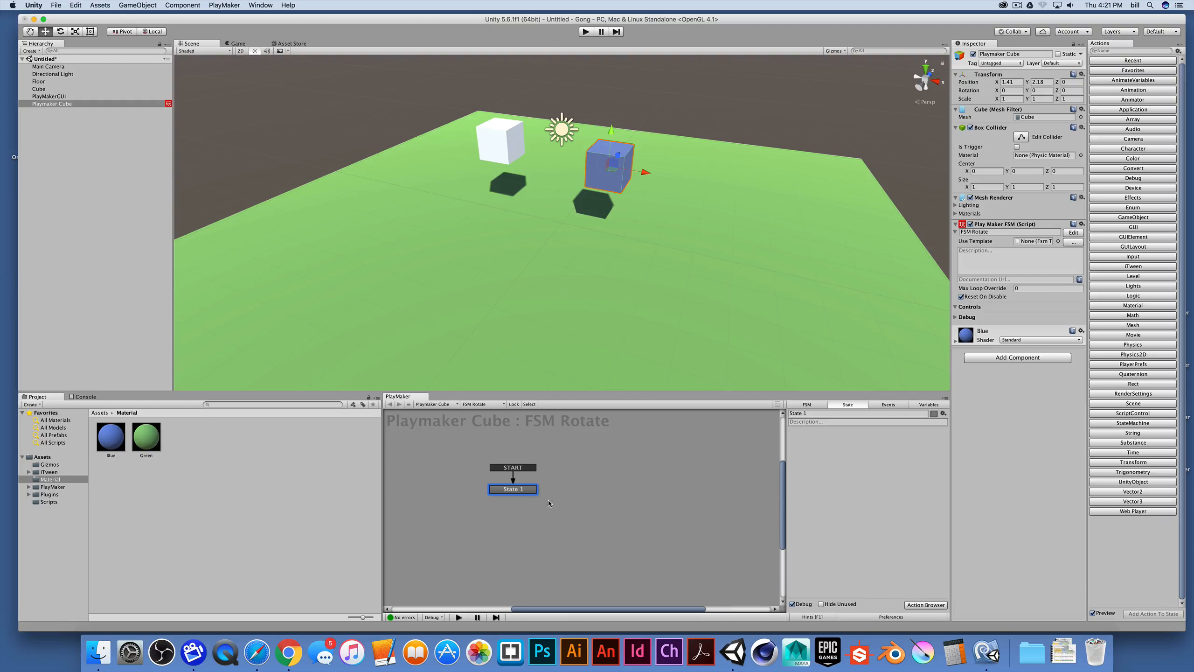
mouse_move(509, 503)
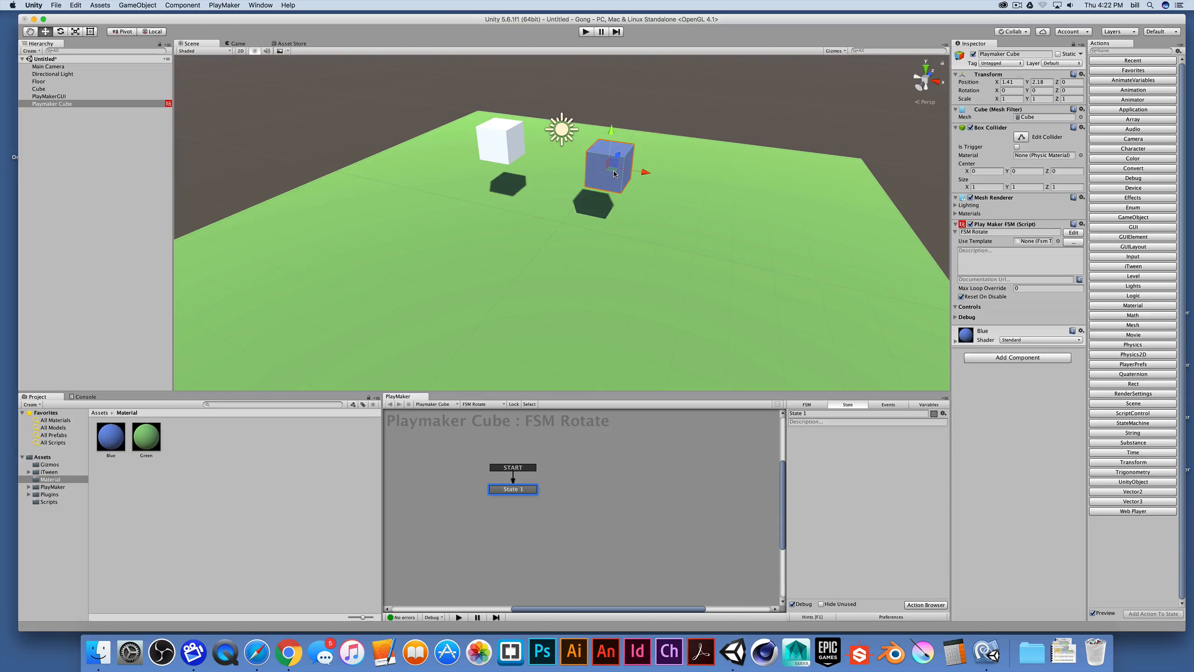
mouse_move(623, 168)
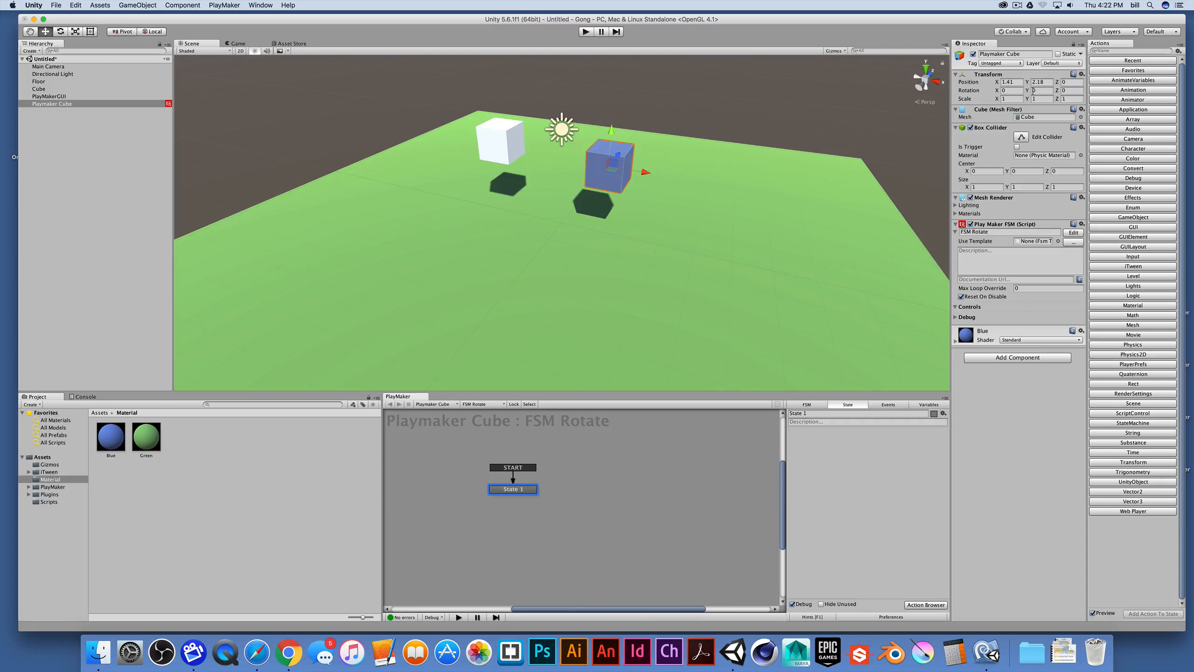
mouse_move(726, 323)
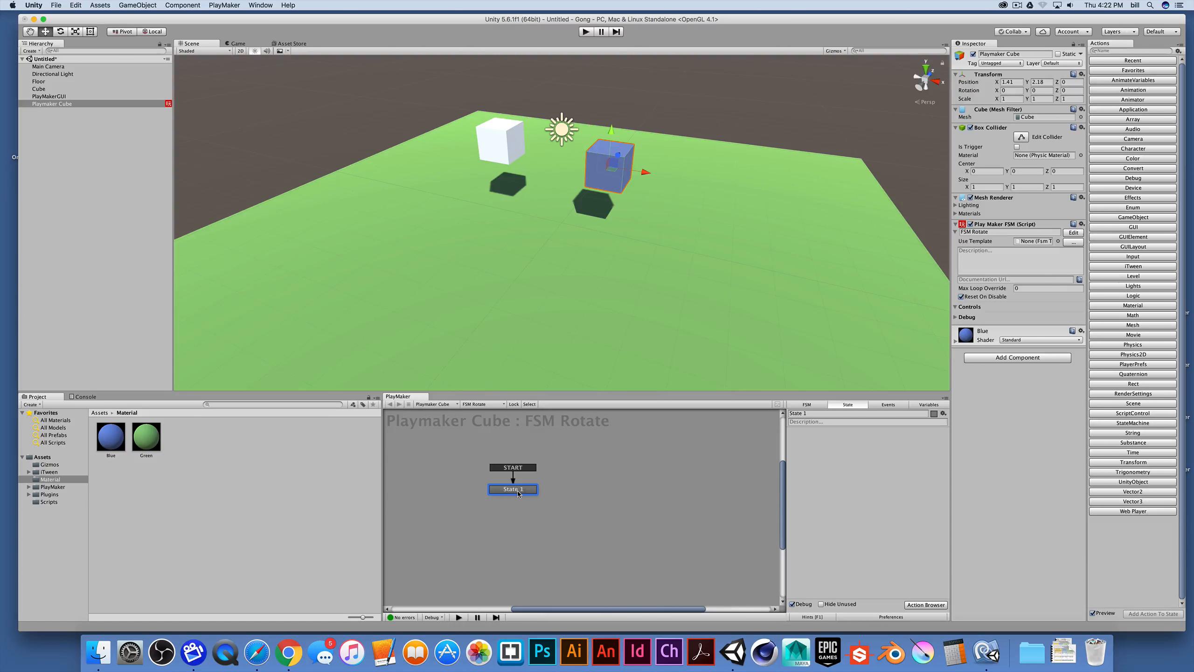
mouse_move(495, 488)
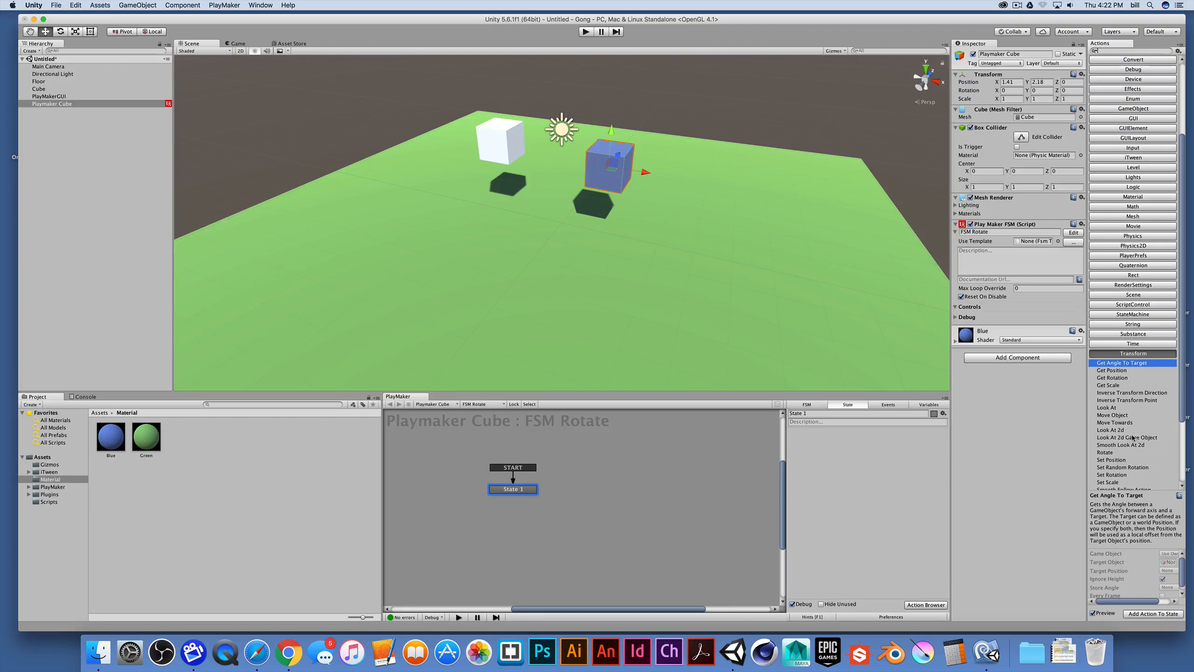
Expand the Transform actions and pick Rotate to show its description.
scroll("down", 3)
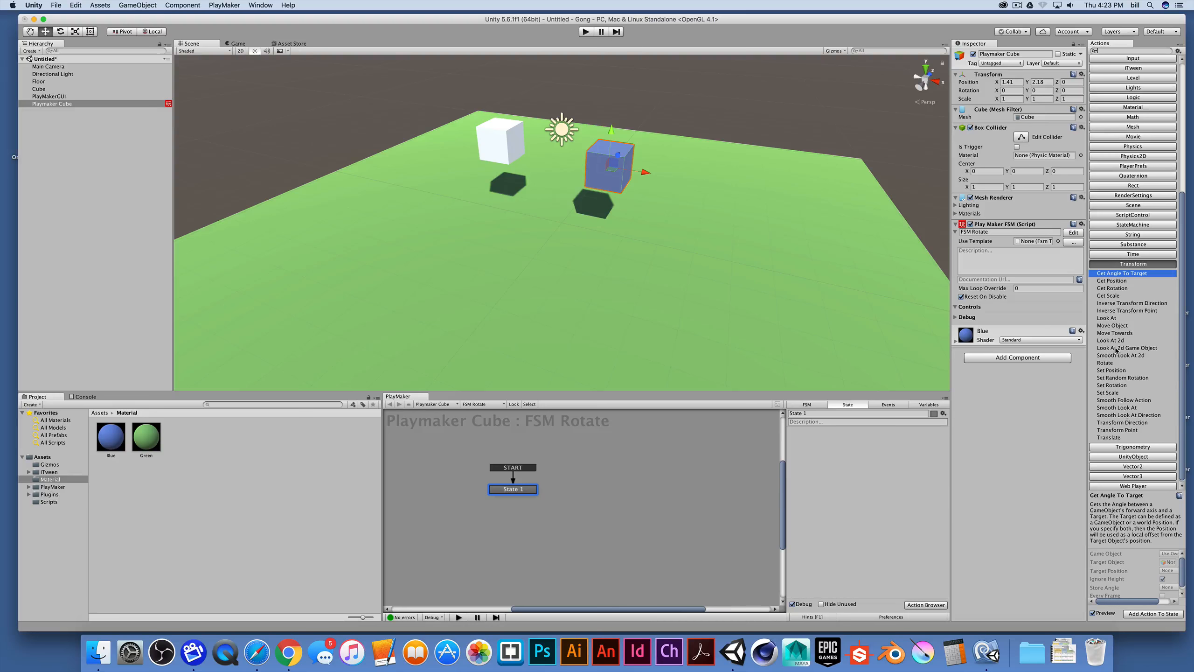
left_click(1106, 379)
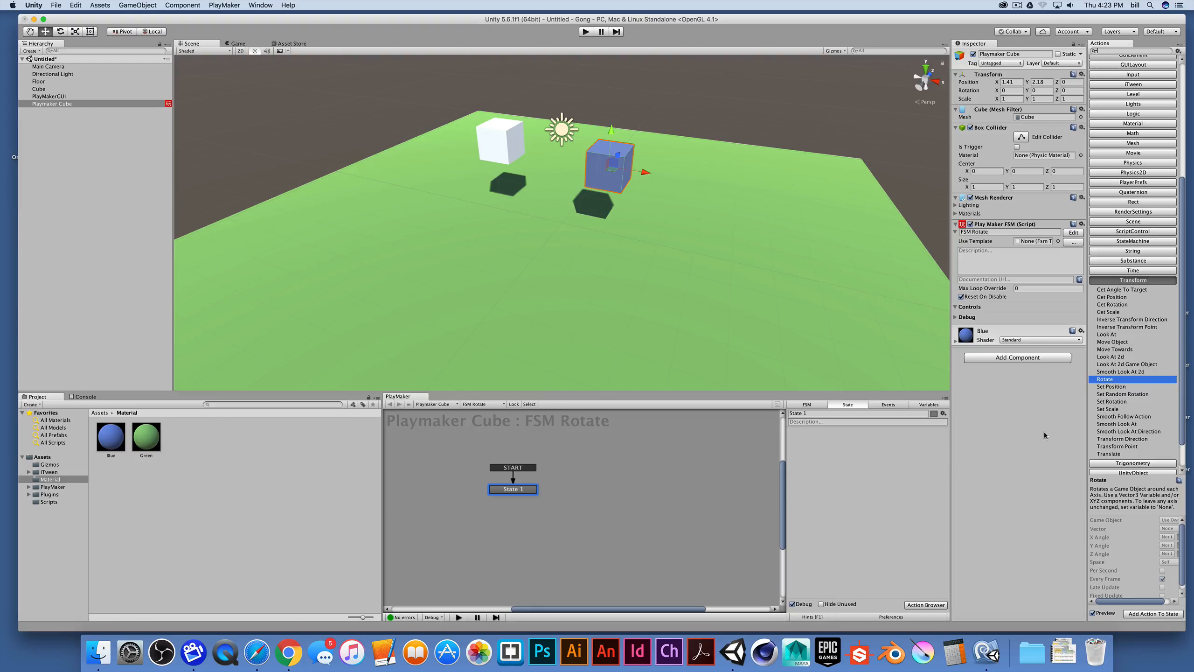
mouse_move(965, 467)
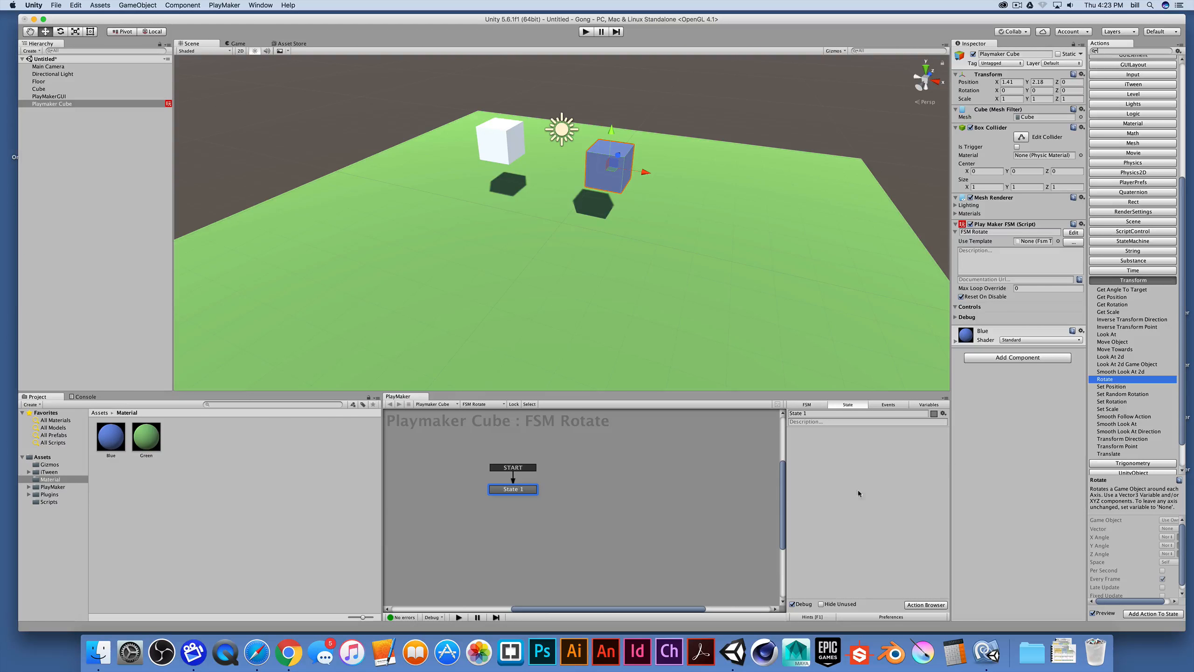
mouse_move(881, 491)
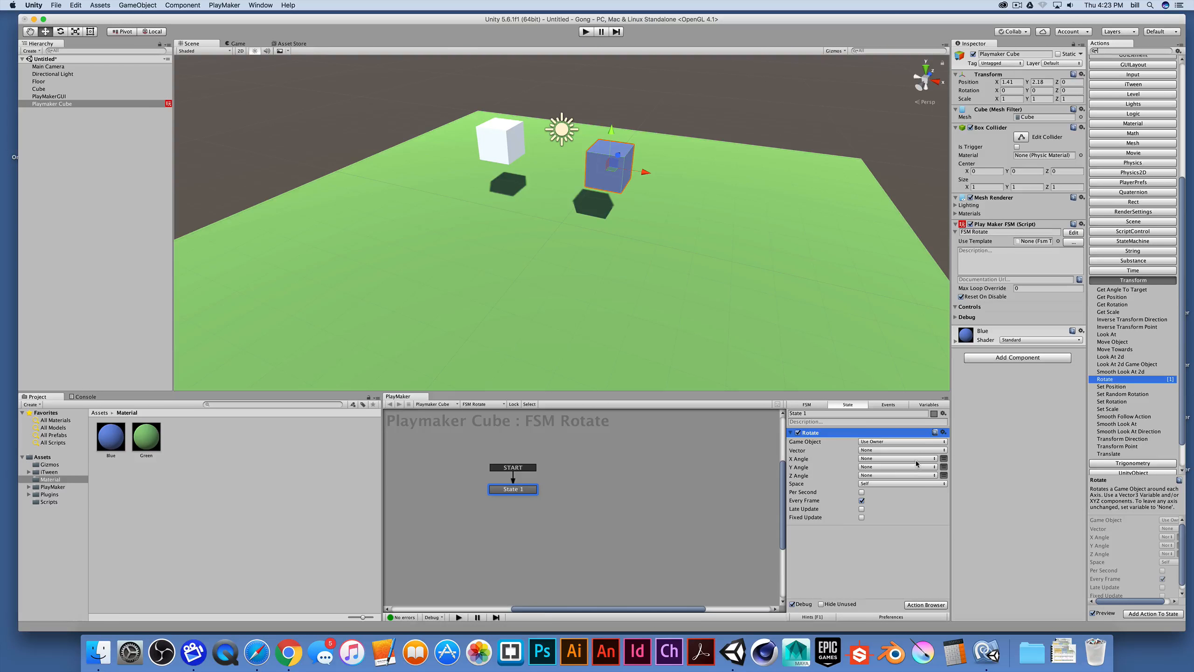
mouse_move(844, 464)
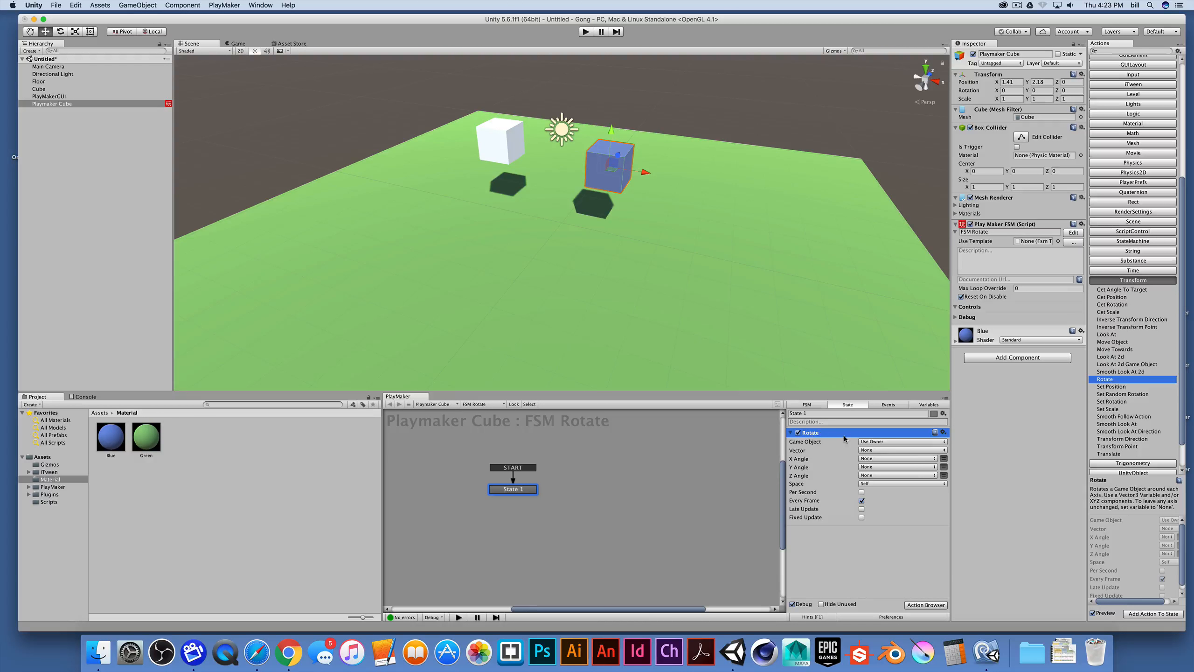
mouse_move(819, 458)
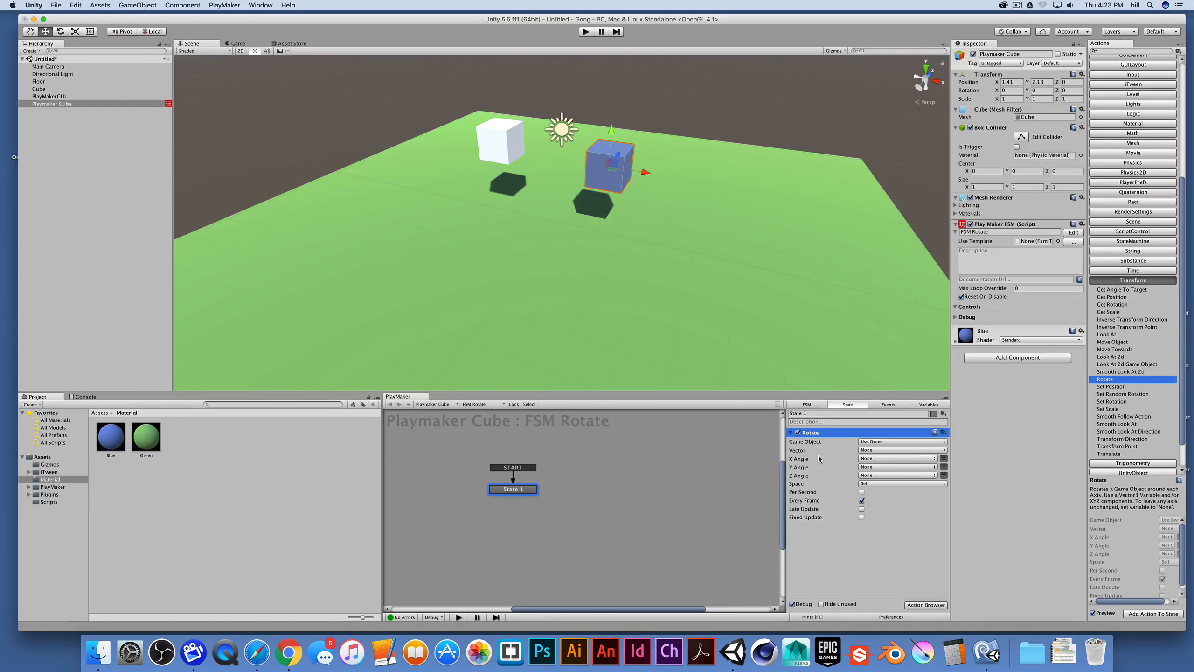
mouse_move(819, 483)
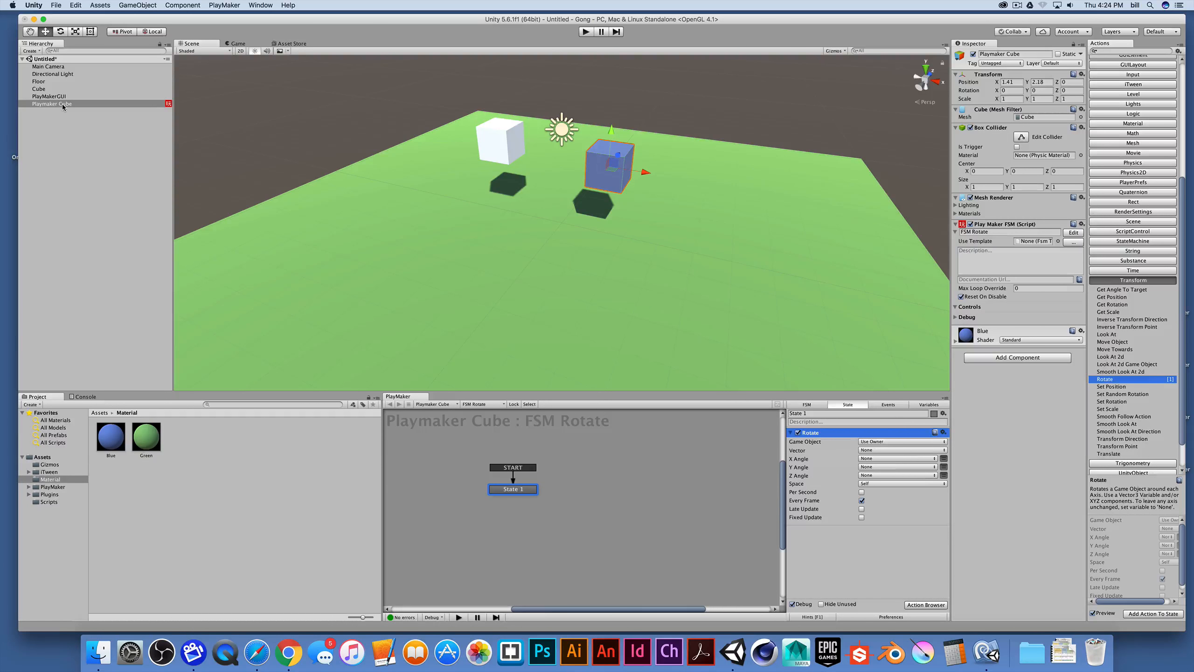
left_click(1014, 6)
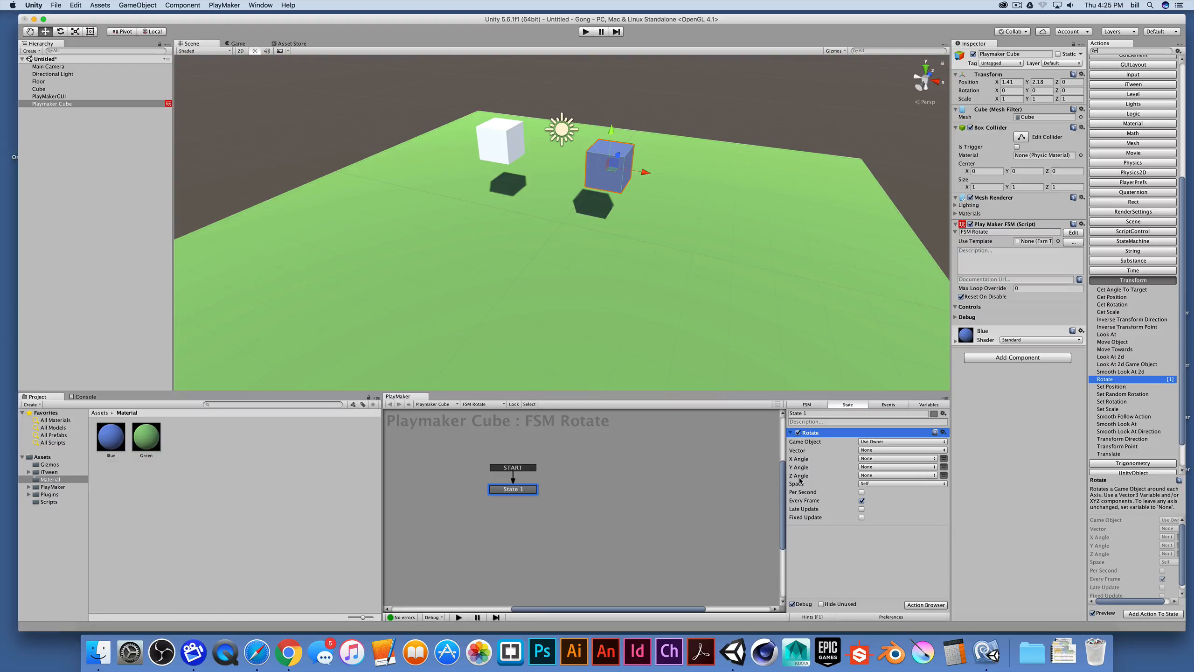
mouse_move(798, 475)
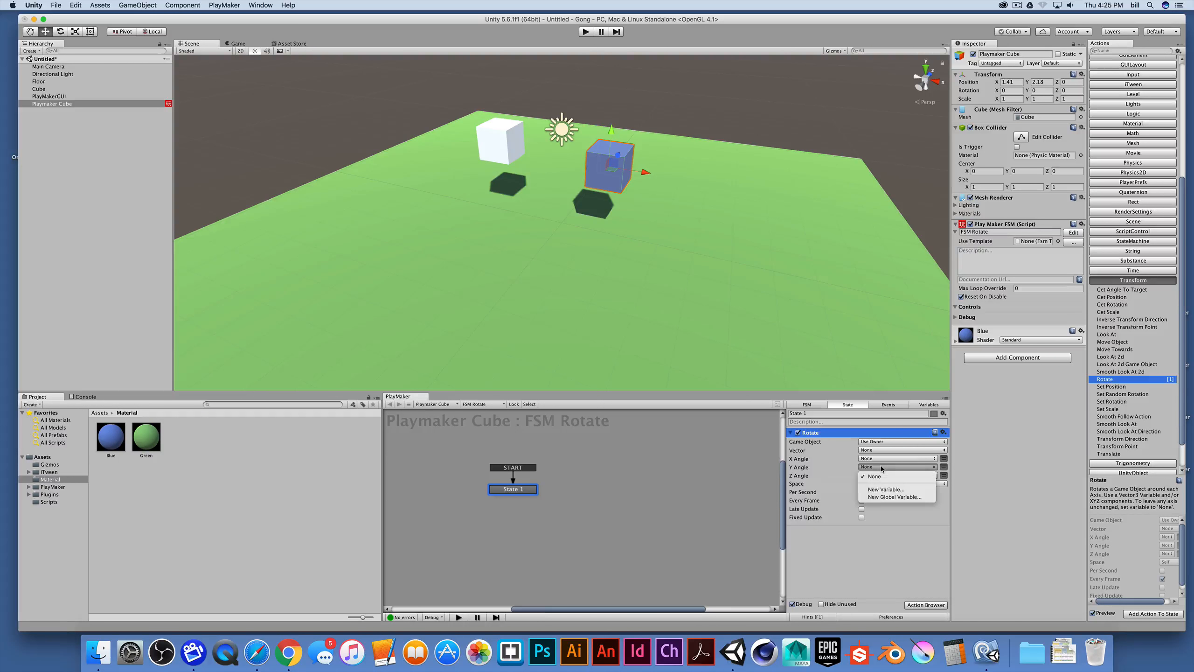
mouse_move(887, 476)
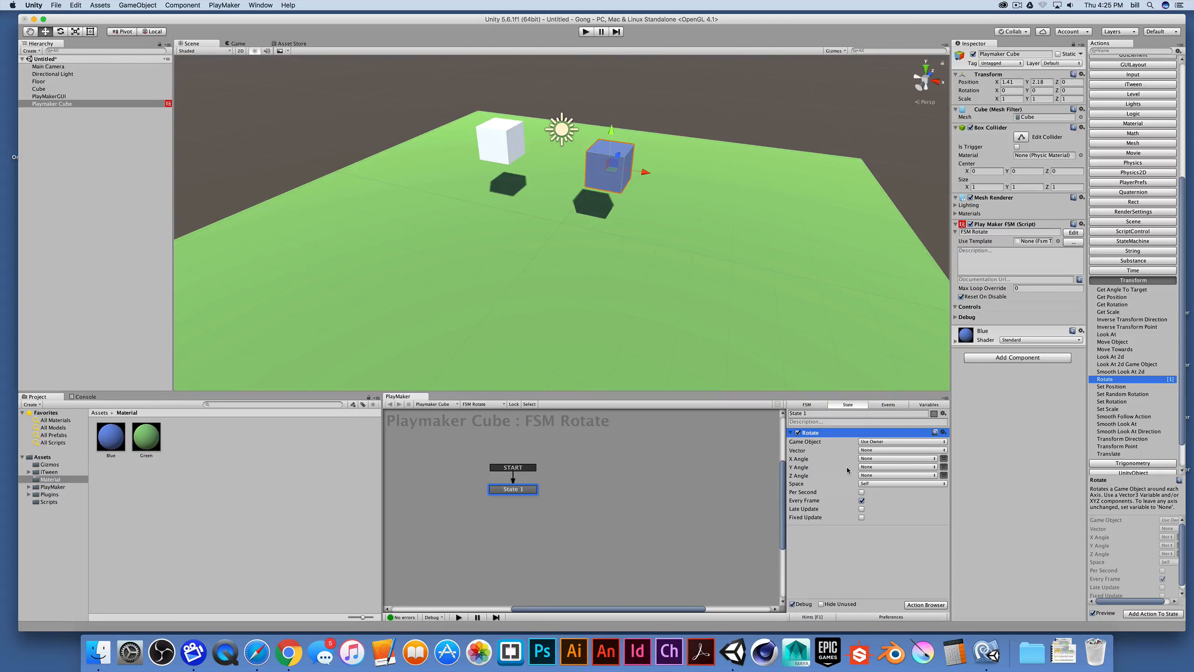
mouse_move(848, 466)
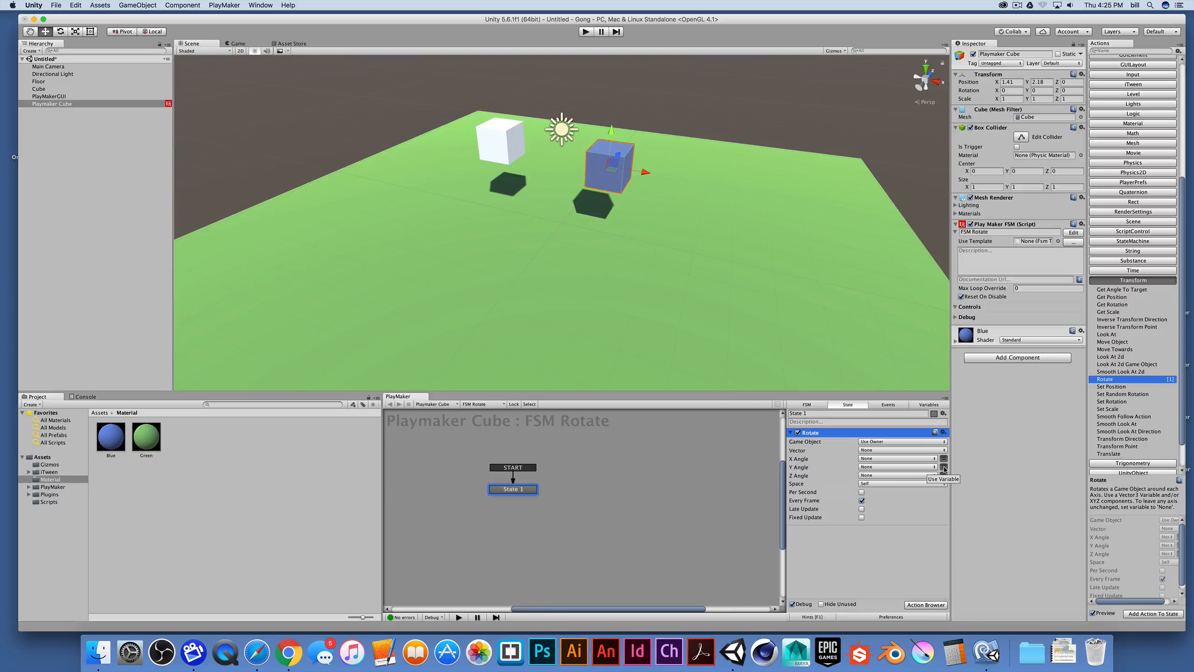
Set the Rotate action's Y Angle to a plain value of 10.
left_click(898, 467)
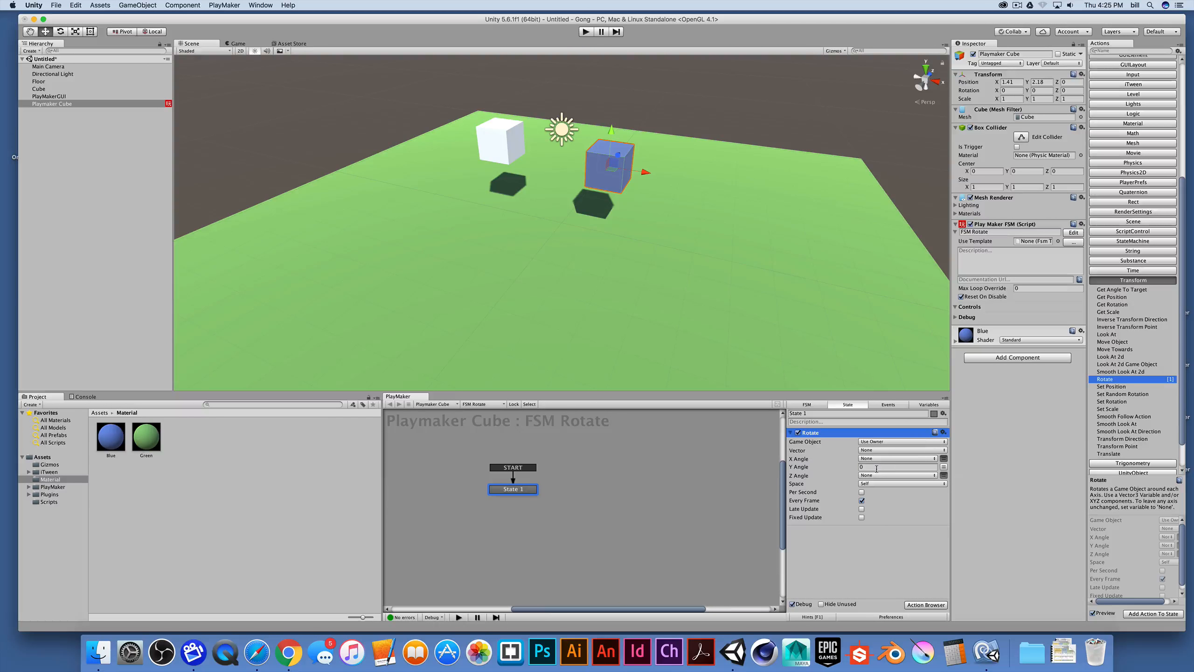
left_click(899, 466)
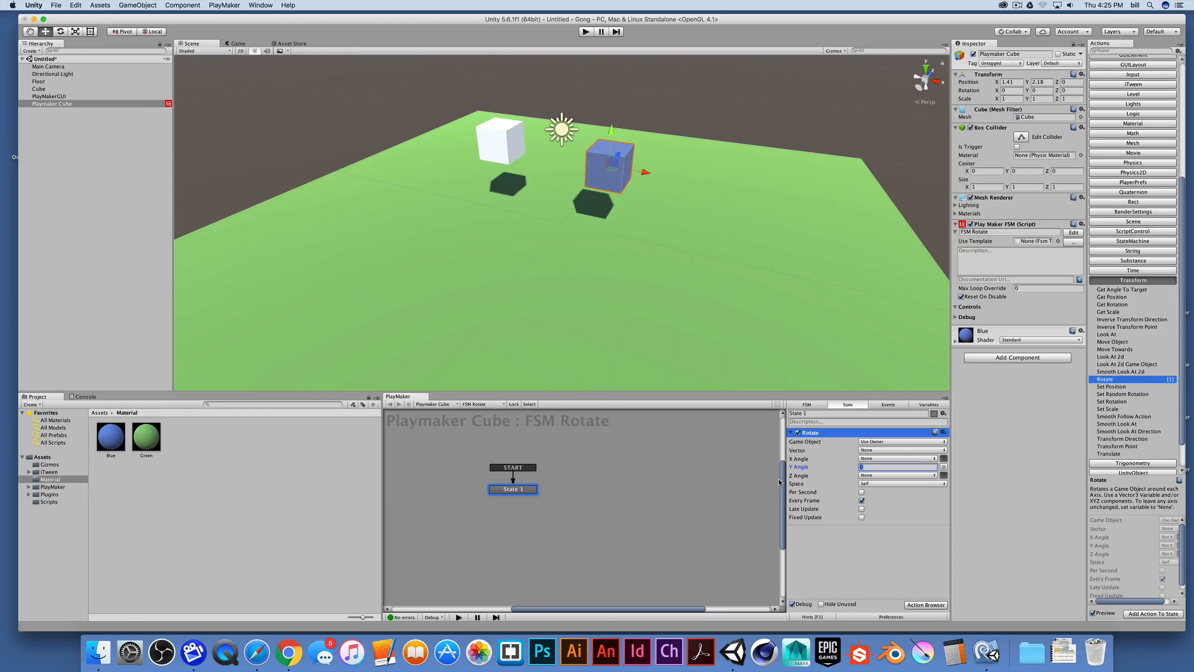
left_click(898, 467)
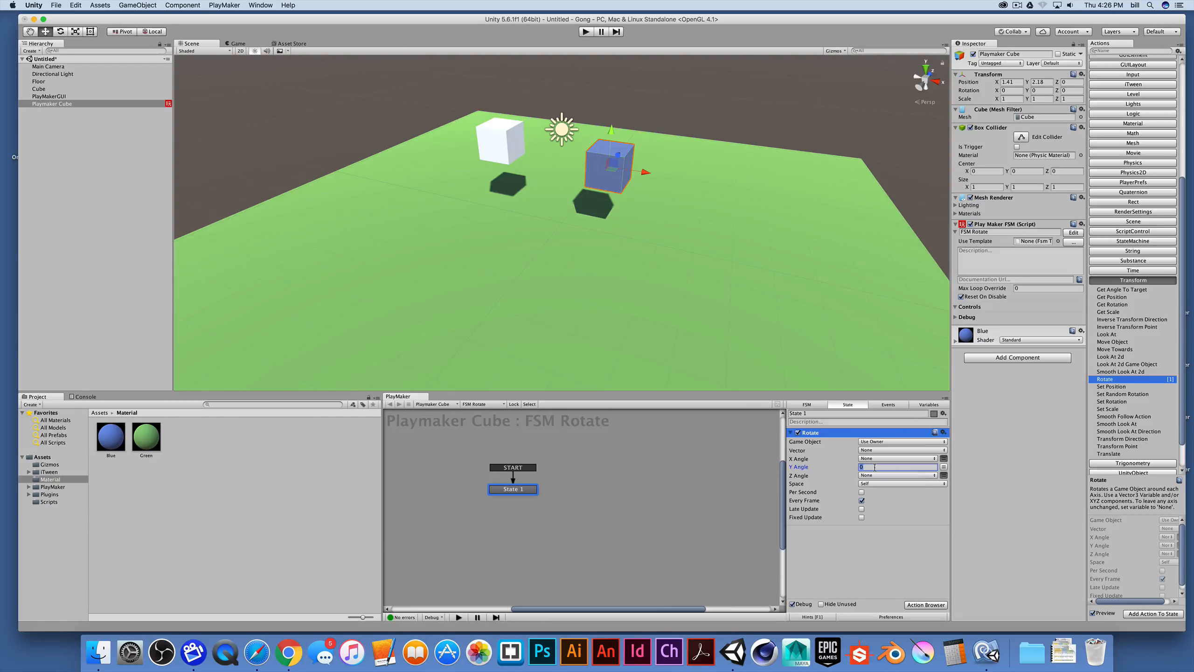
type("10")
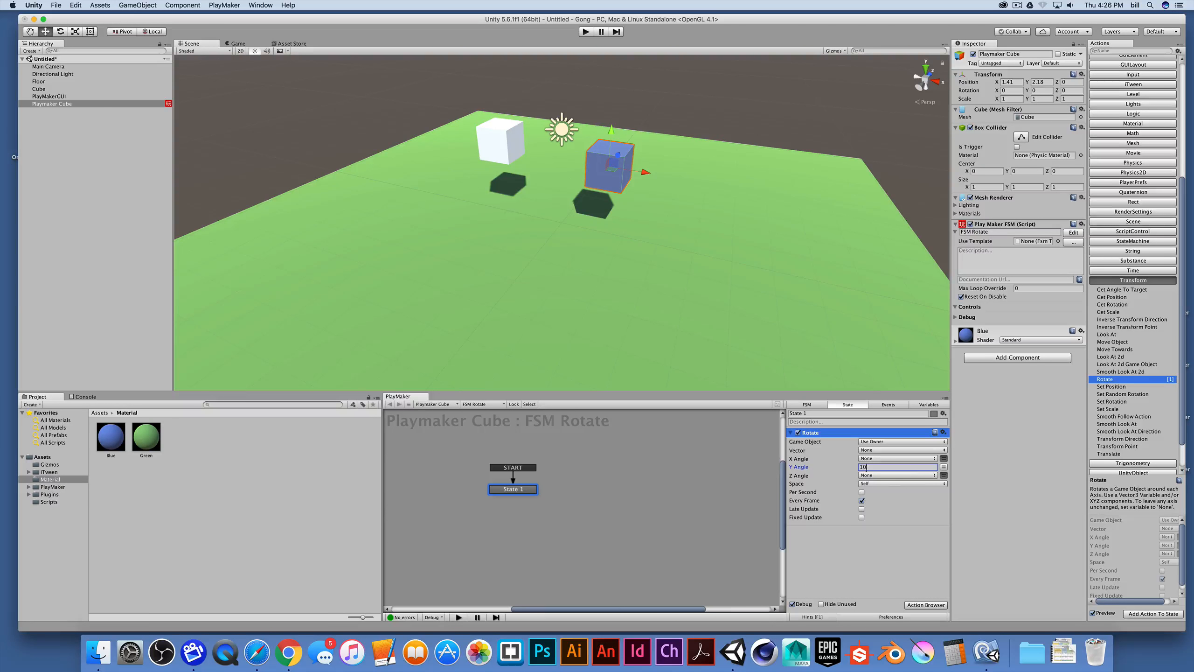
Enable Per Second so the rotation is applied per second.
left_click(861, 492)
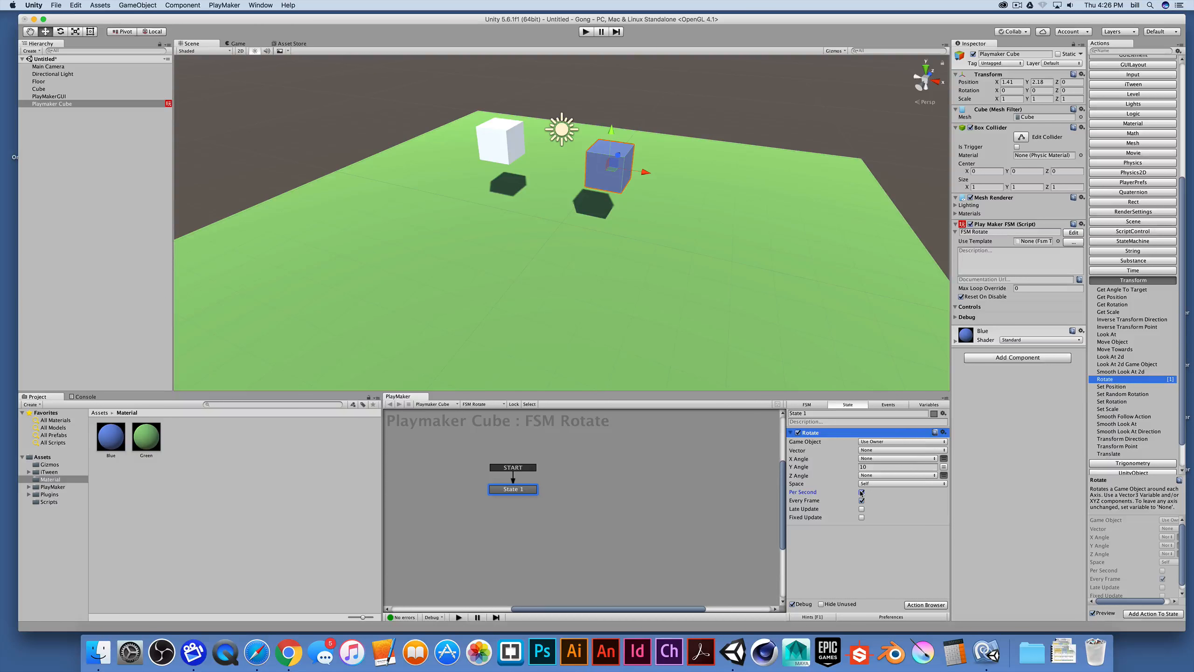
left_click(861, 500)
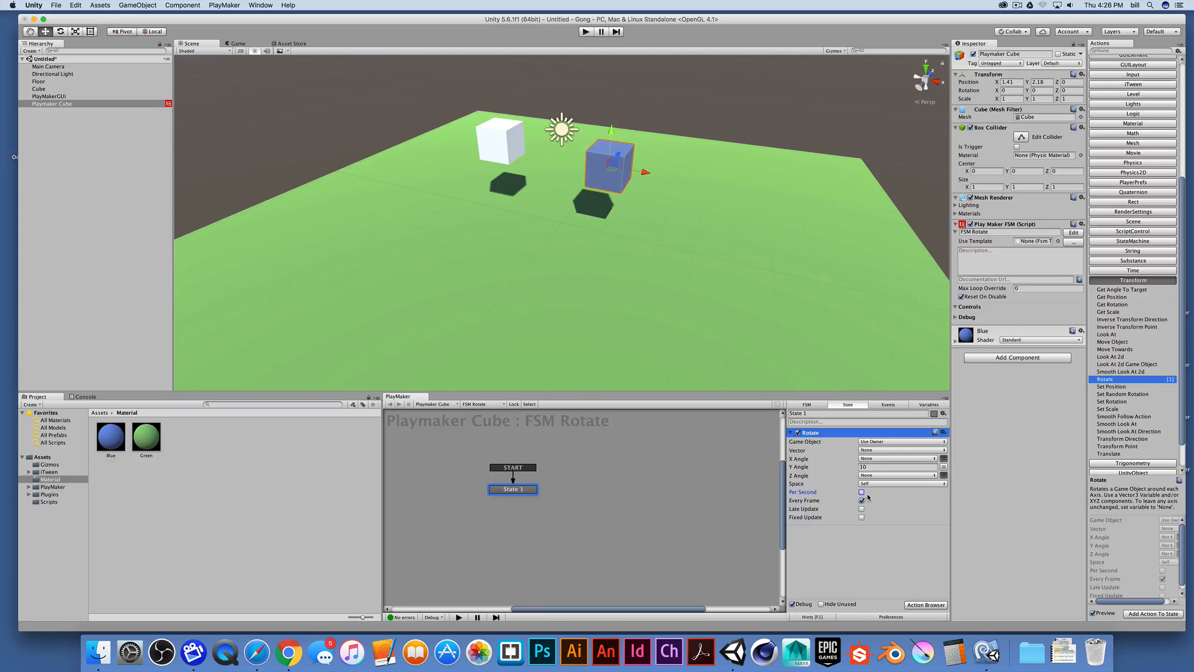
left_click(861, 492)
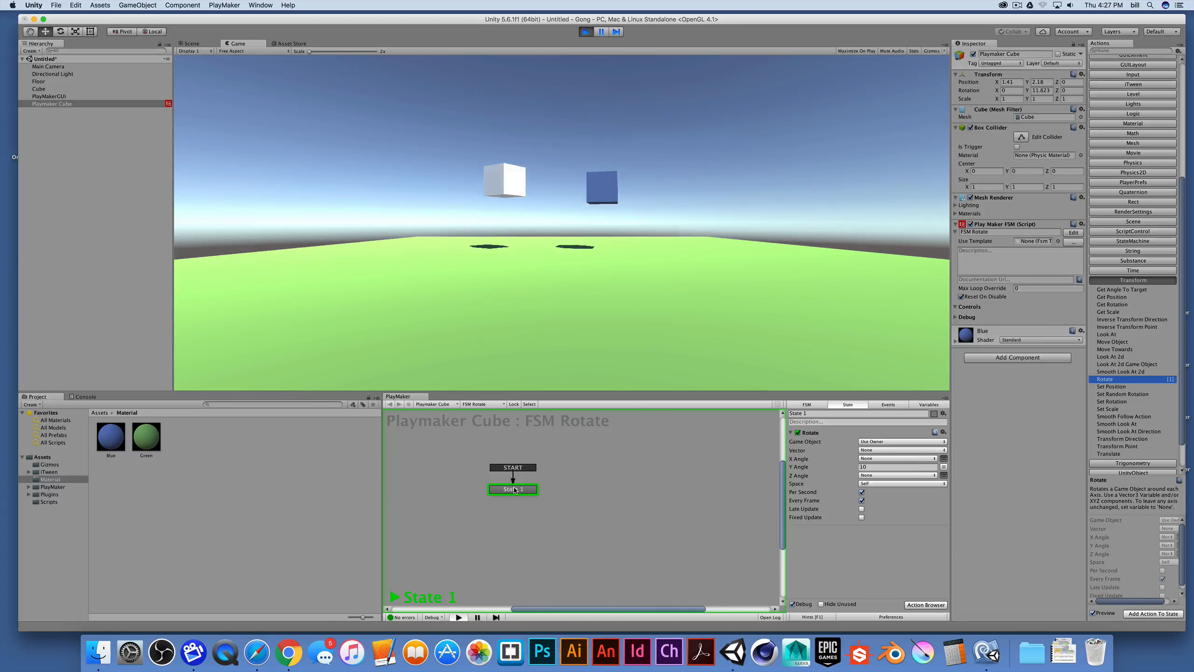
left_click(191, 44)
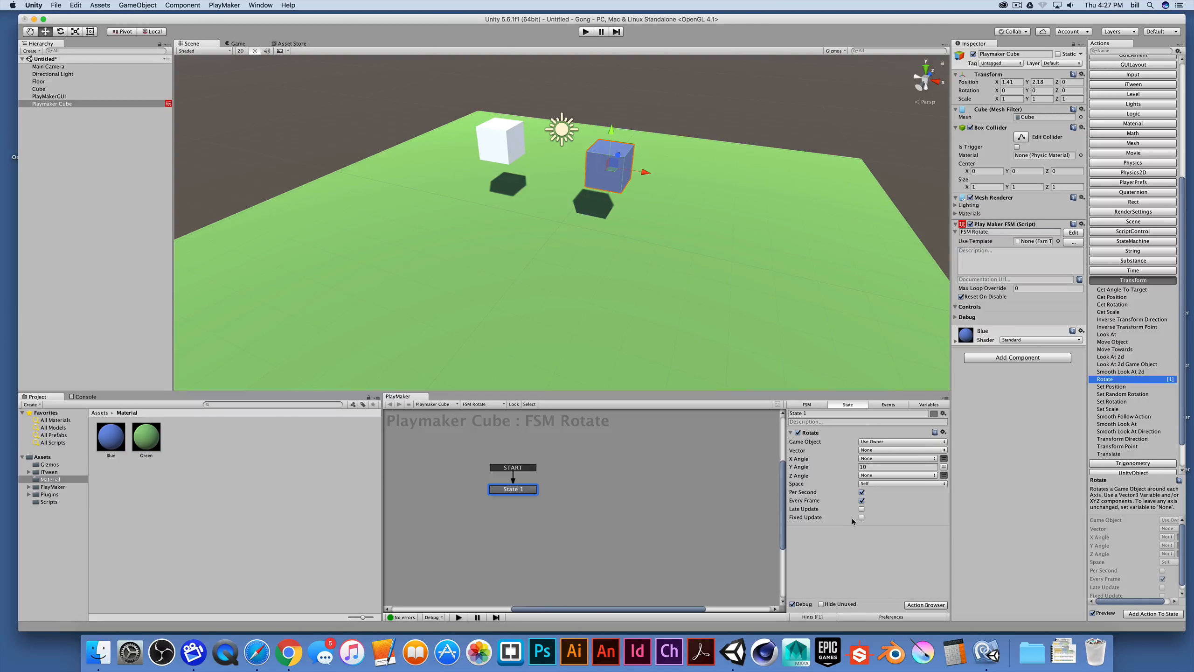
mouse_move(820, 545)
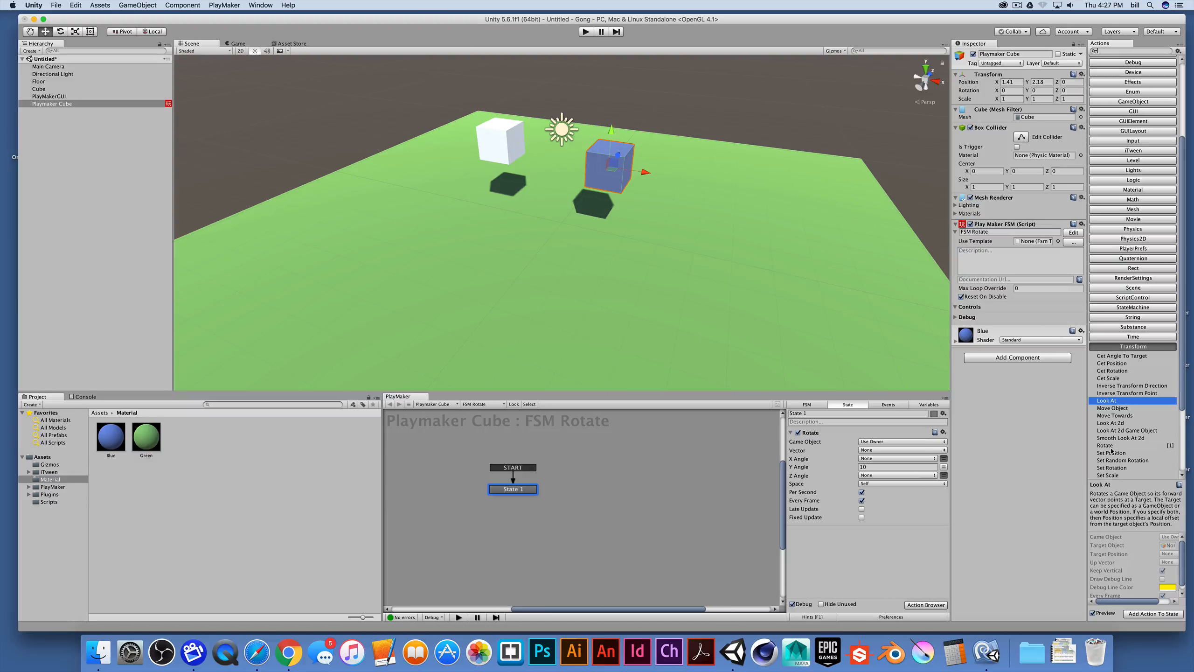
Reselect the Rotate action and show the PlayMaker Actions folder in the Project panel.
left_click(1133, 445)
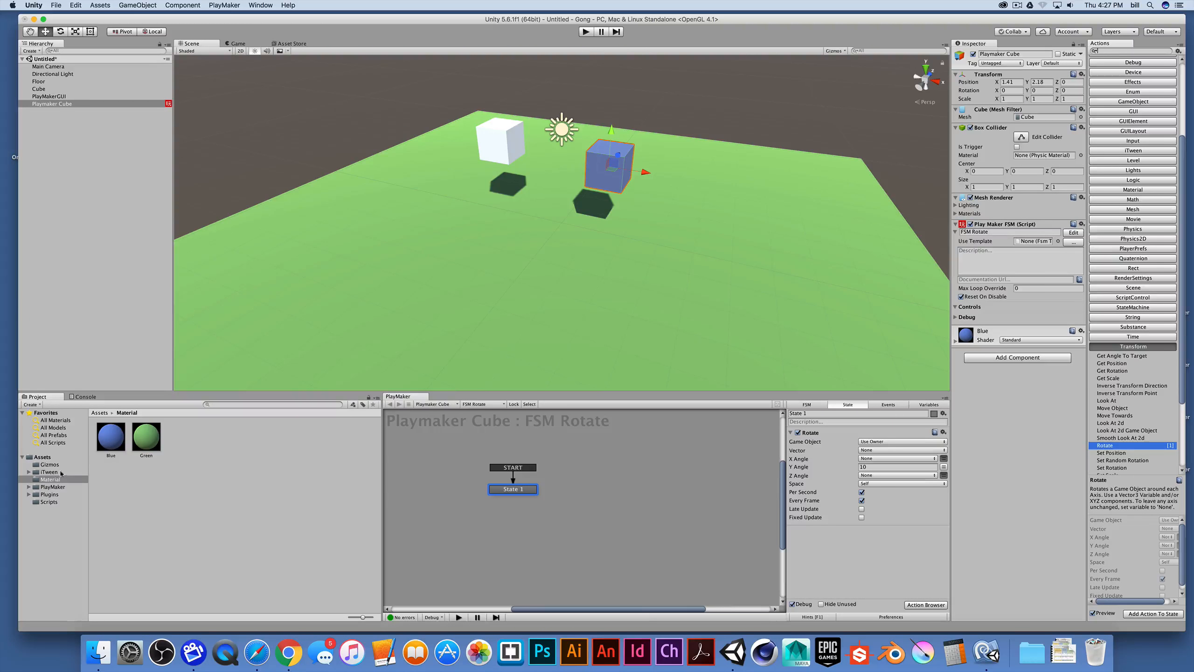
left_click(41, 456)
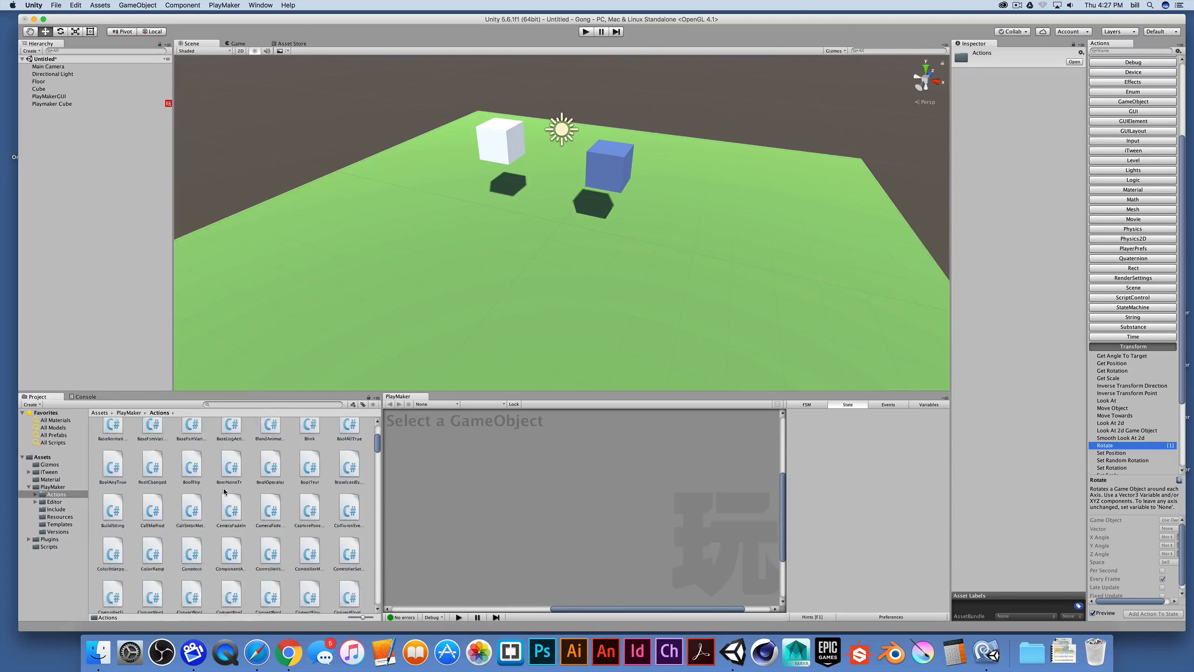
Search the project for 'rotate' and view the Rotate.js script's code.
scroll("down", 3)
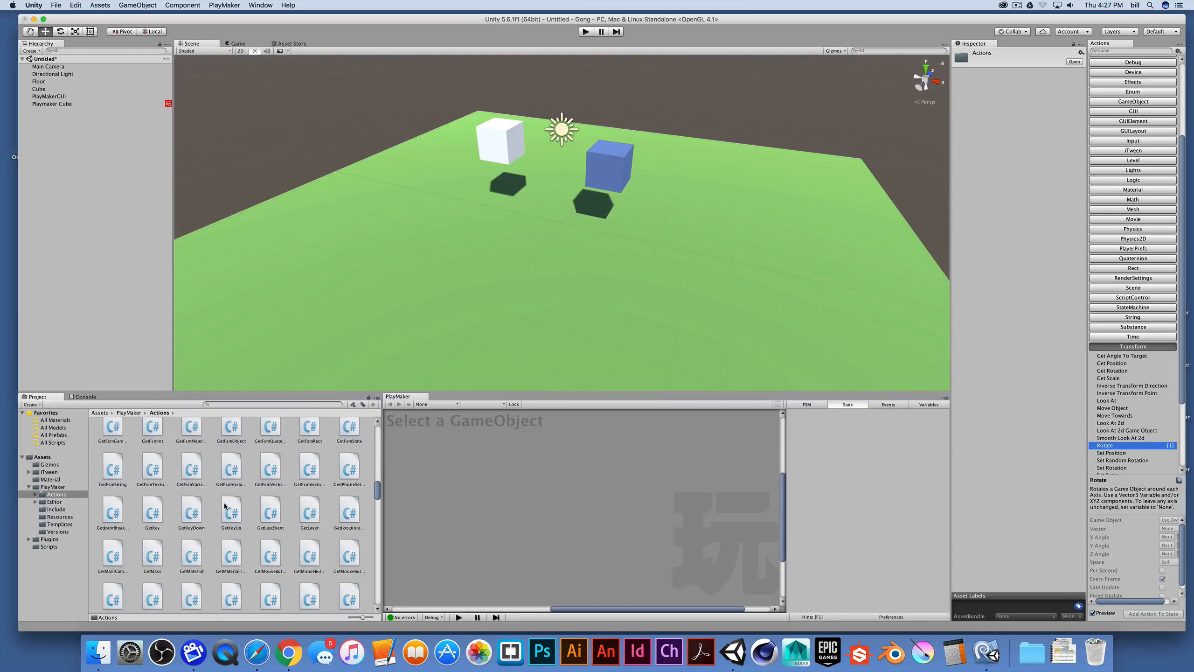
scroll("down", 3)
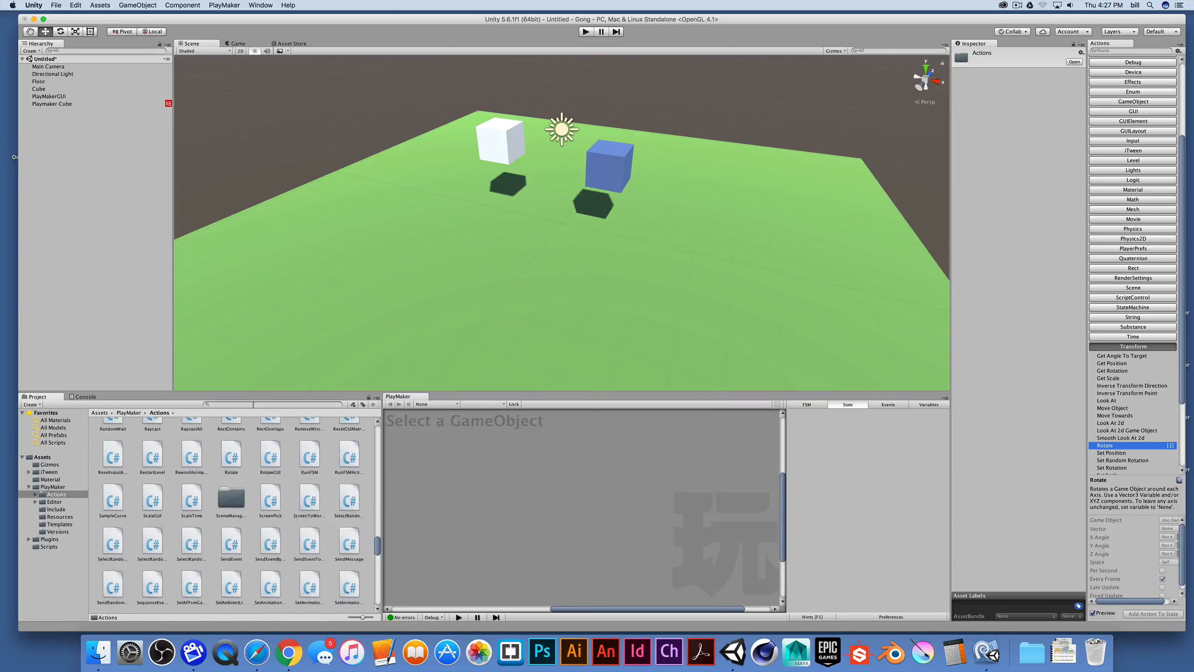
type("rotate")
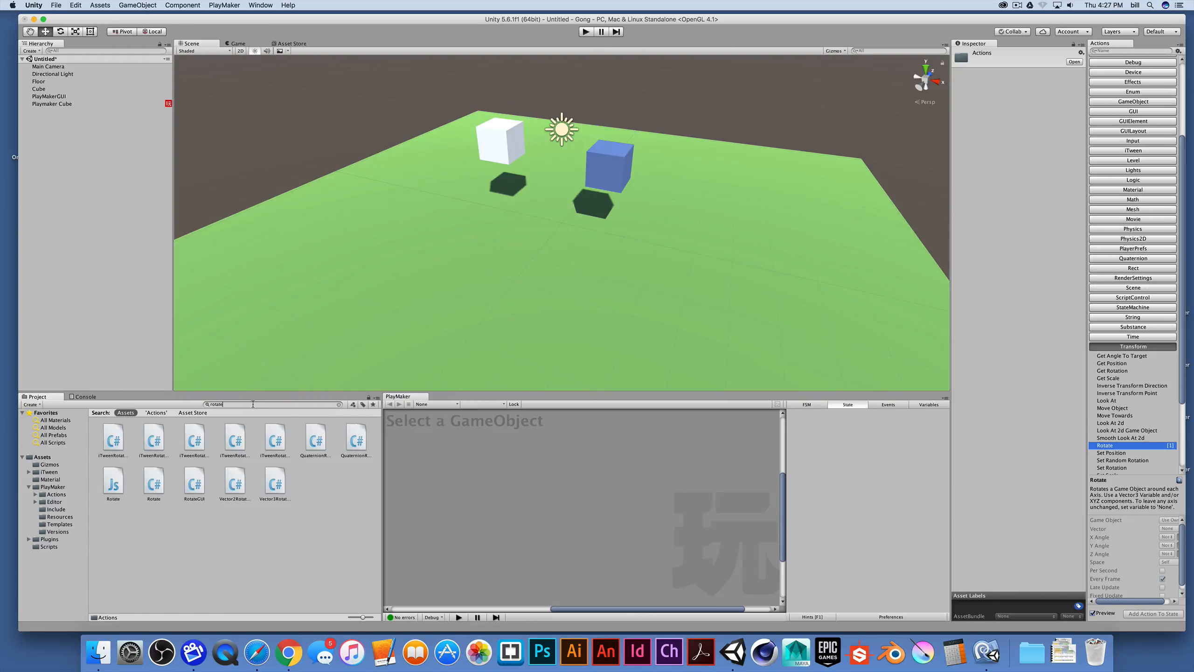
left_click(112, 484)
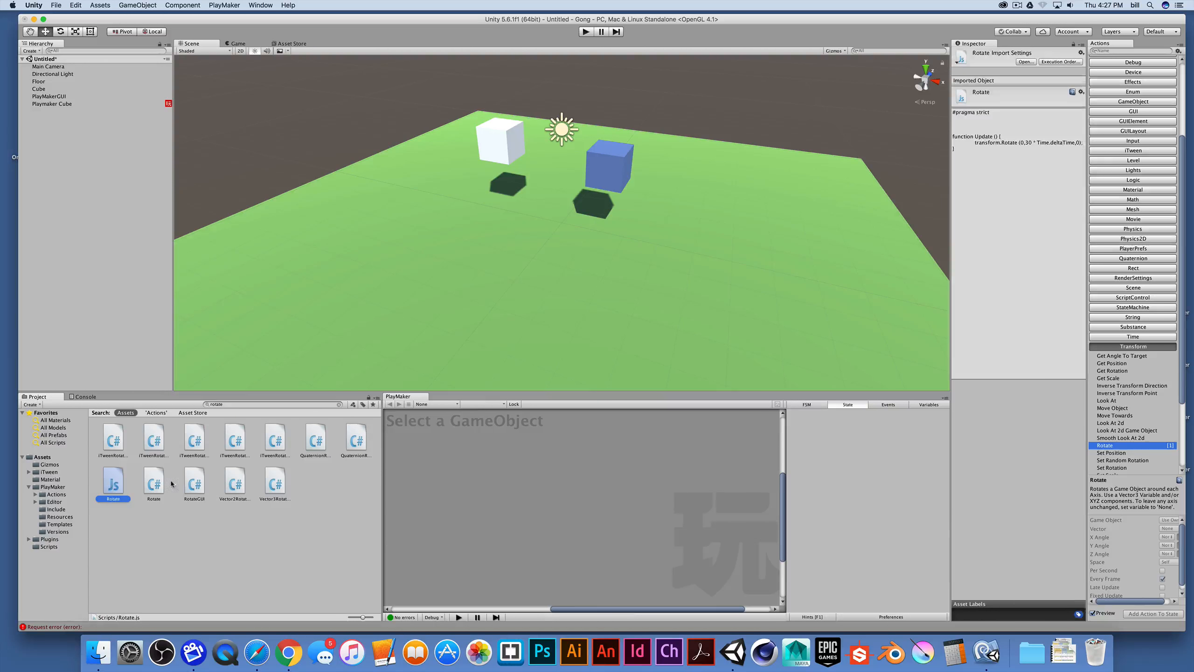
Review the Rotate action's C# source, then return to Playmaker Cube's FSM Rotate.
left_click(154, 484)
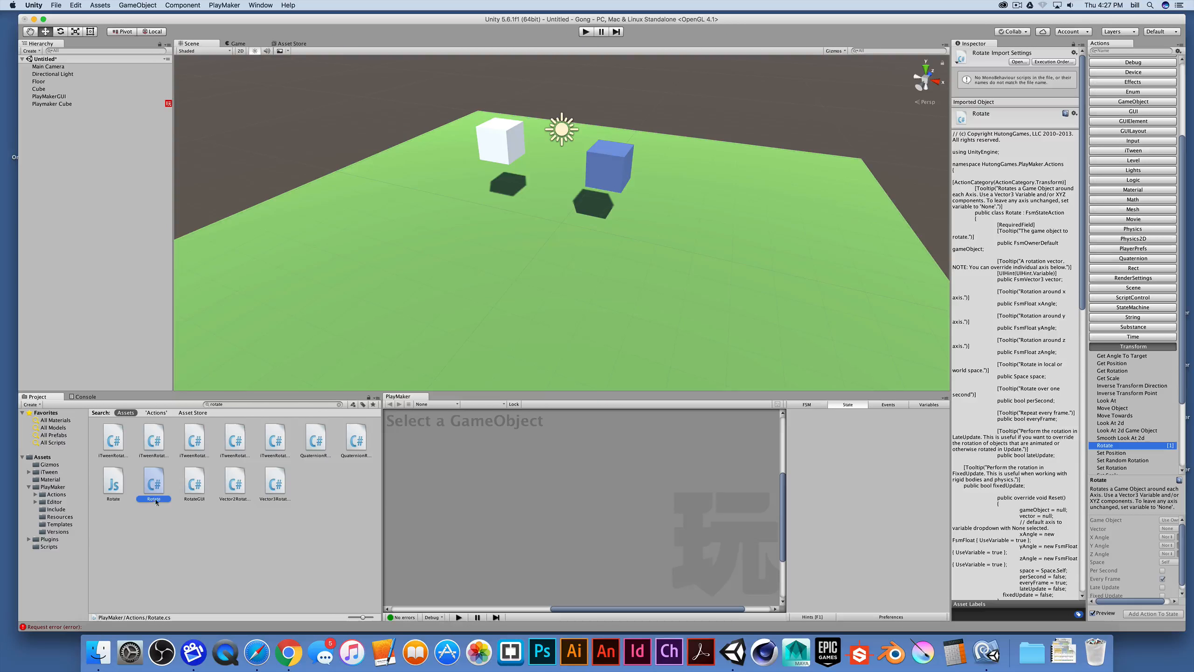
mouse_move(168, 619)
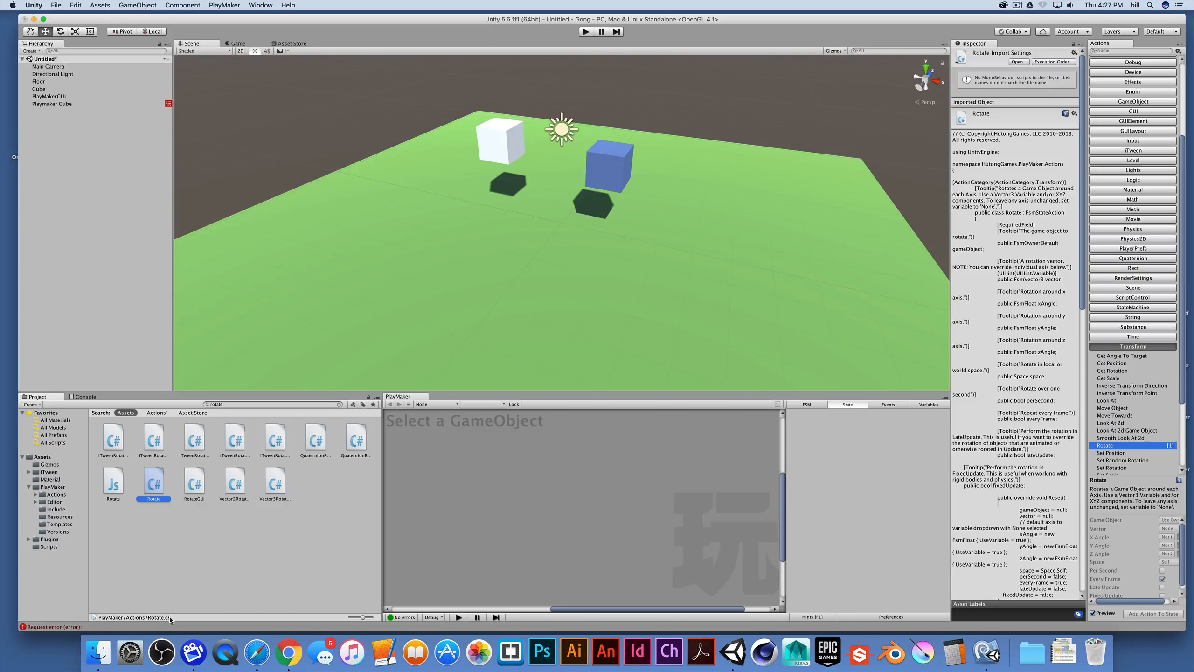
scroll("down", 3)
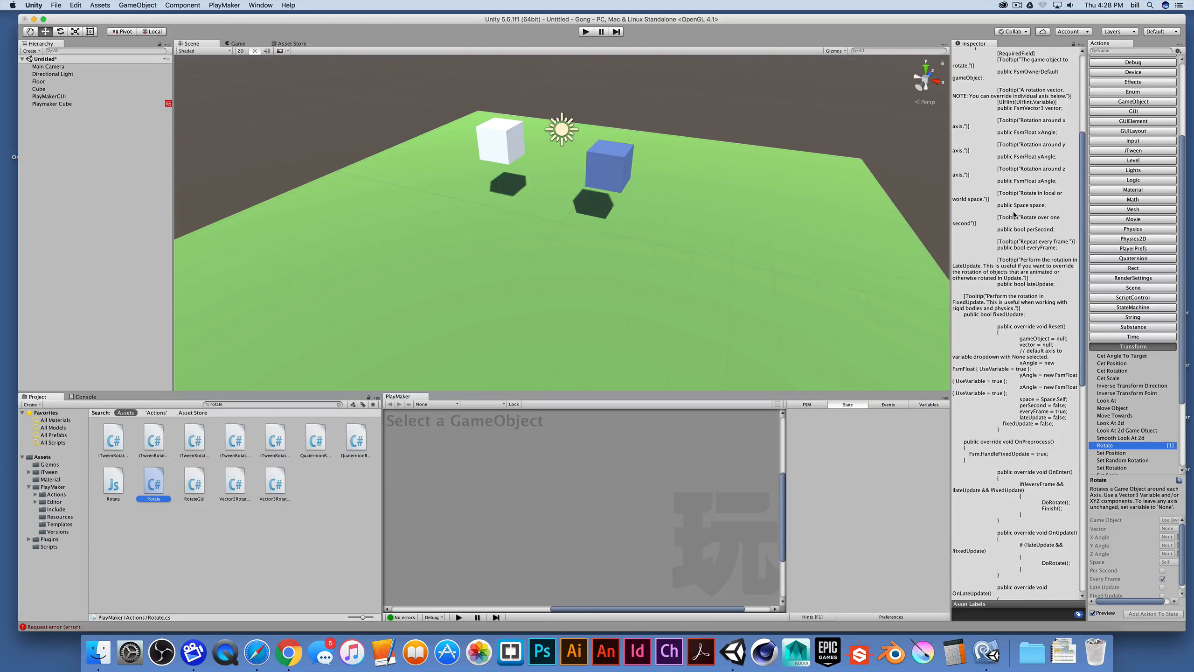
scroll("down", 3)
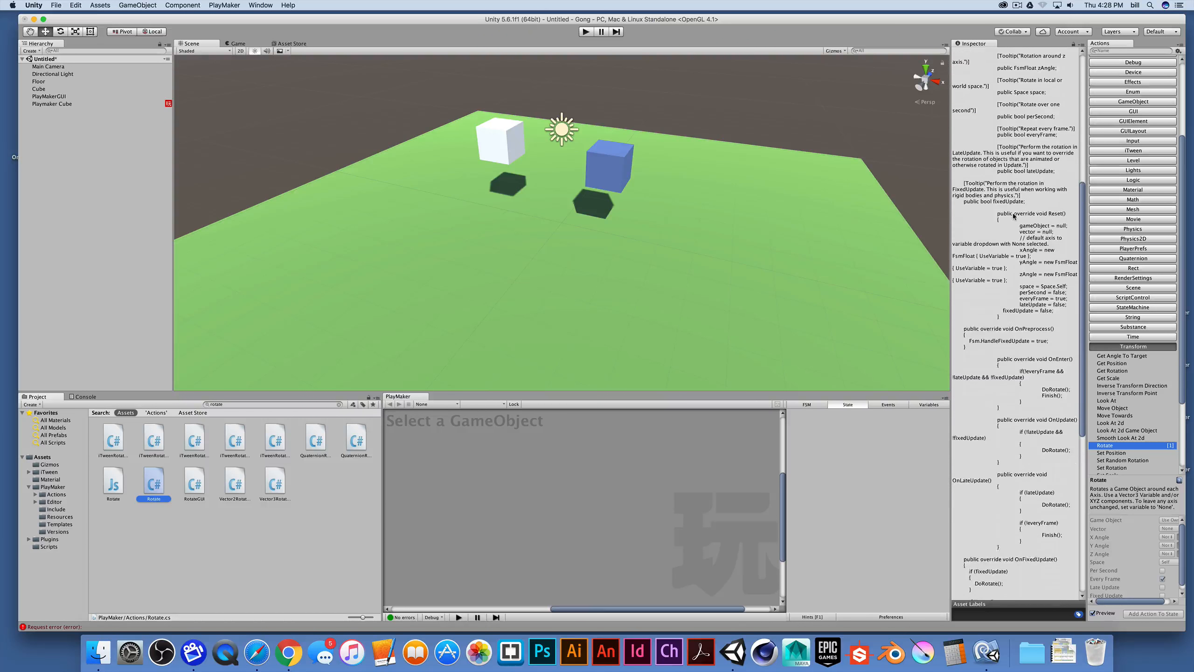
scroll("down", 3)
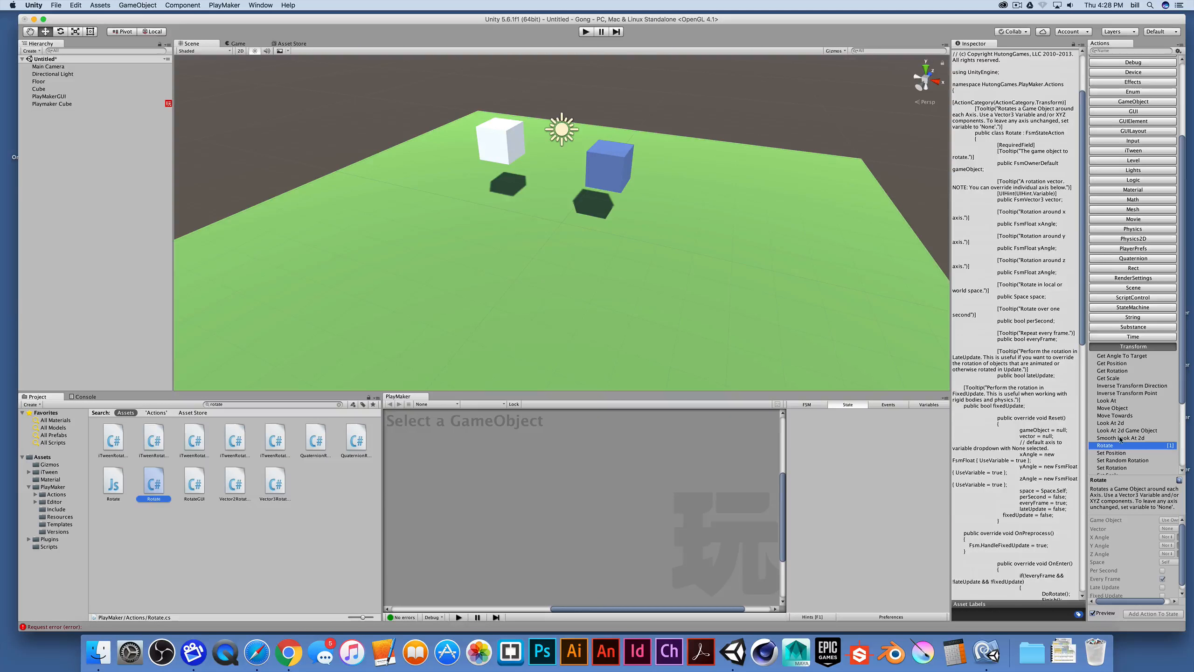
mouse_move(661, 489)
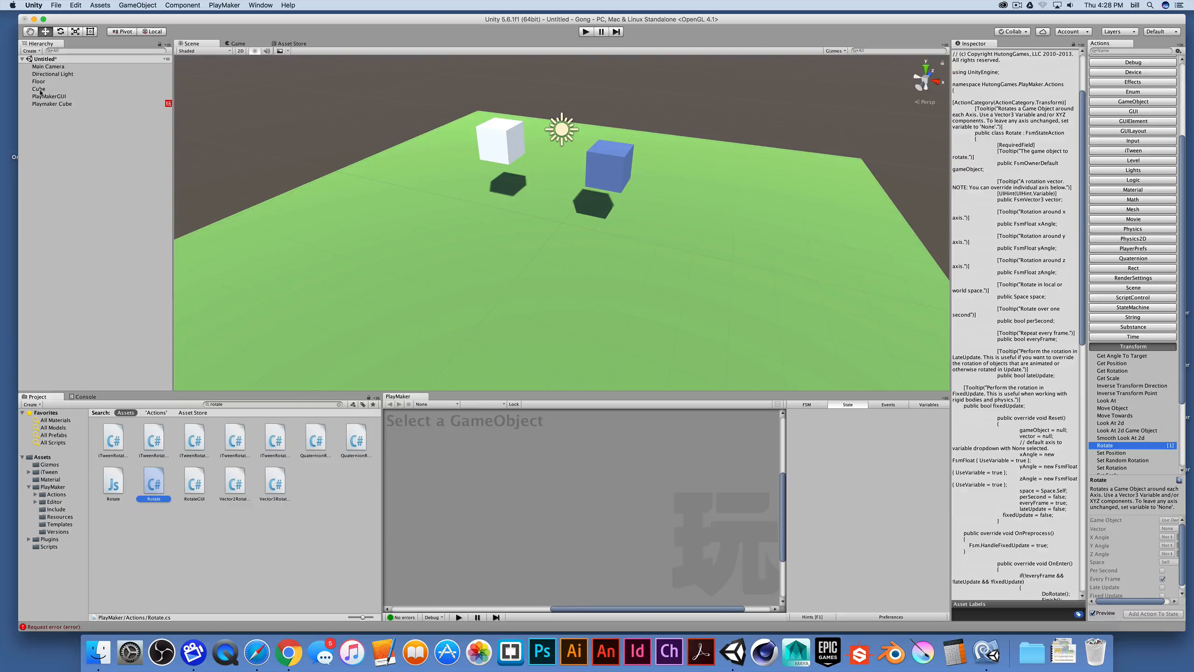
left_click(52, 103)
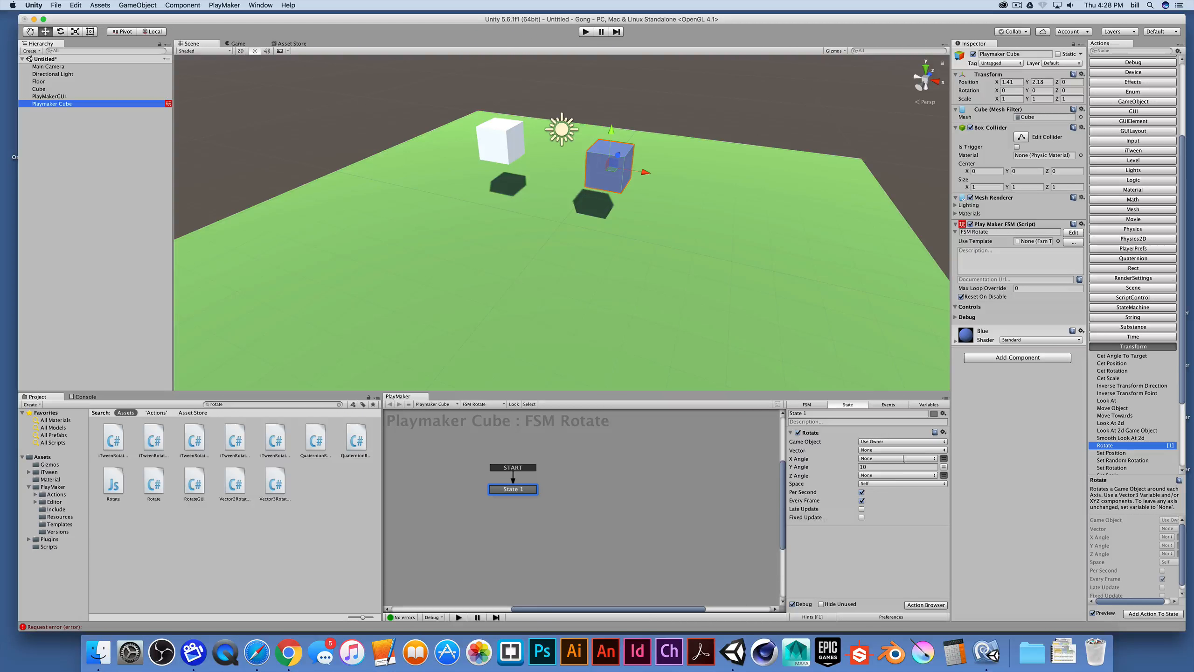
mouse_move(840, 495)
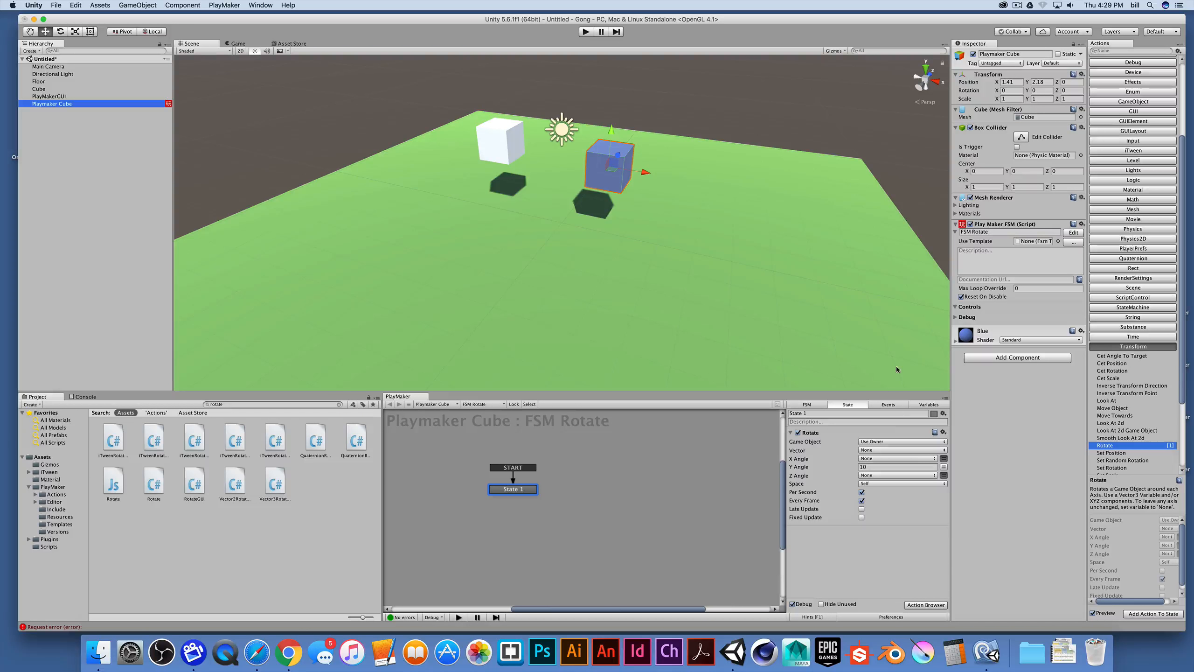
mouse_move(733, 490)
type("10")
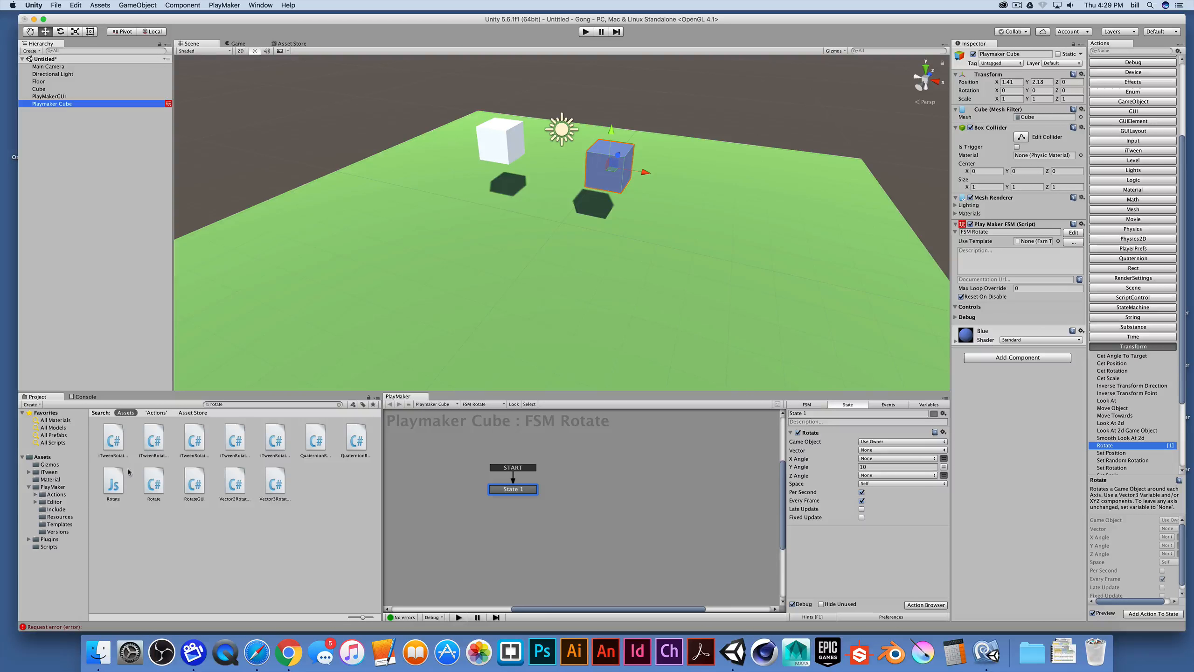
mouse_move(264, 198)
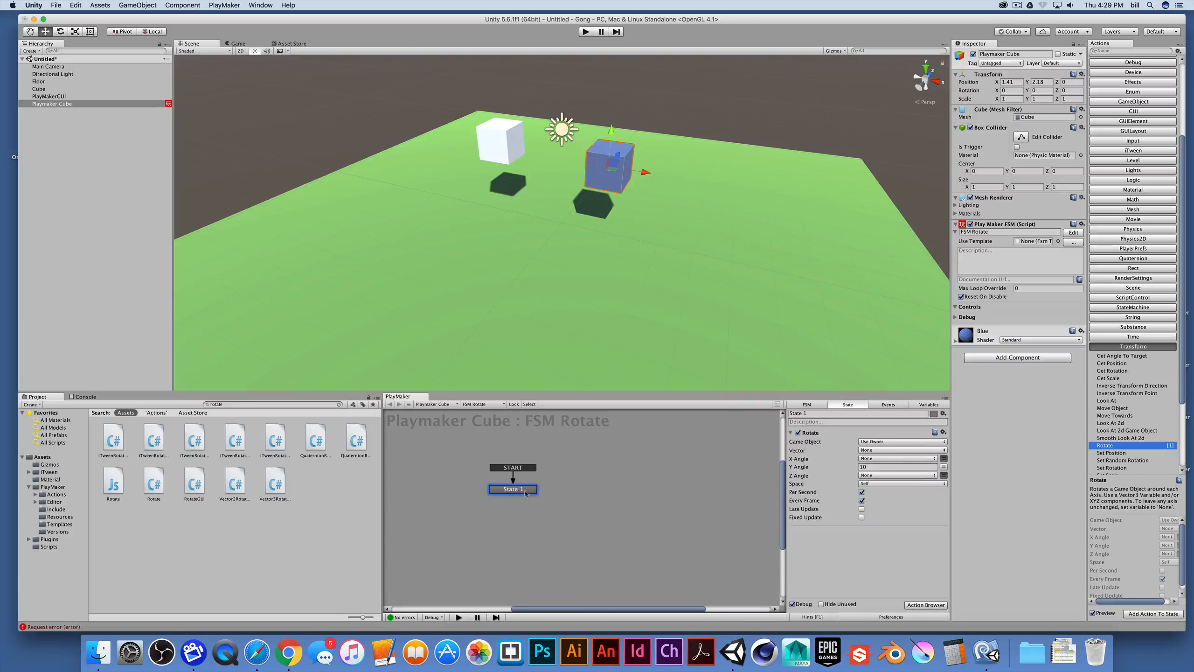
Set the Rotate action's Z Angle to 25 and run the game to see the cube spin.
left_click(943, 474)
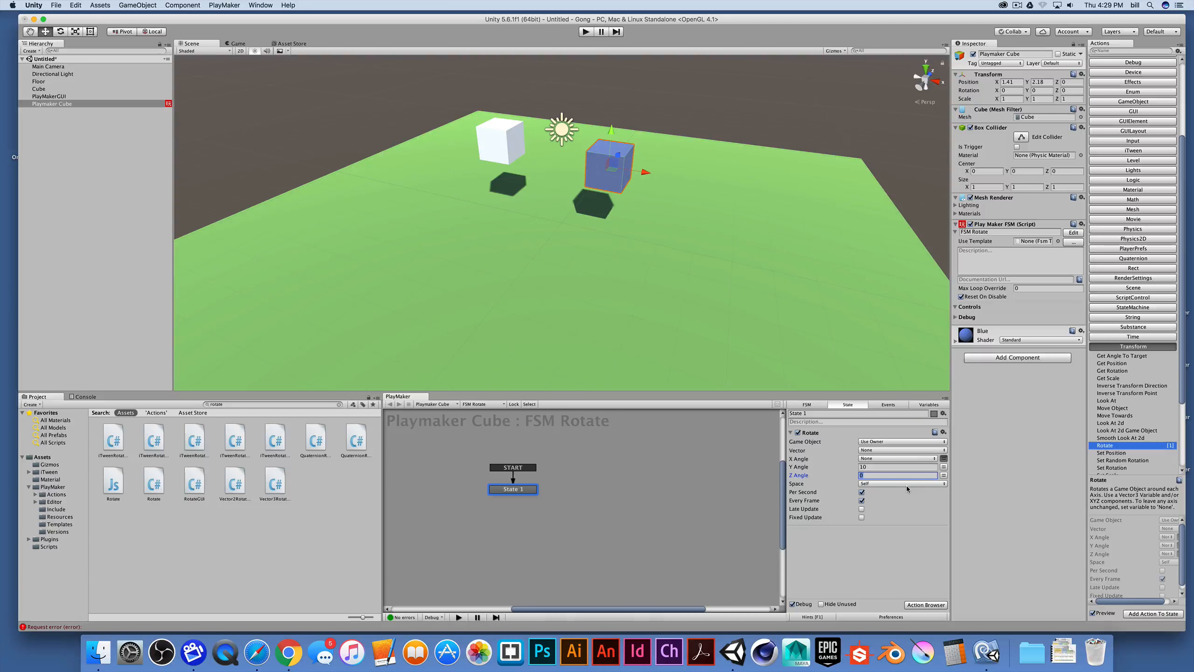
type("25")
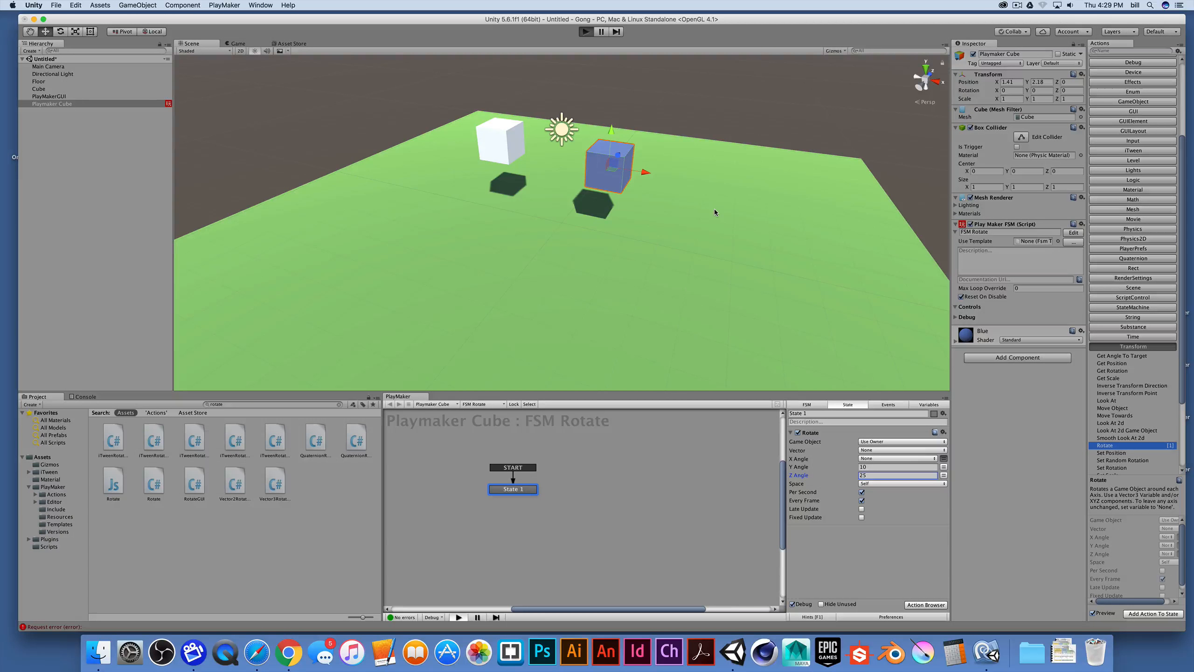
left_click(585, 30)
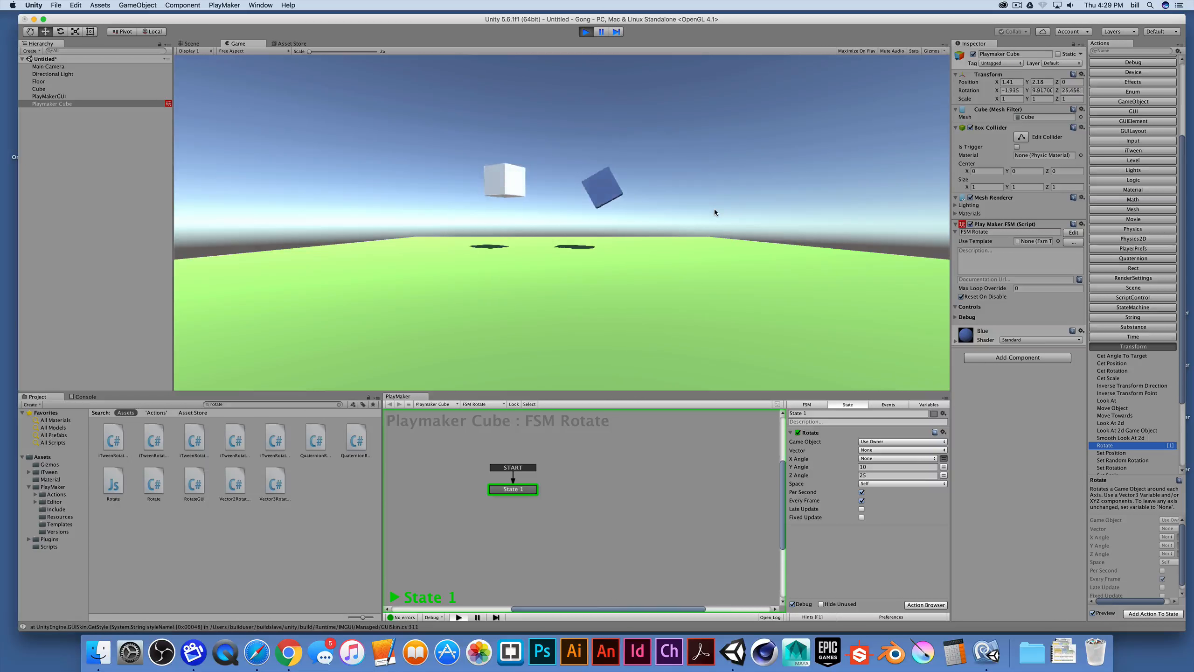